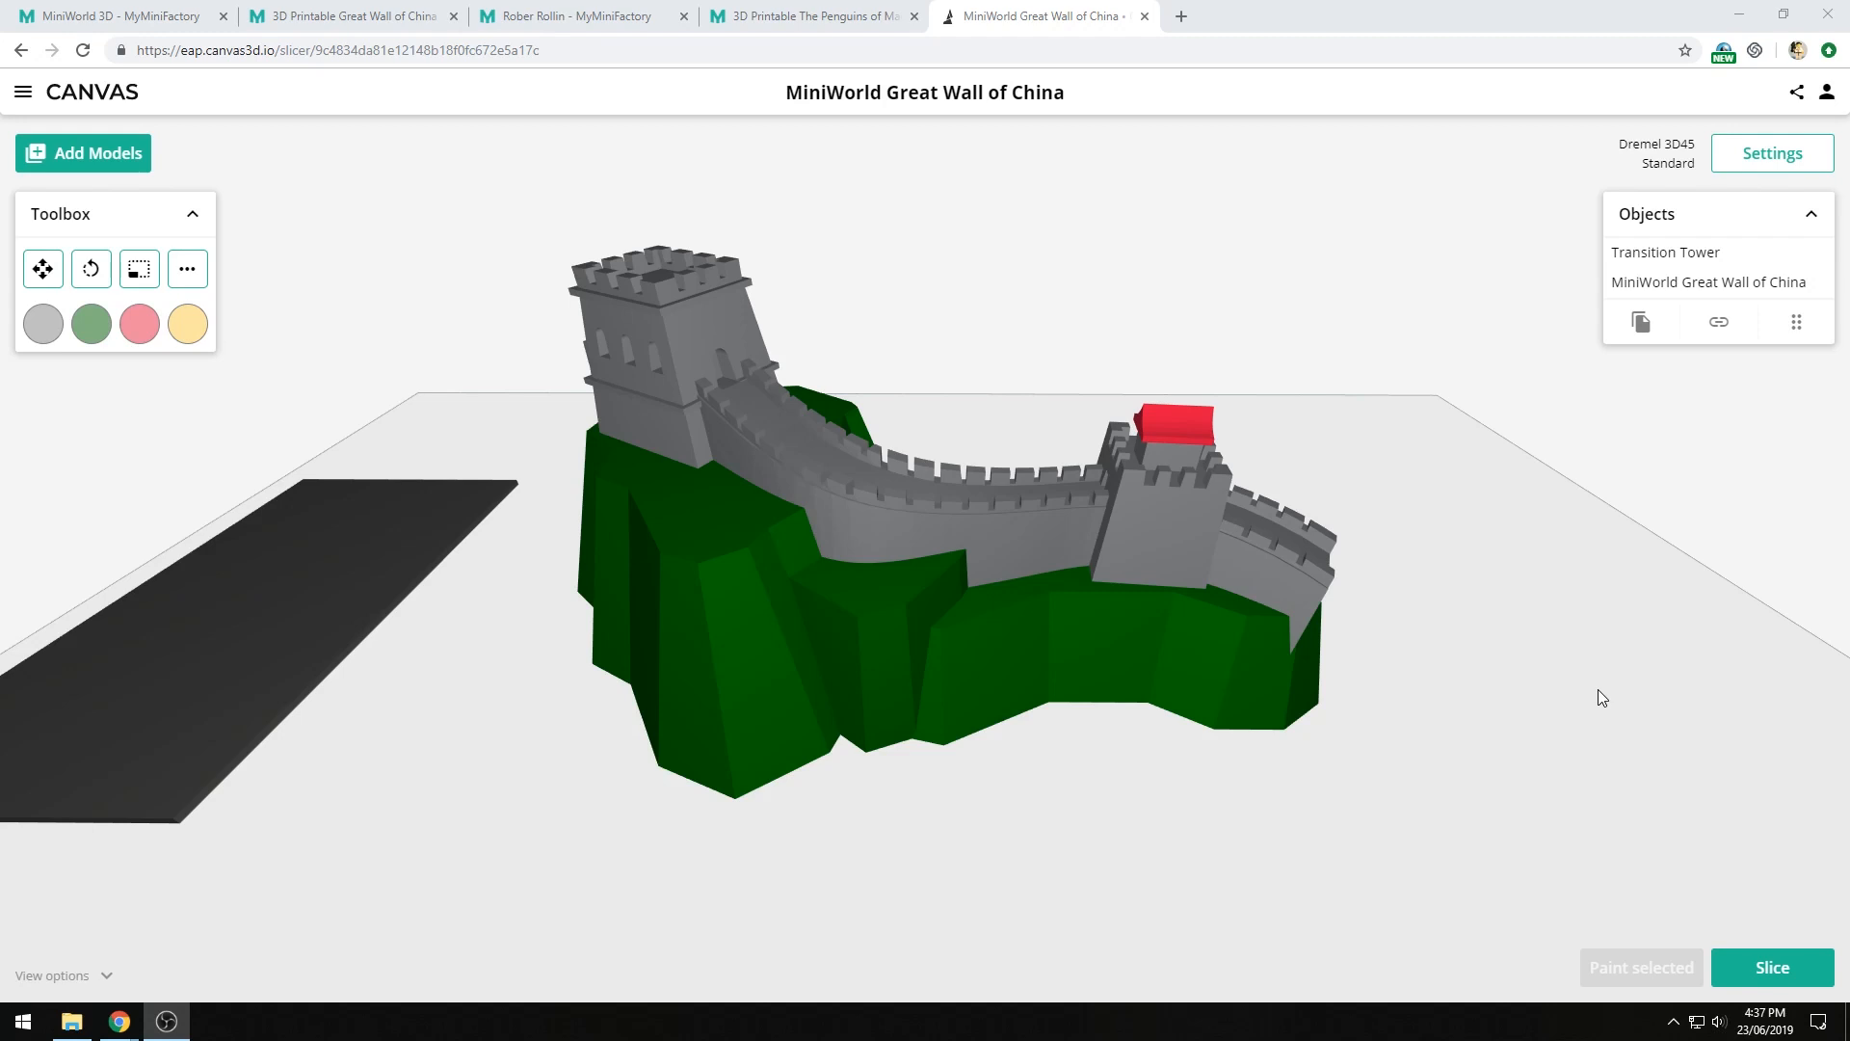
{"action": "mouse_move", "coordinate": [1797, 92]}
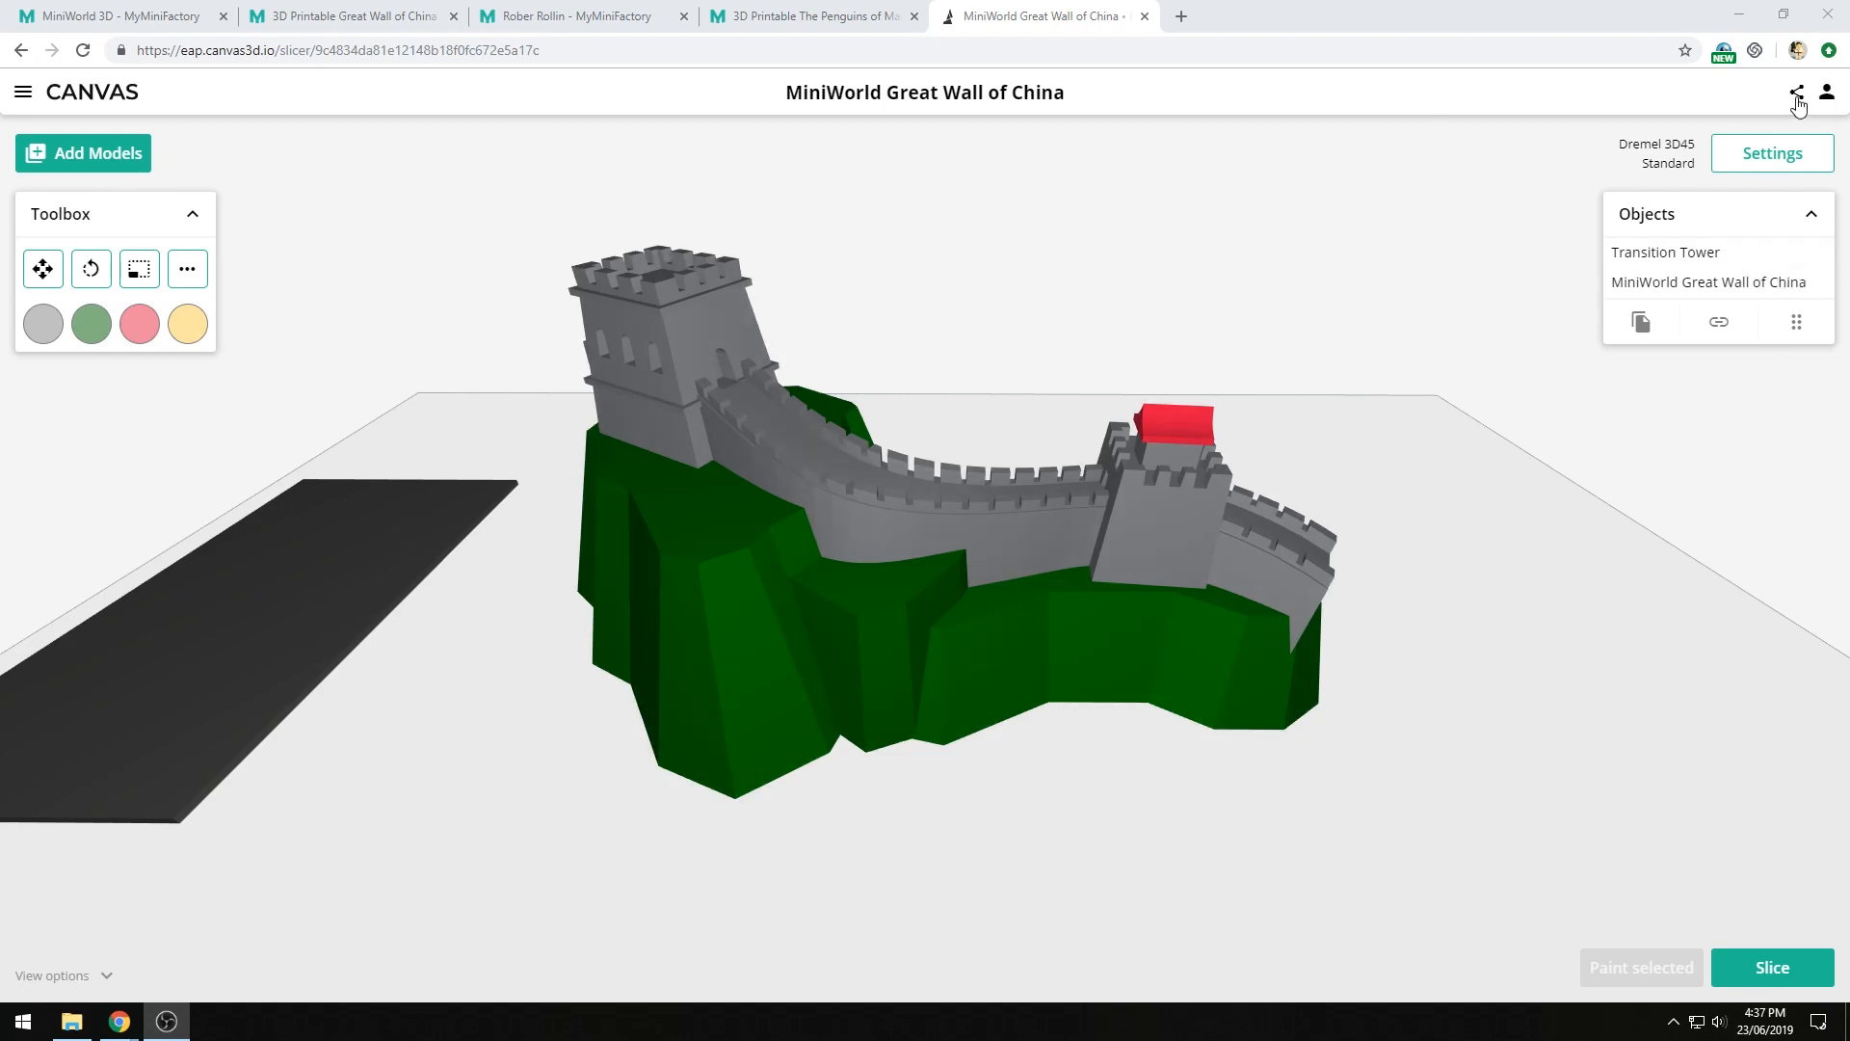
- Include Models and Printer profile and style settings in the Great Wall share
{"action": "left_click", "coordinate": [1797, 91]}
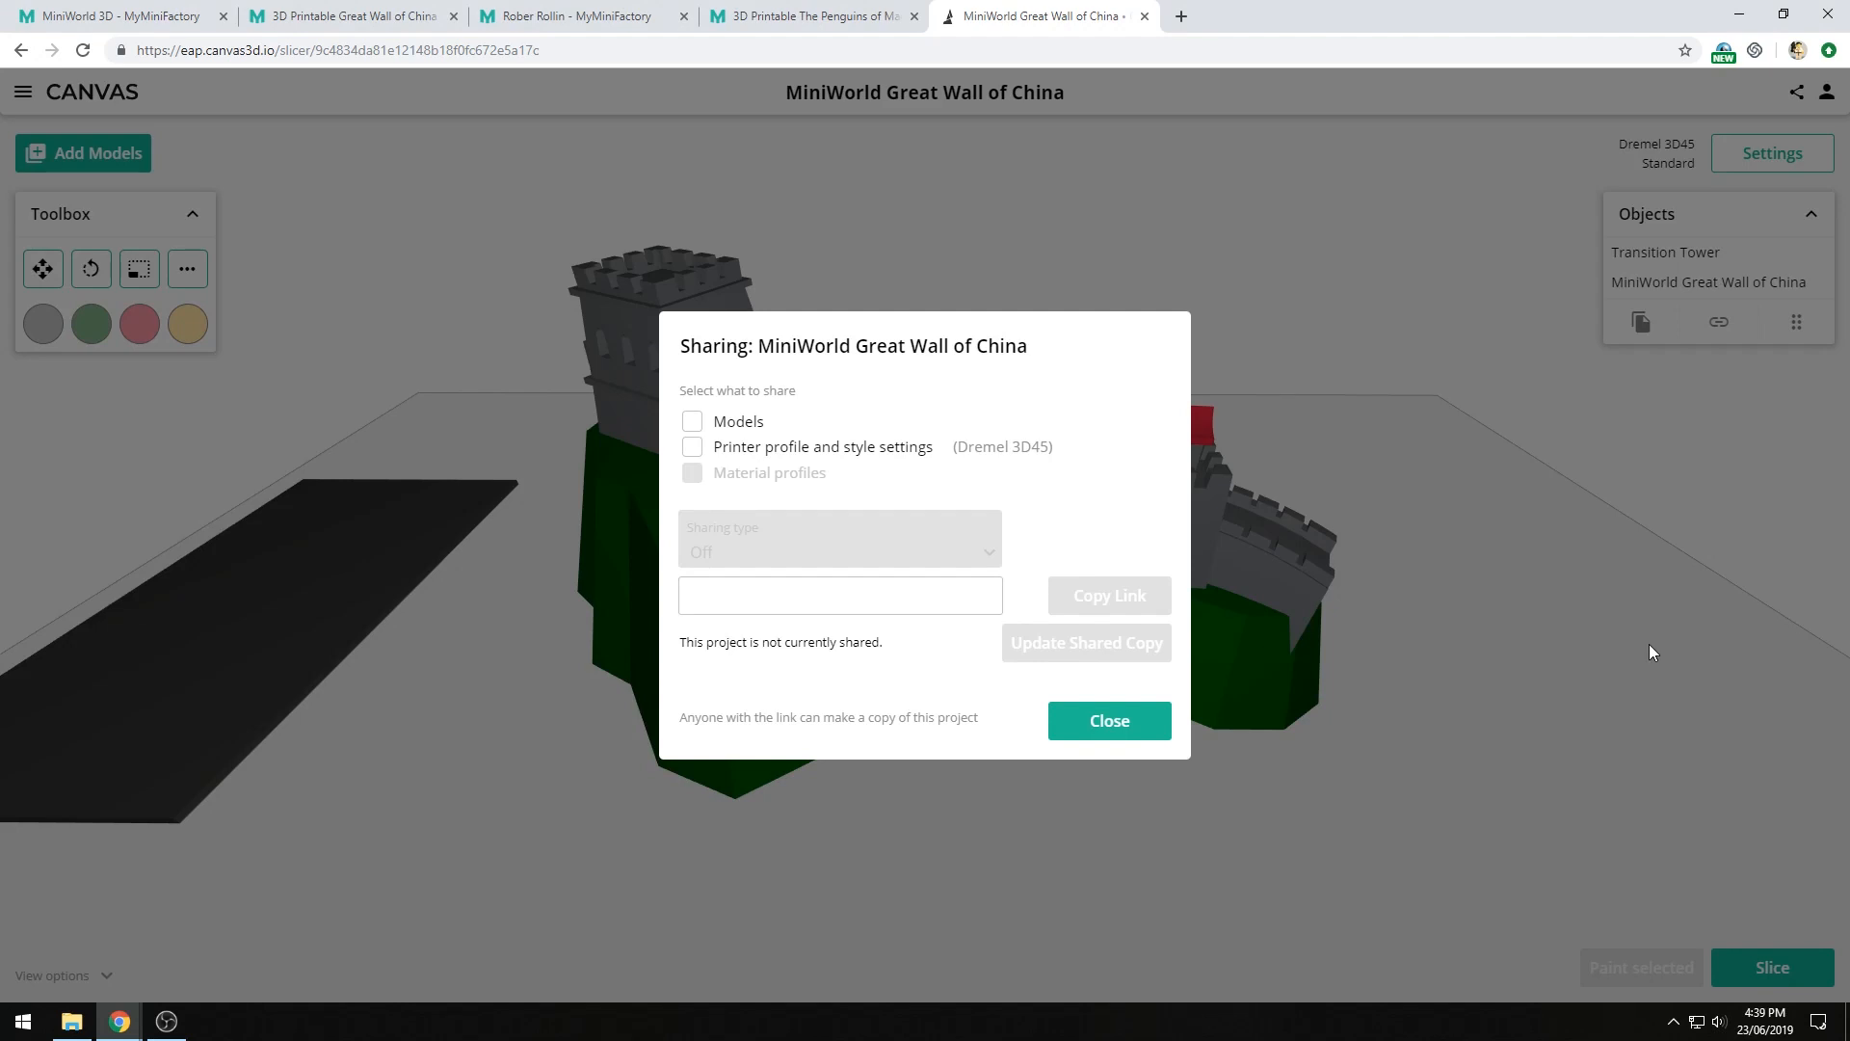
{"action": "left_click", "coordinate": [692, 420]}
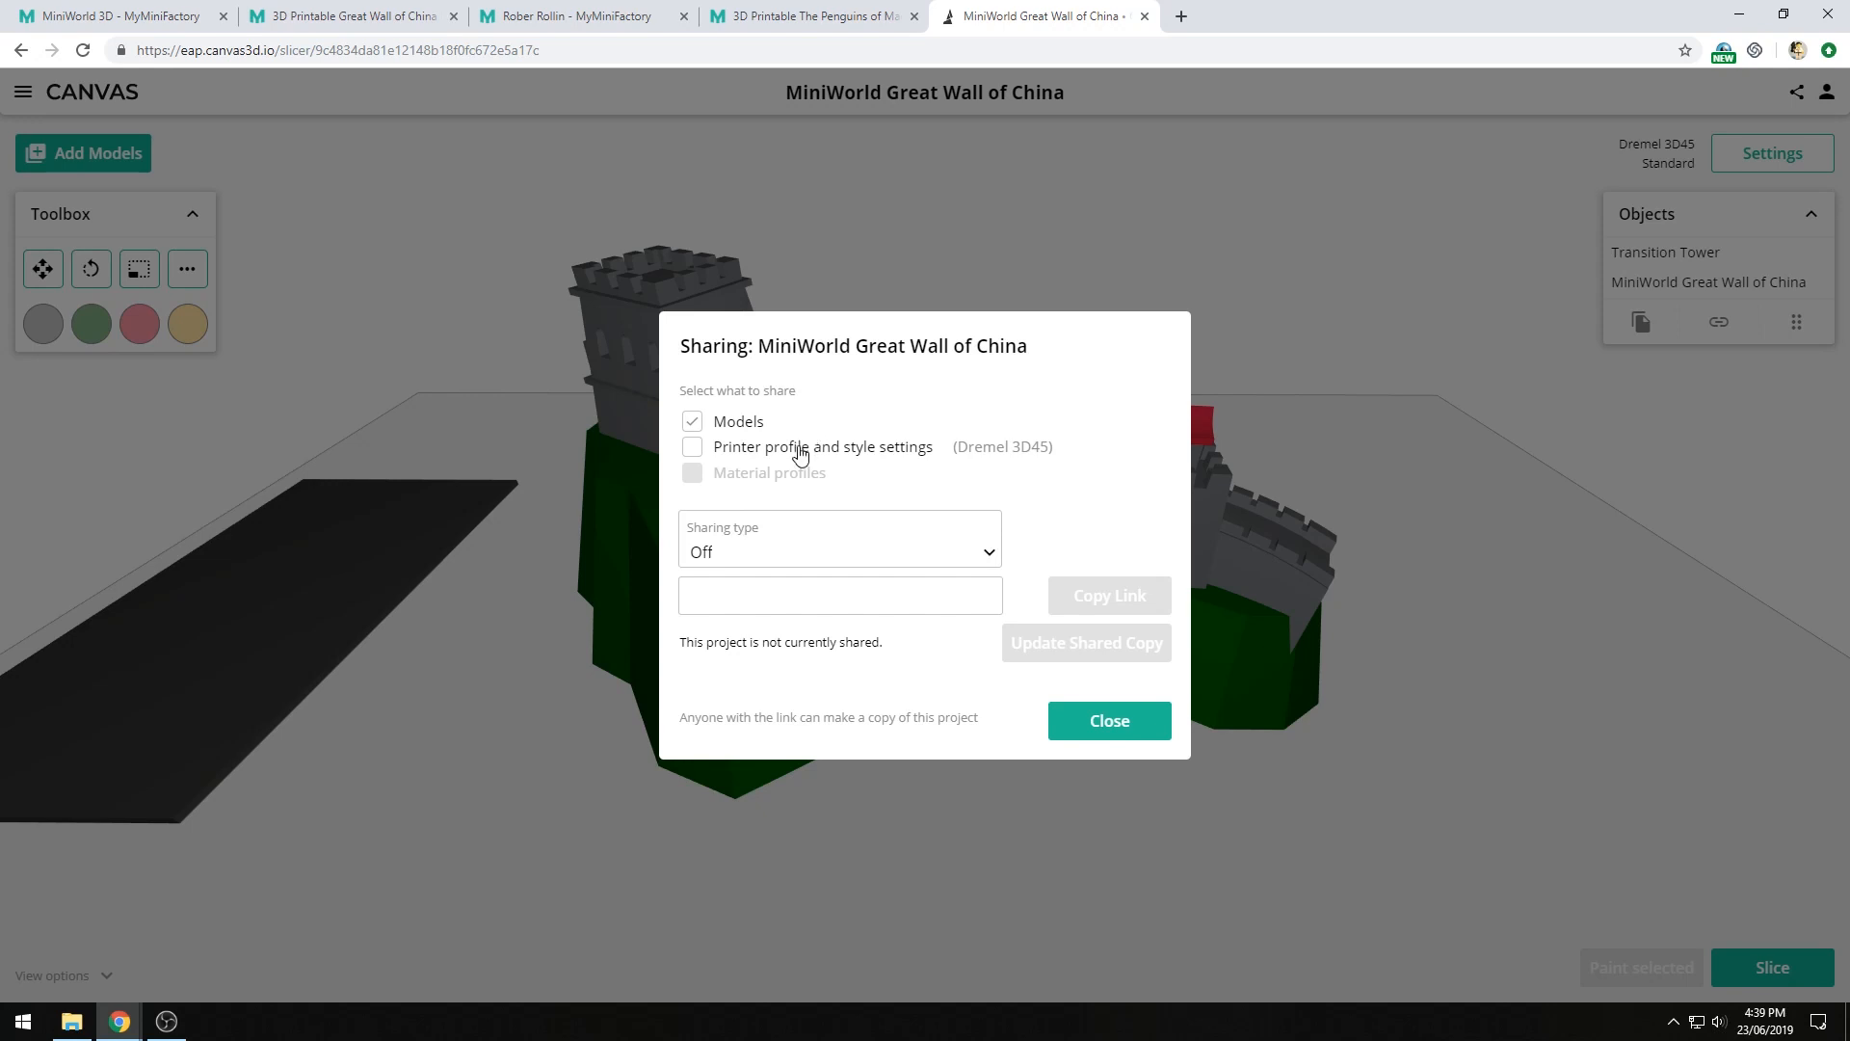
{"action": "left_click", "coordinate": [692, 448]}
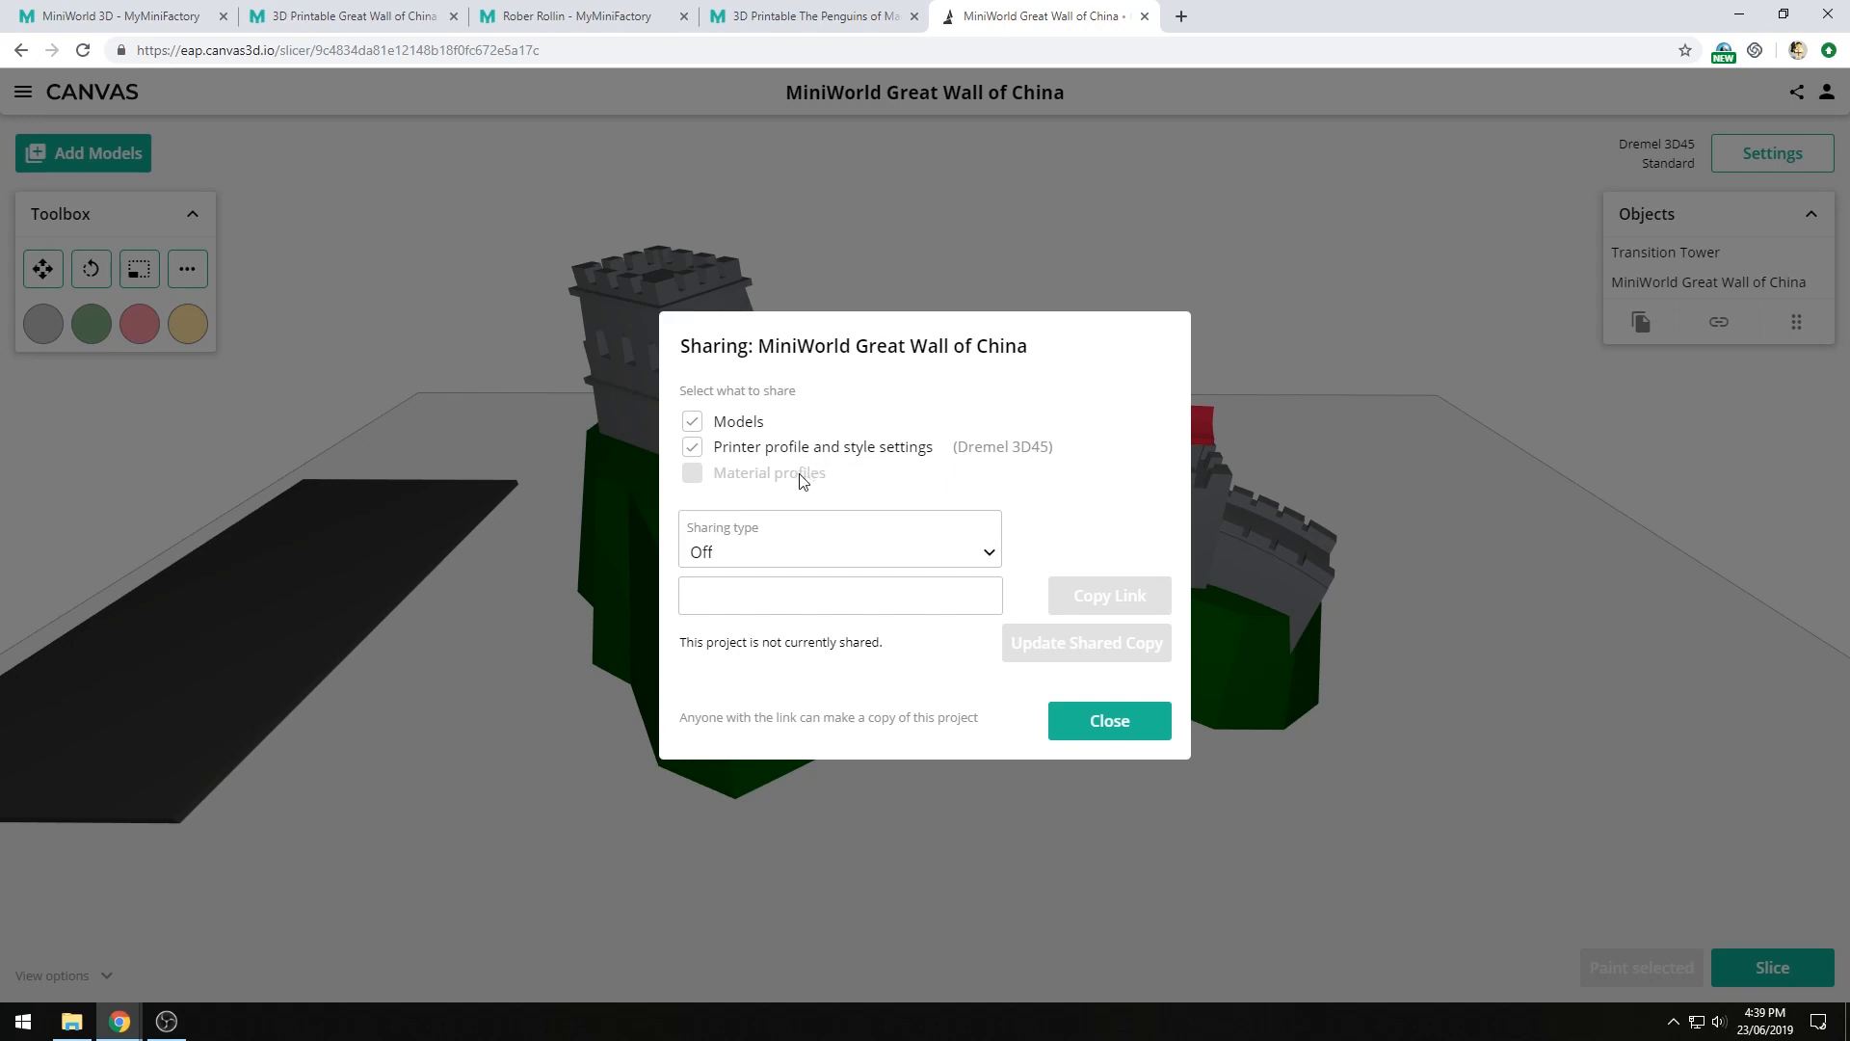
{"action": "left_click", "coordinate": [841, 551]}
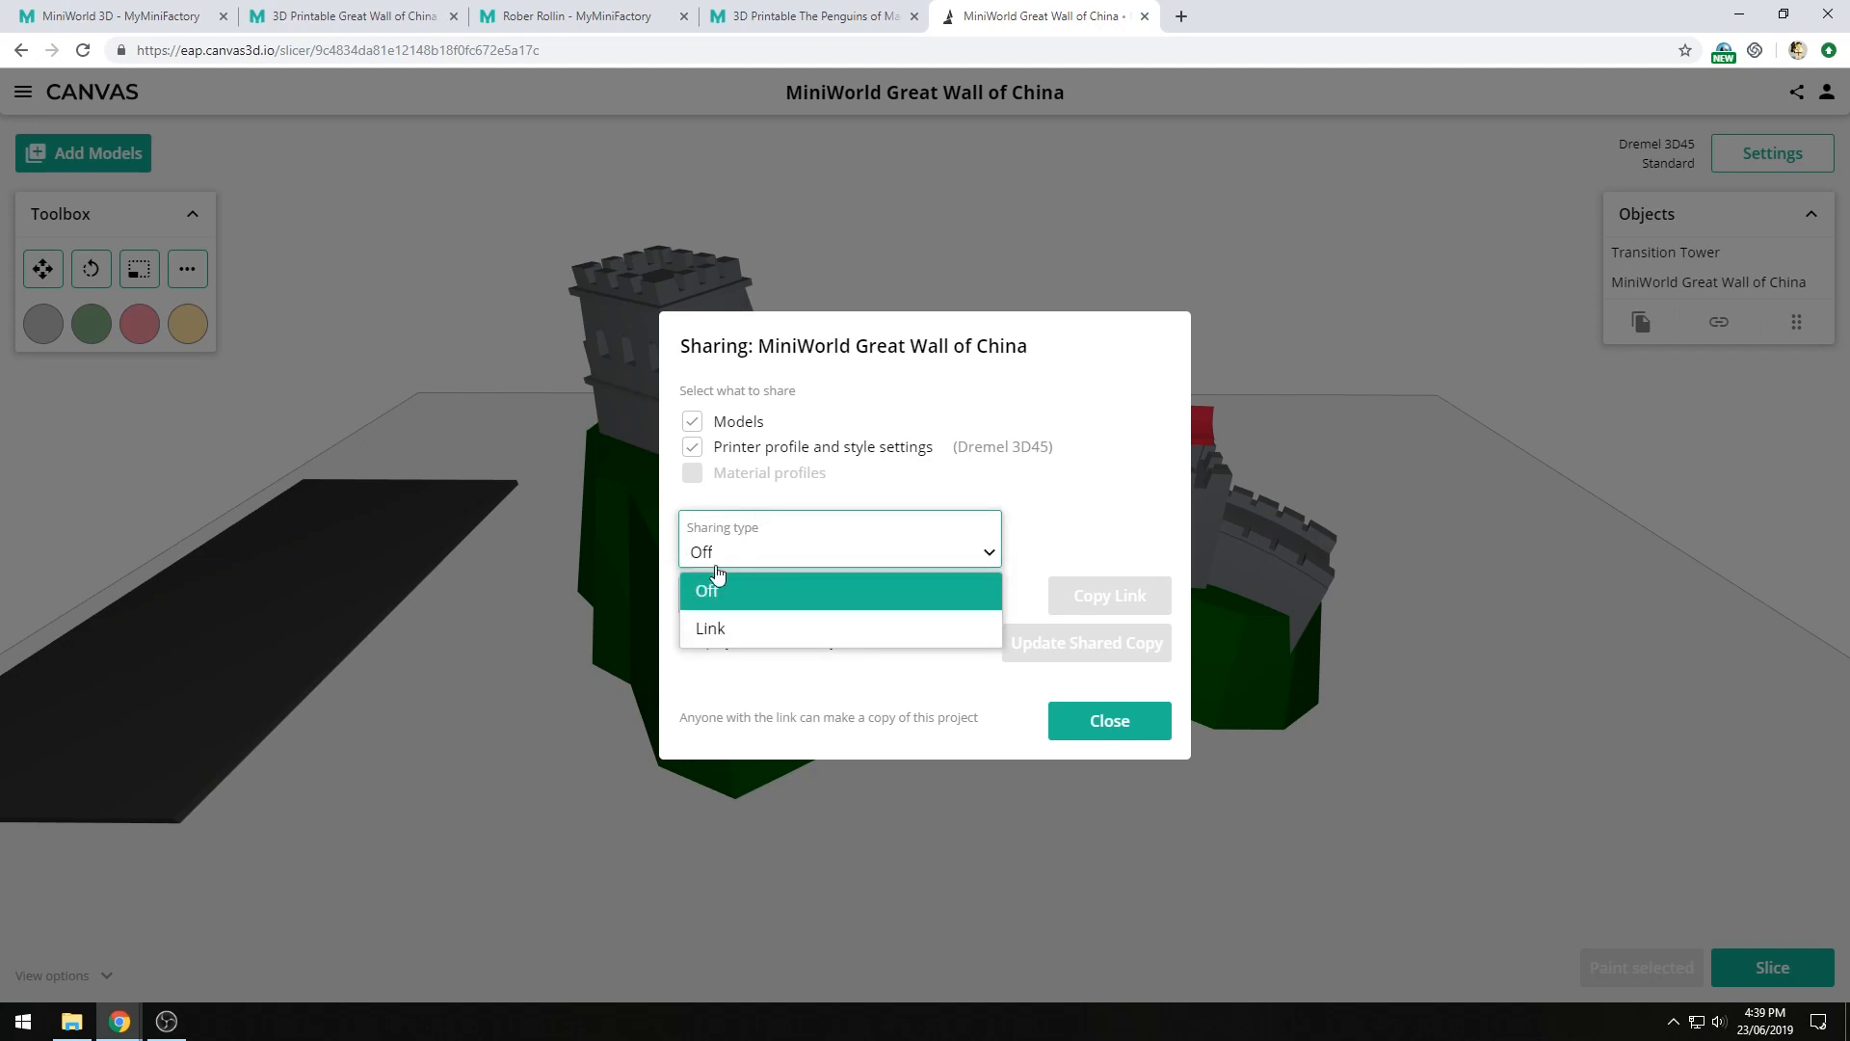
- Set sharing type to Link and copy the generated project link
{"action": "left_click", "coordinate": [710, 628]}
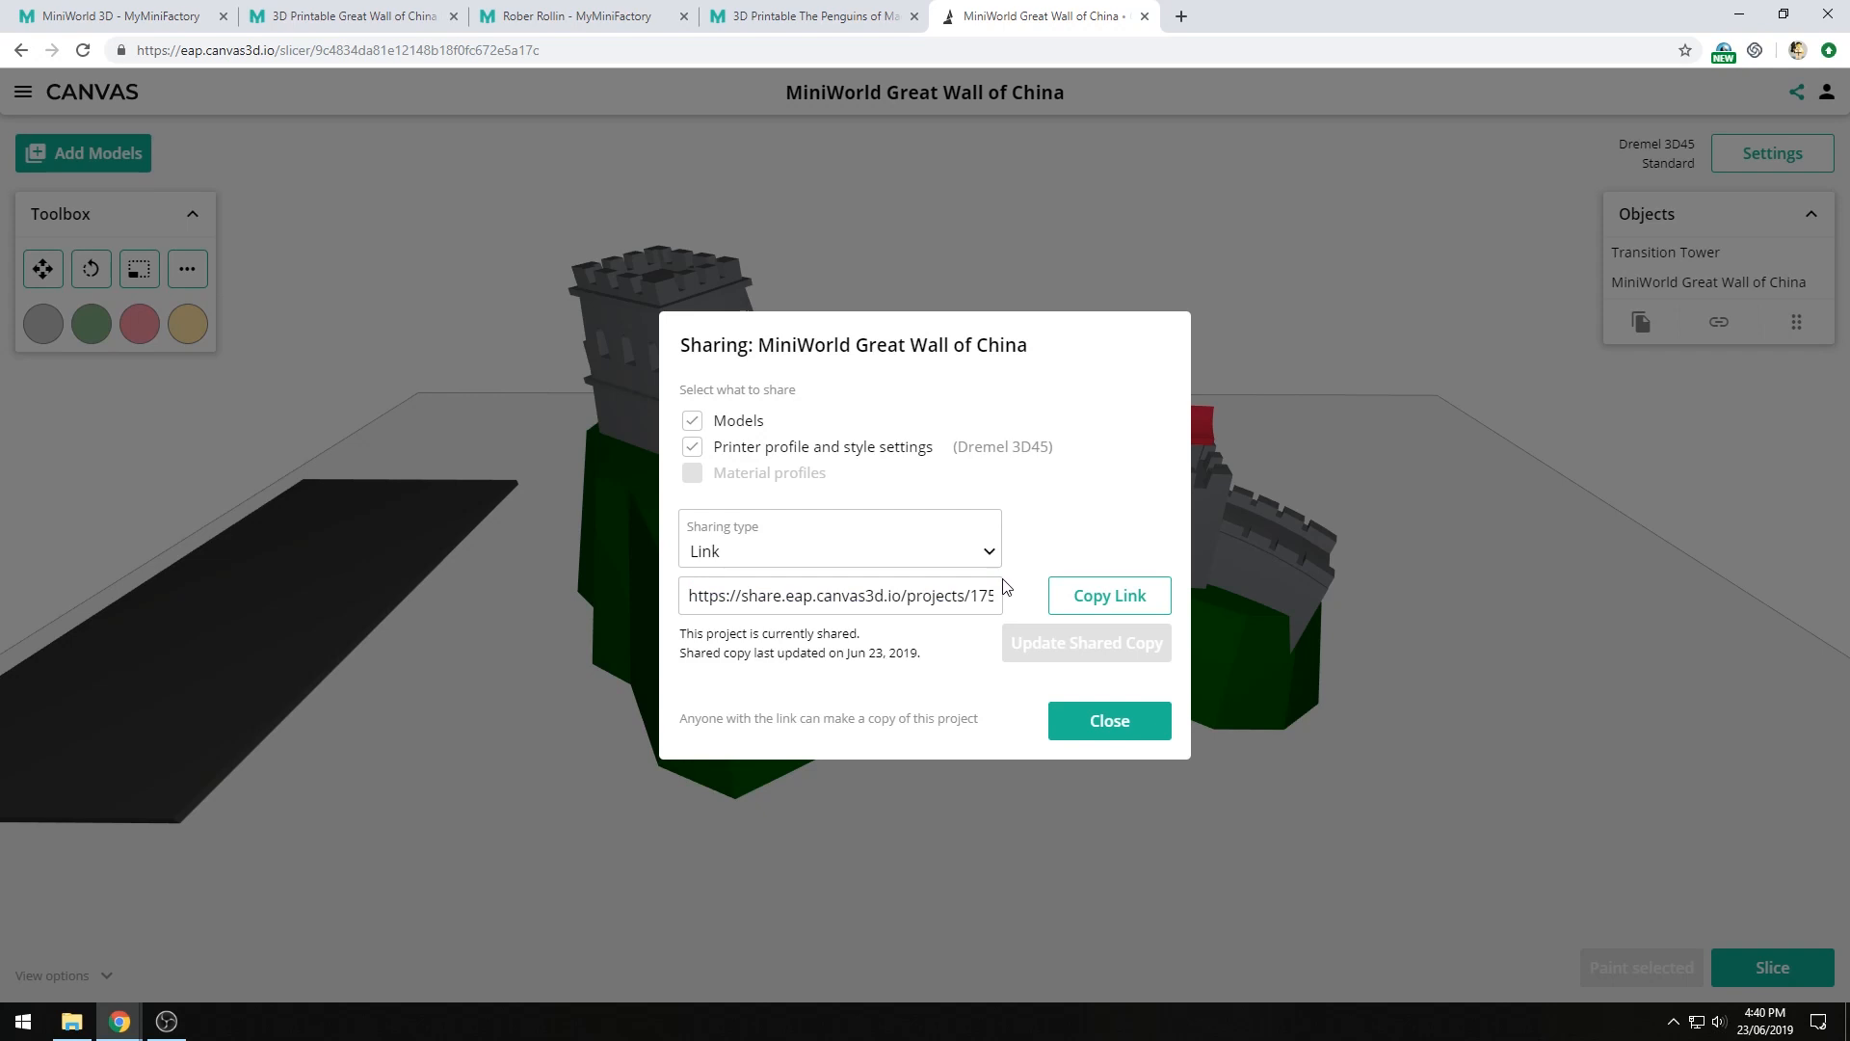
{"action": "left_click", "coordinate": [1110, 595]}
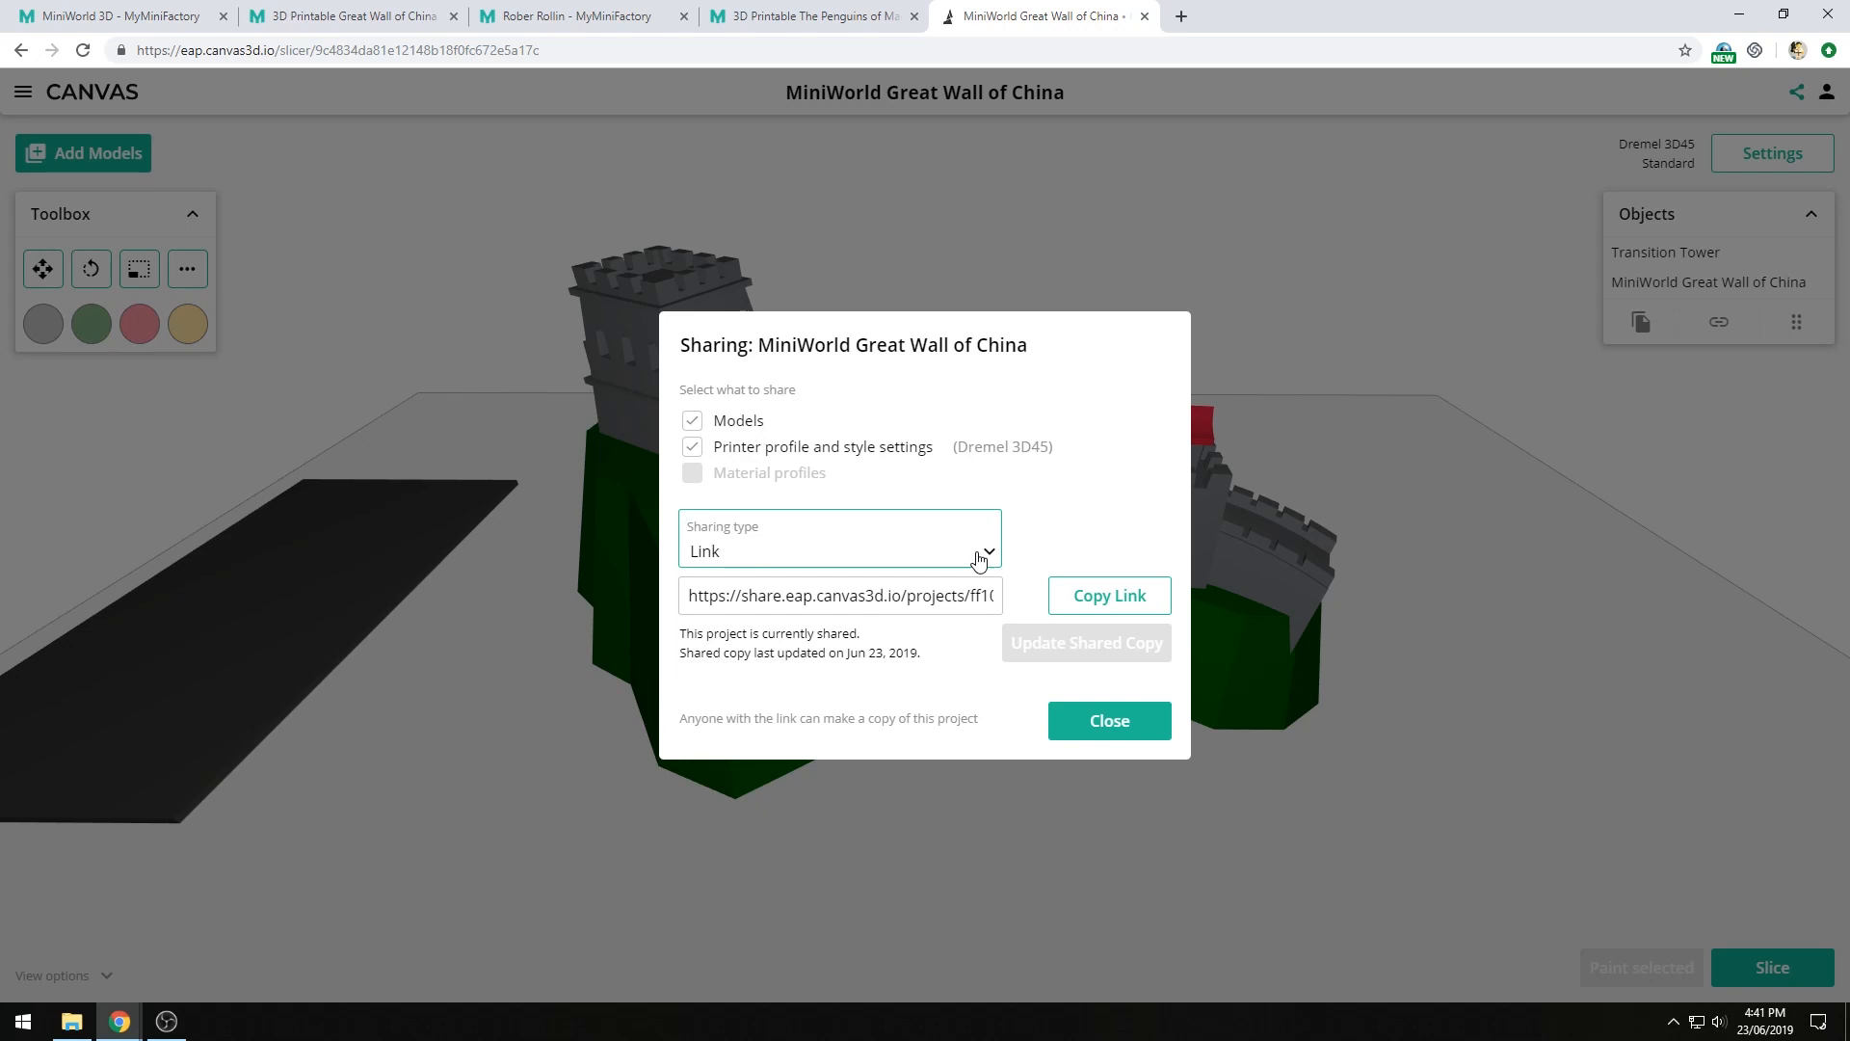
- Switch sharing Off, then back to Link for a fresh link, and close sharing
{"action": "left_click", "coordinate": [839, 551]}
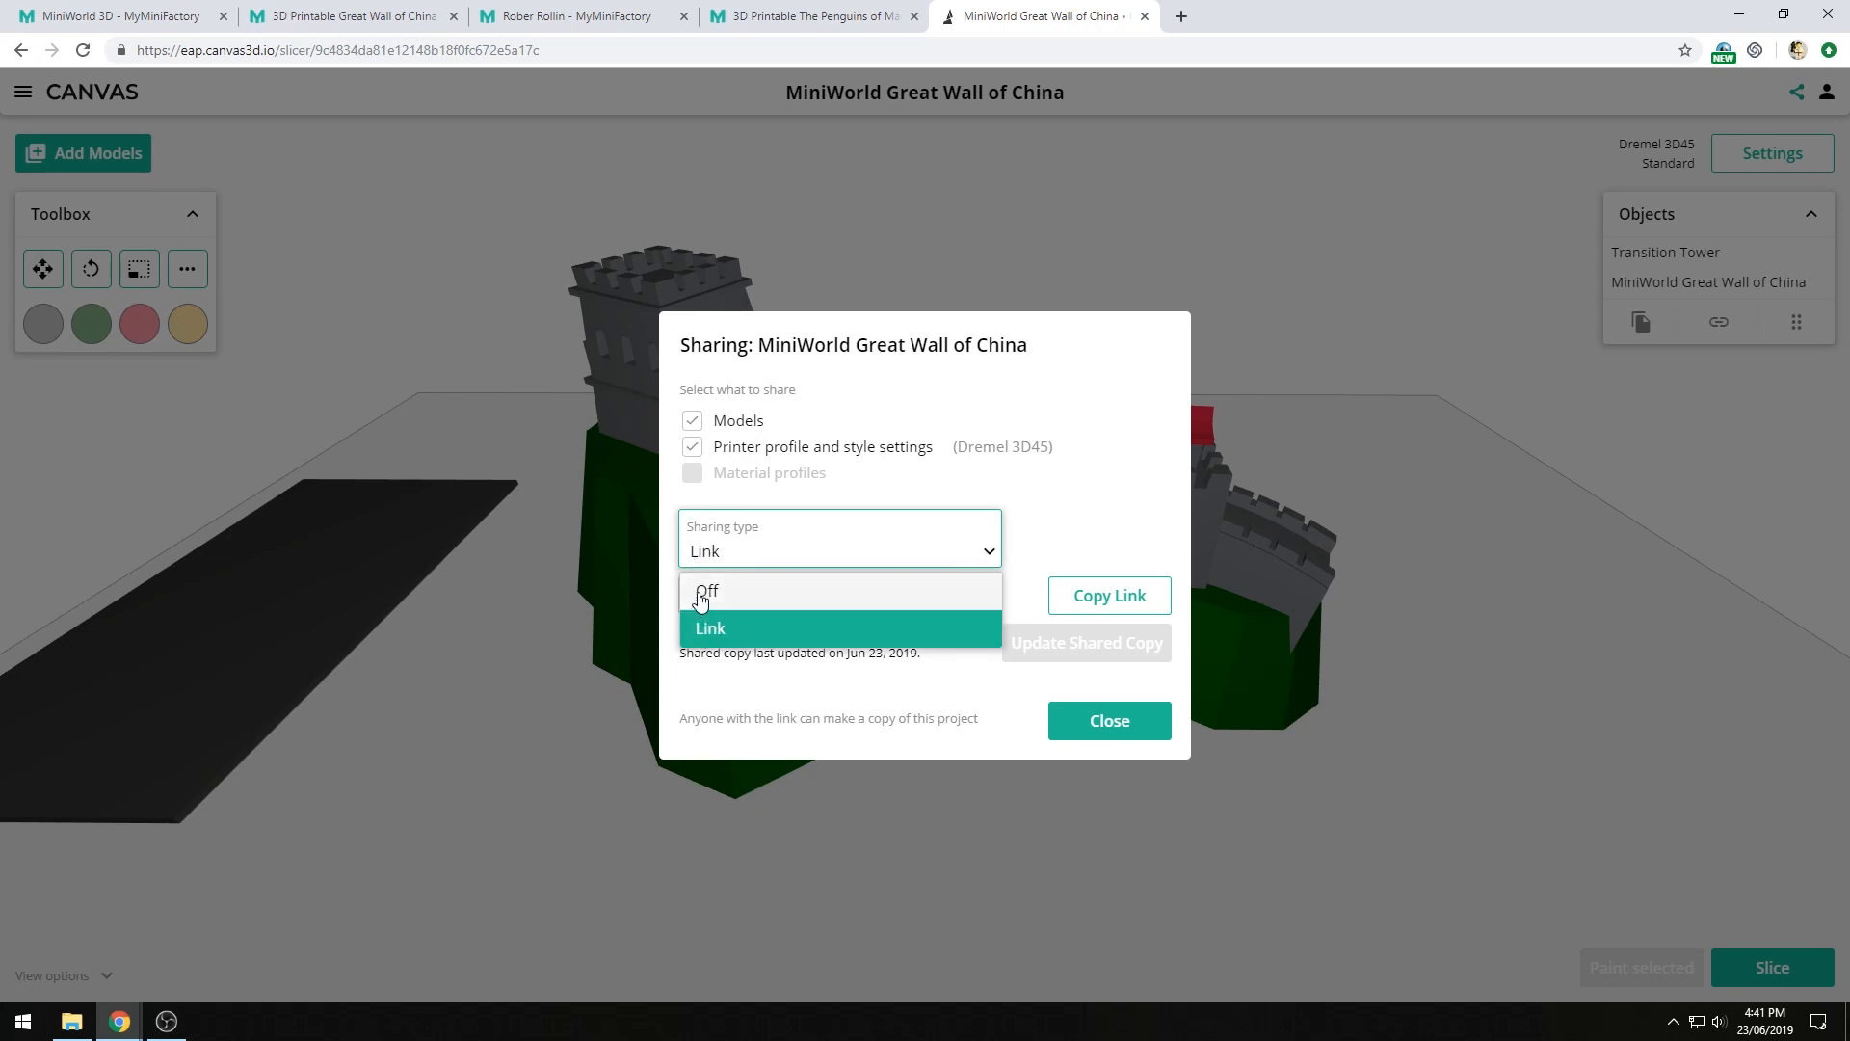
{"action": "left_click", "coordinate": [707, 592]}
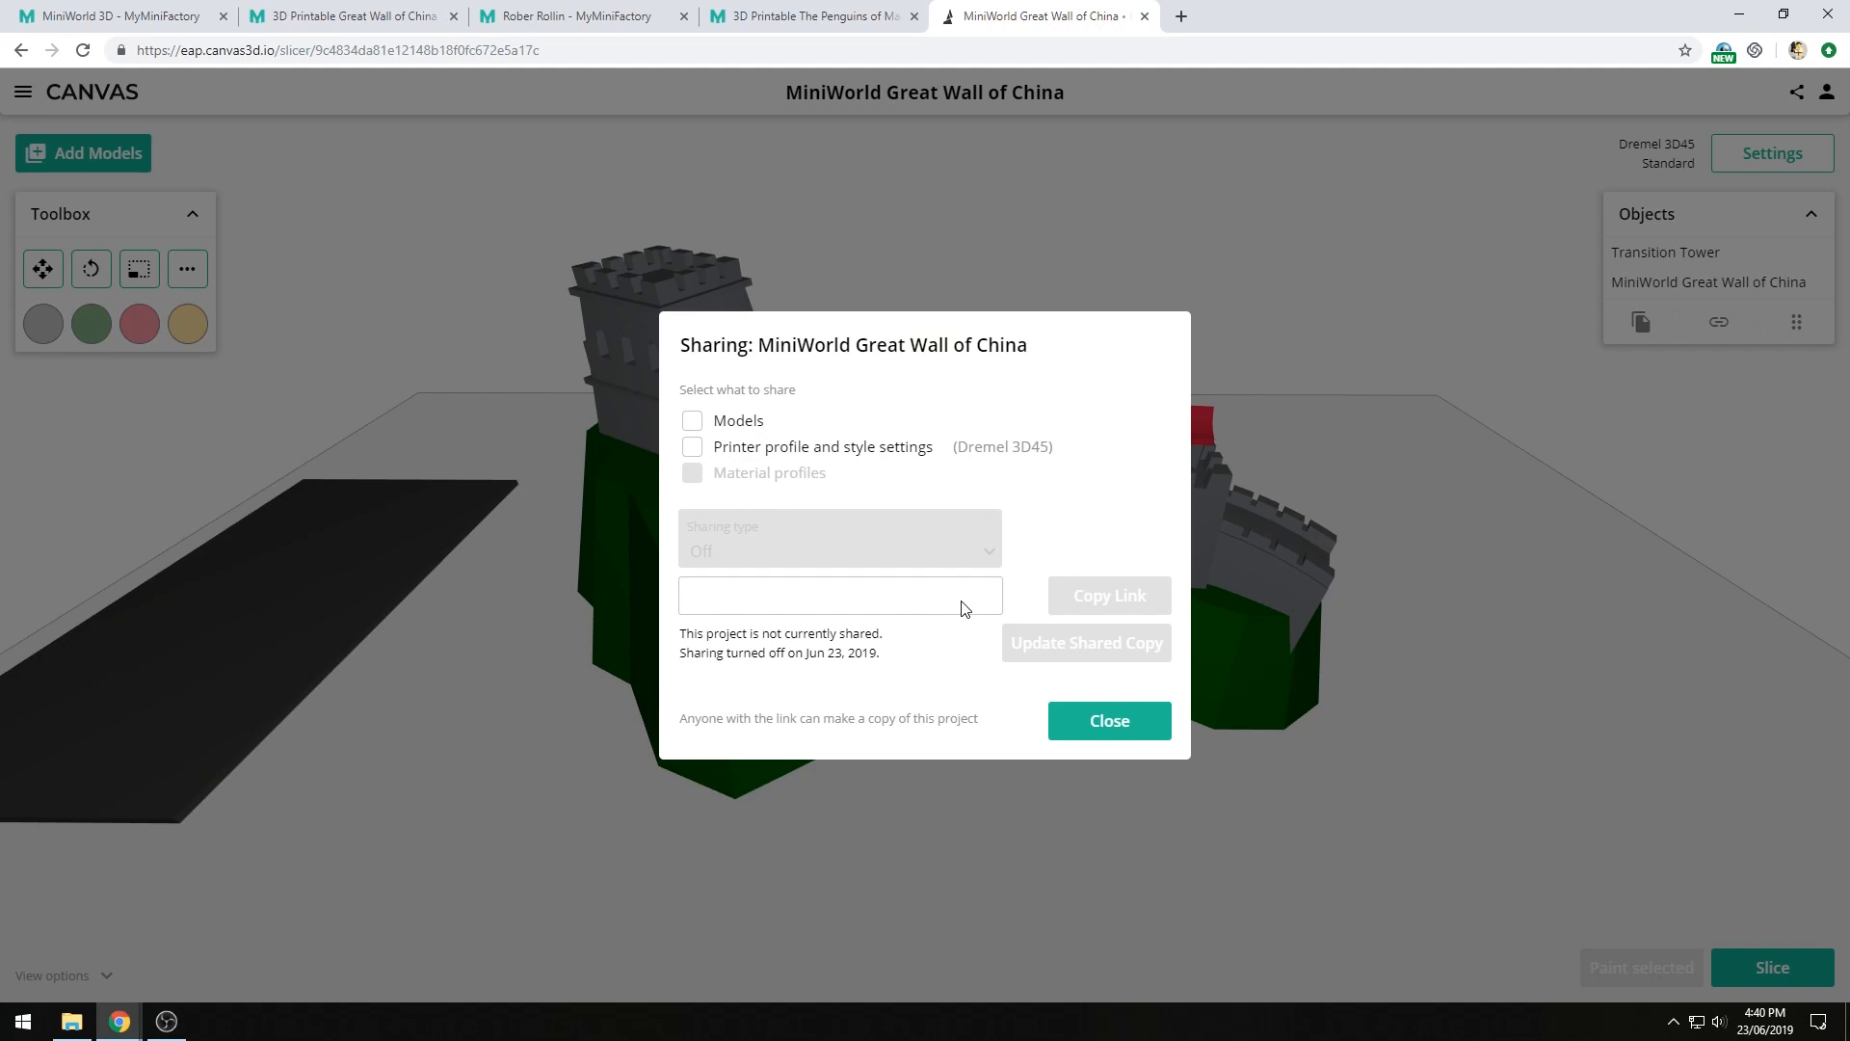
{"action": "mouse_move", "coordinate": [894, 538]}
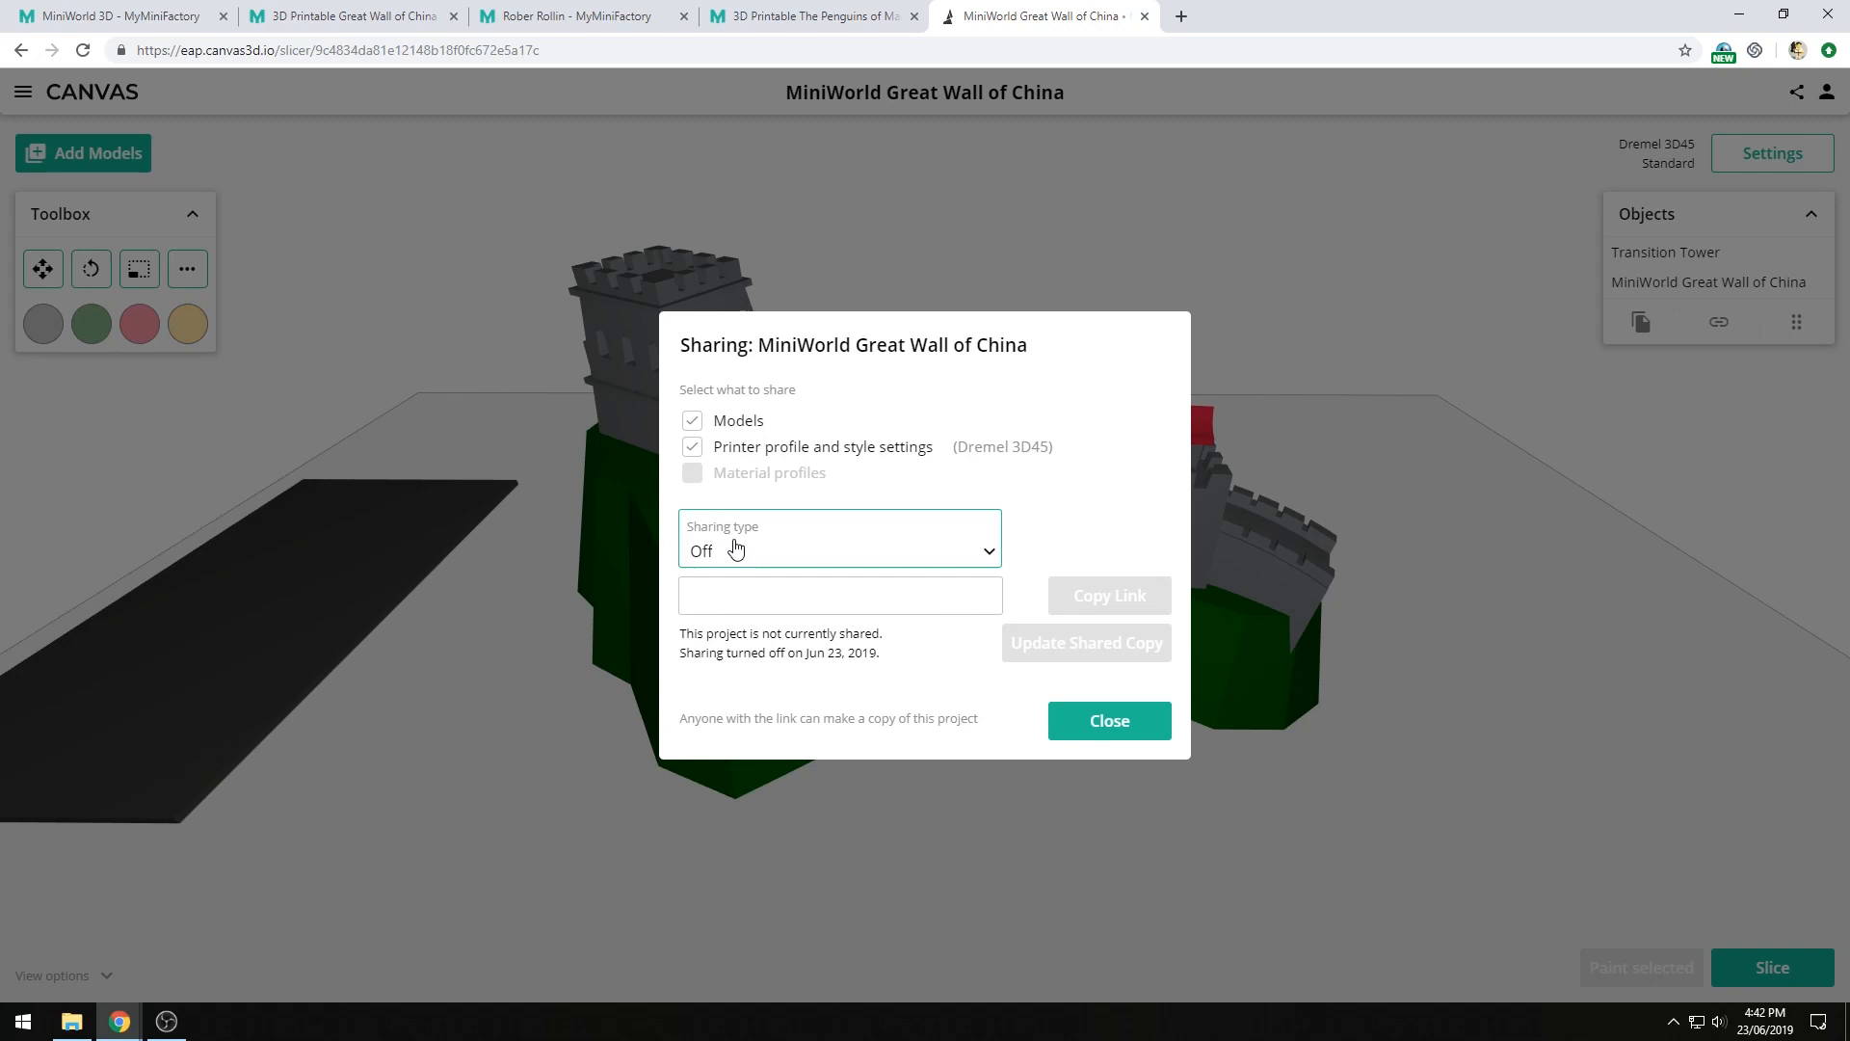
{"action": "left_click", "coordinate": [838, 552]}
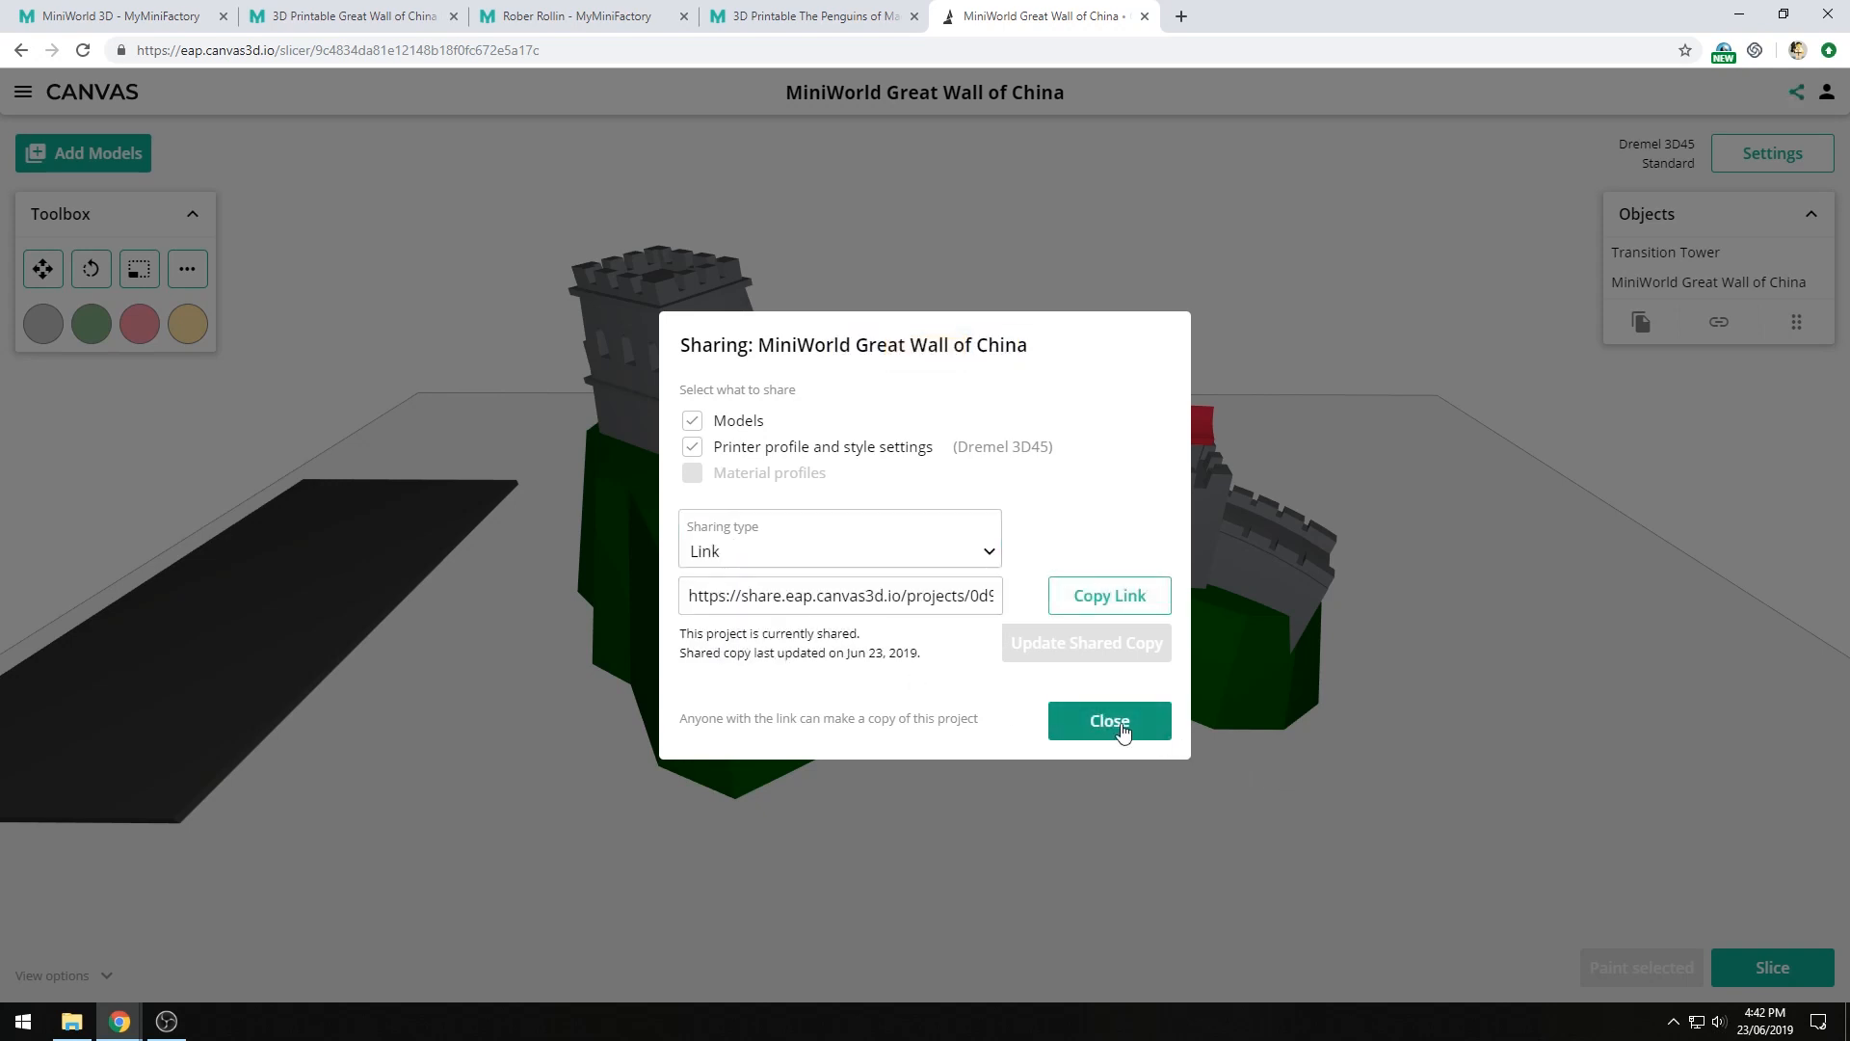
{"action": "left_click", "coordinate": [1110, 721]}
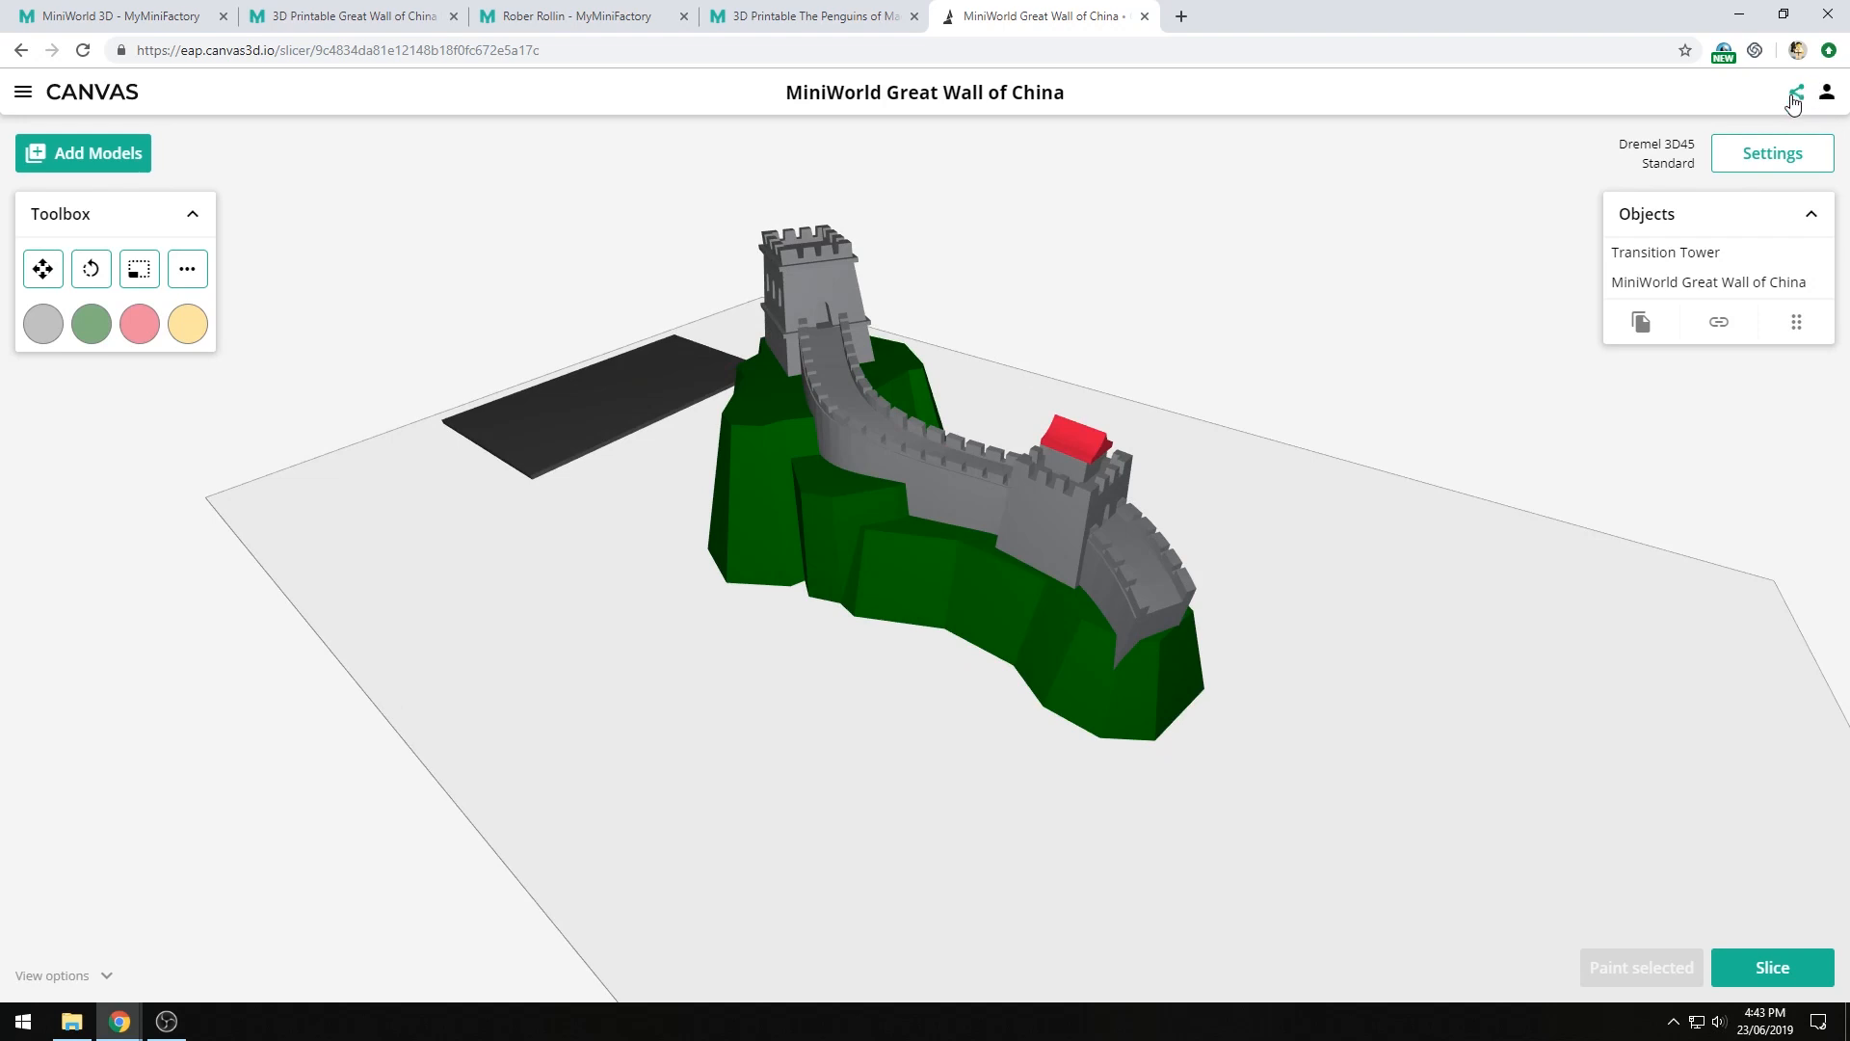
- Set the Great Wall project's sharing type to Off and dismiss the sharing options
{"action": "left_click", "coordinate": [1801, 91]}
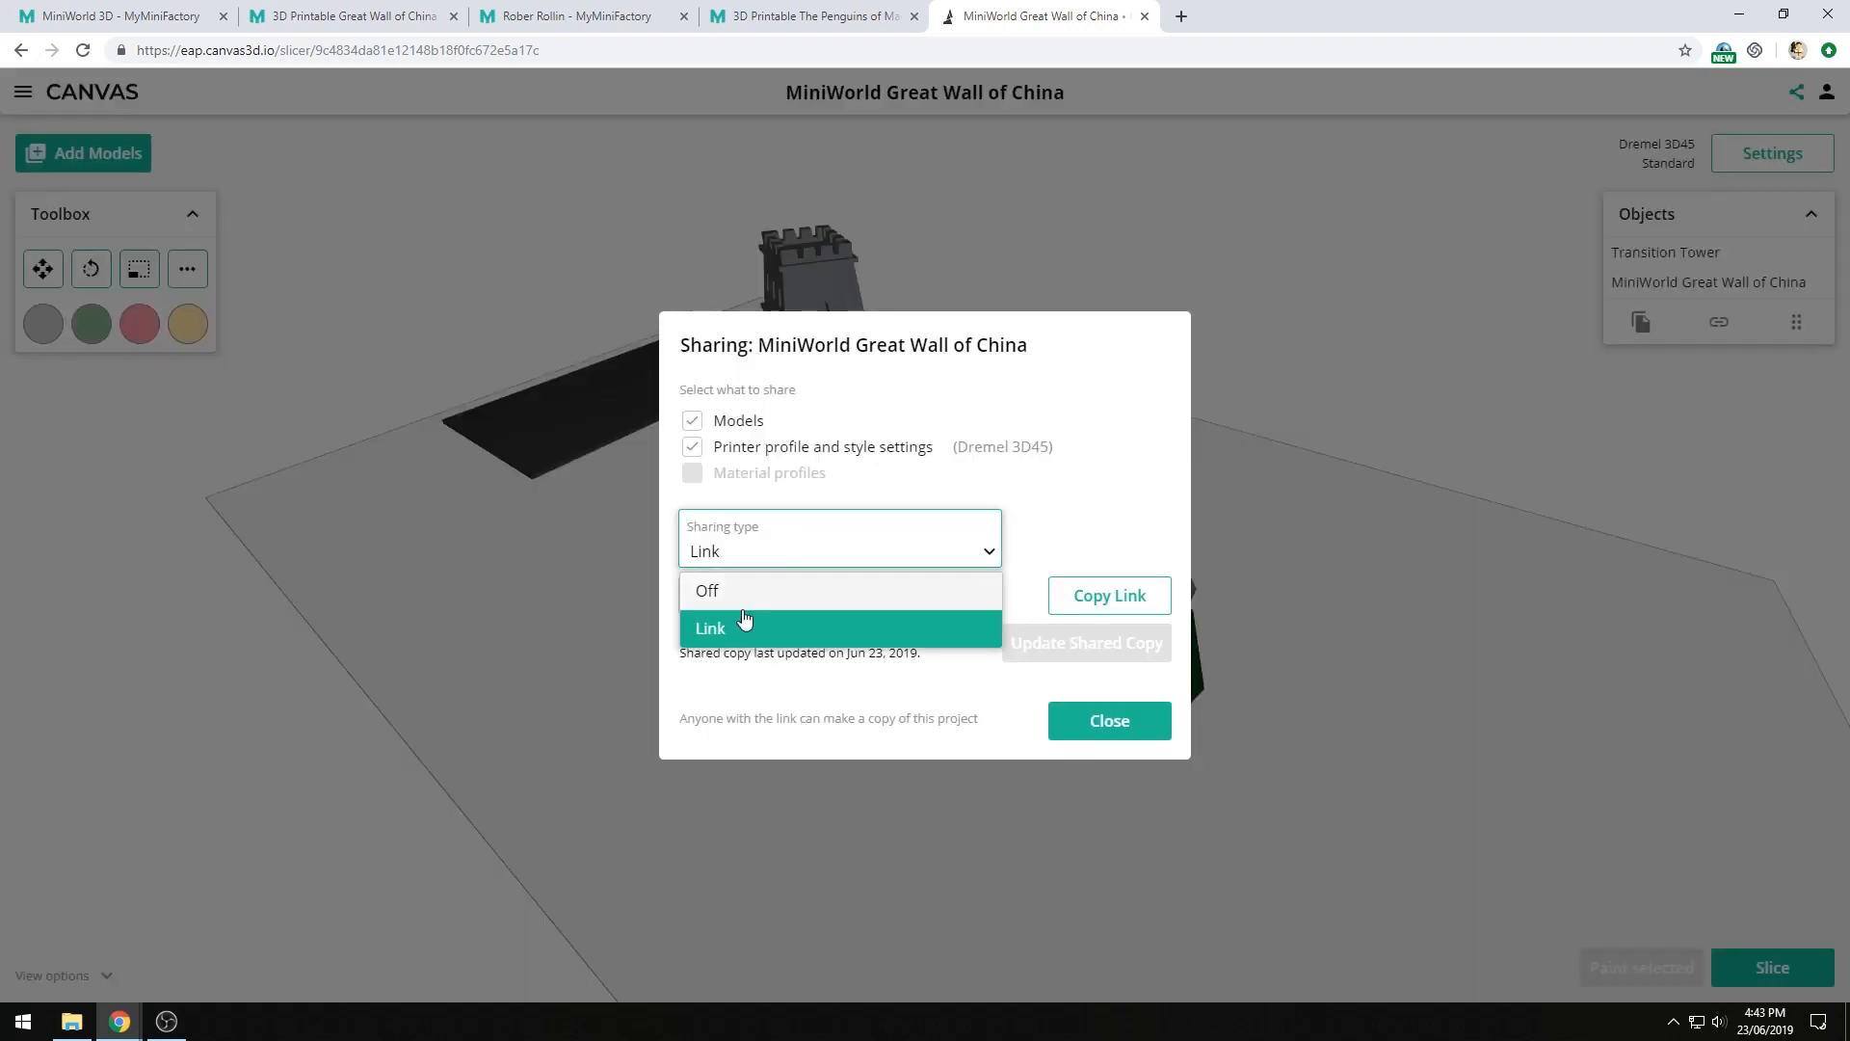
{"action": "left_click", "coordinate": [1110, 721]}
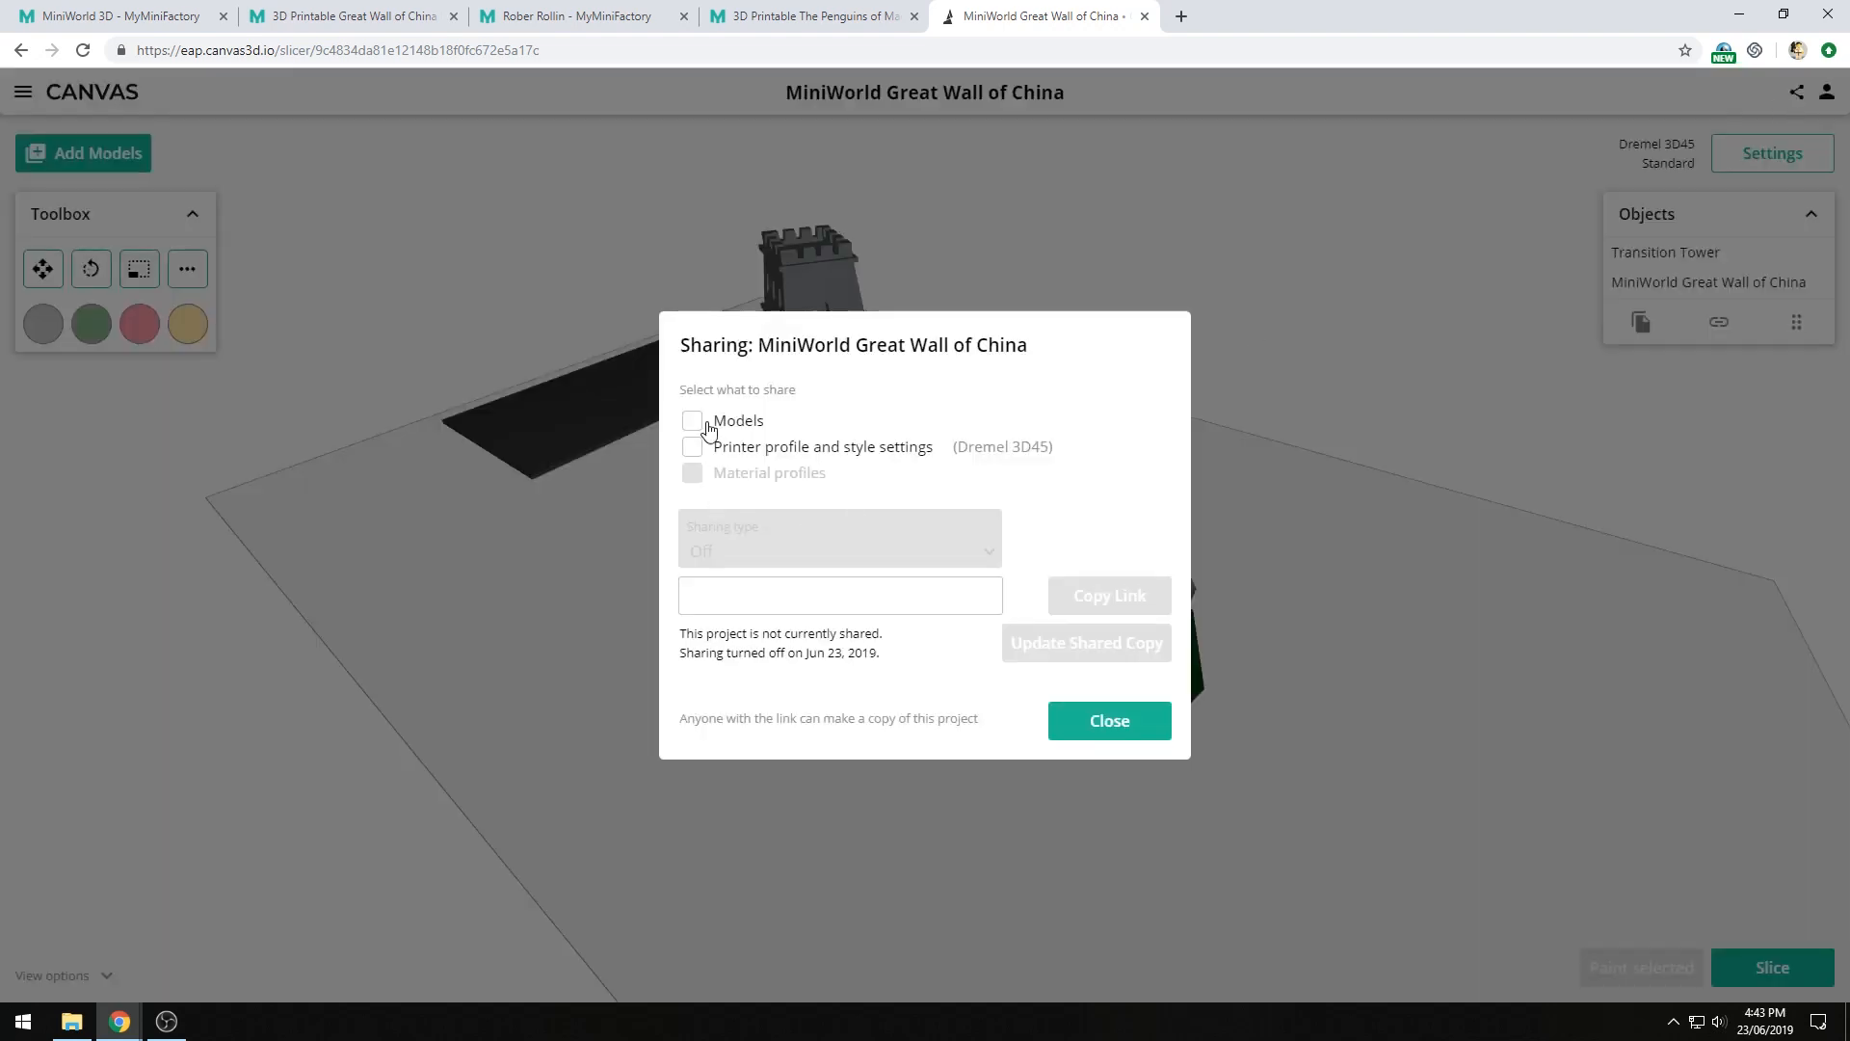
{"action": "left_click", "coordinate": [692, 420]}
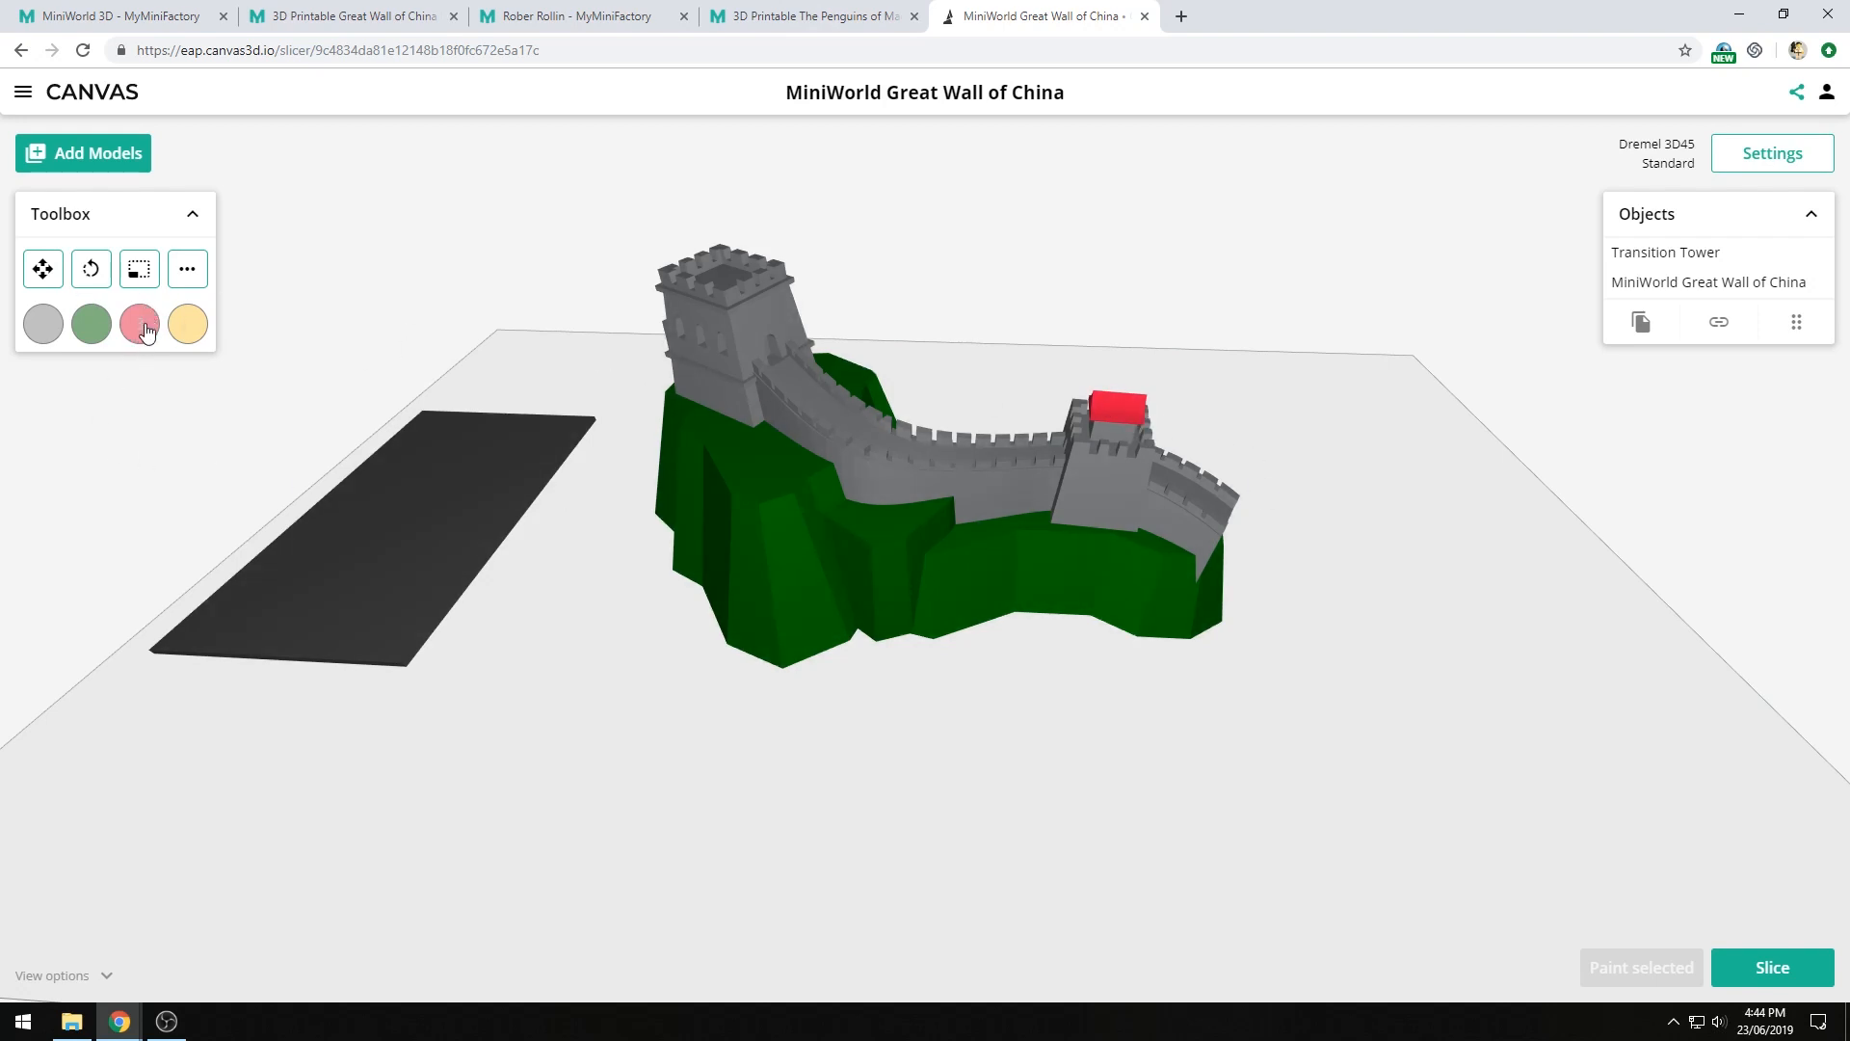
- Make the red tower roof material brown and update the shared copy with it
{"action": "left_click", "coordinate": [139, 324]}
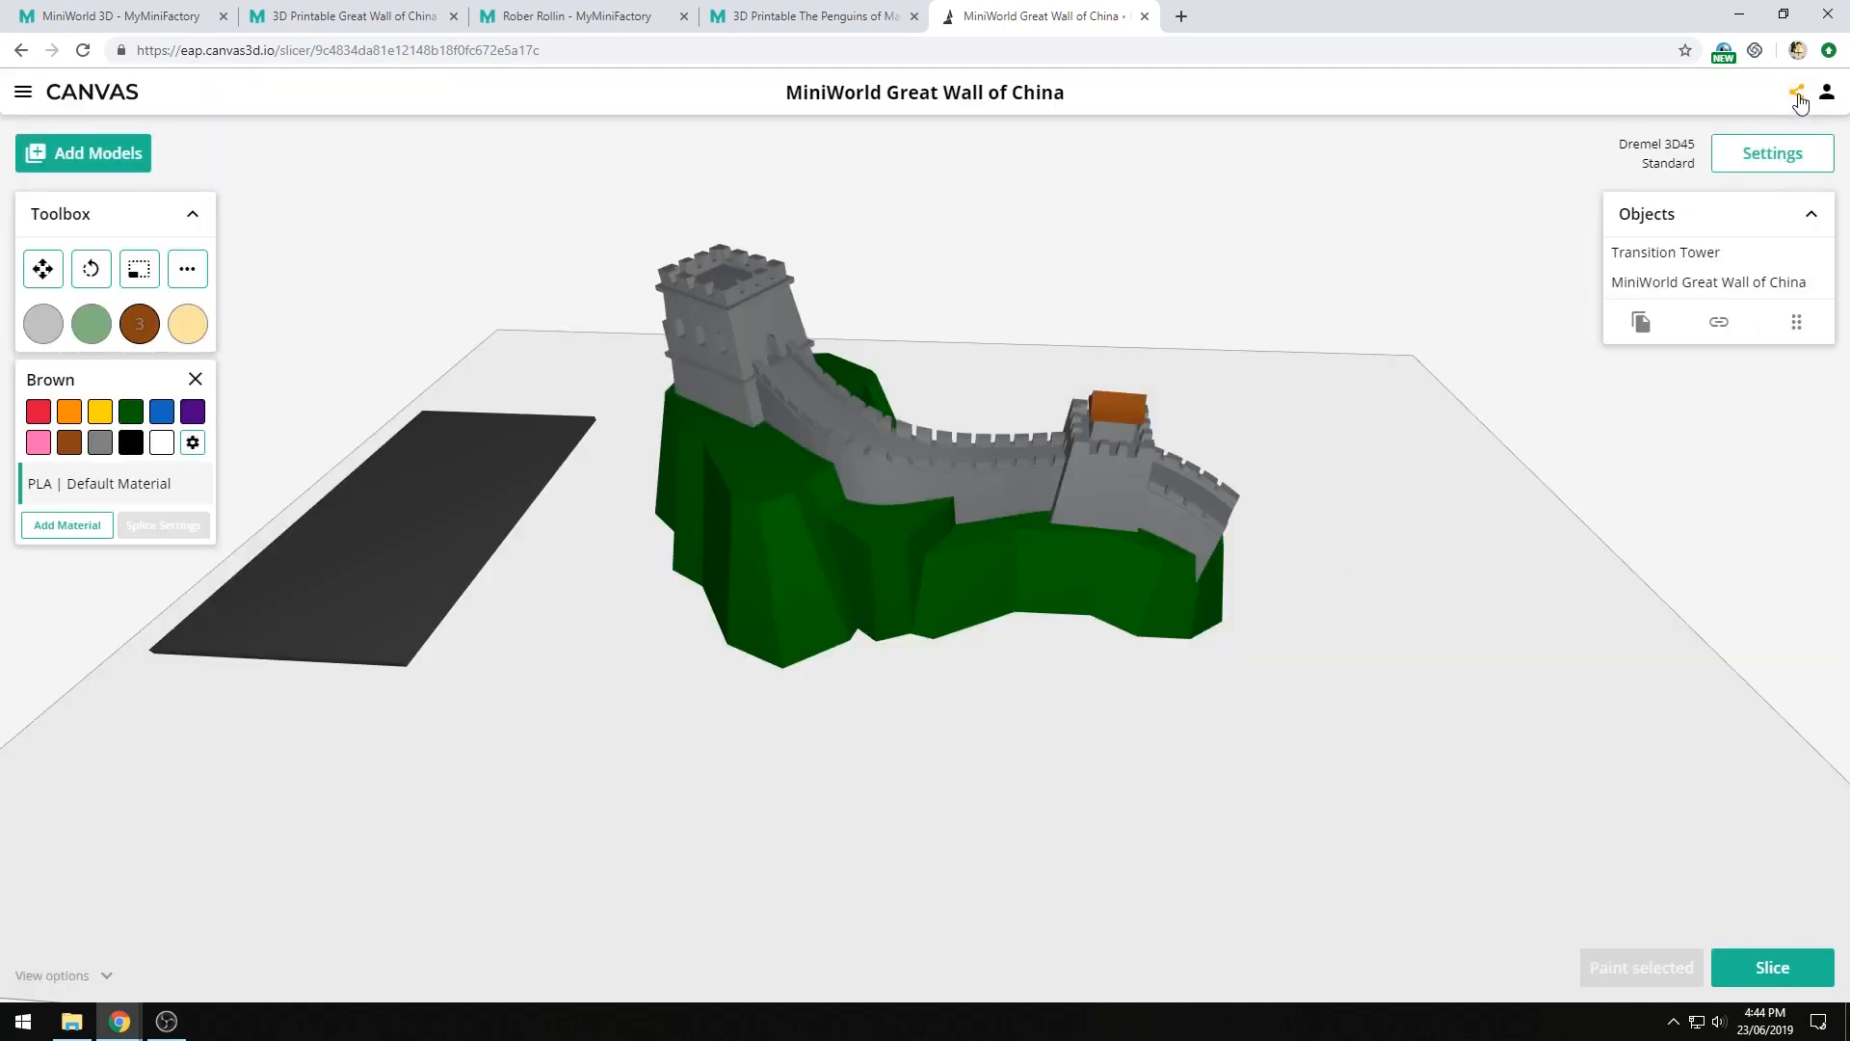
{"action": "left_click", "coordinate": [1796, 90]}
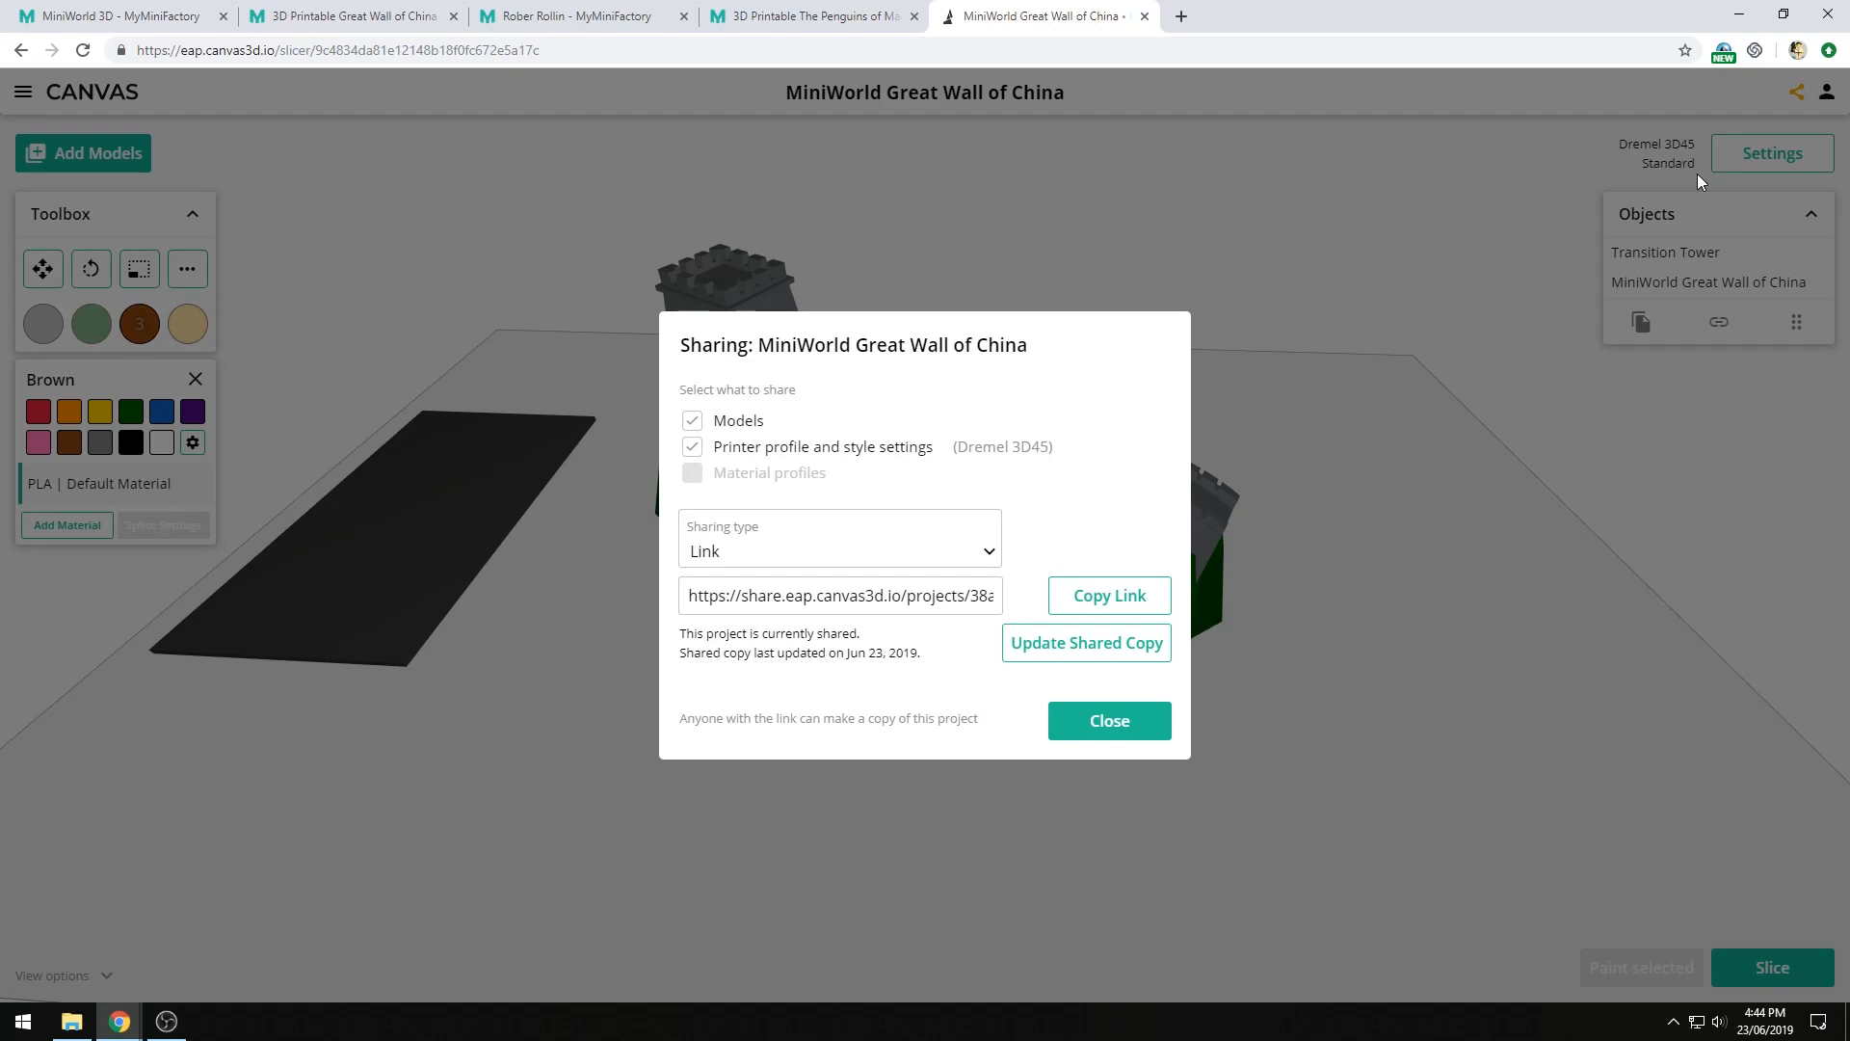
{"action": "mouse_move", "coordinate": [705, 651]}
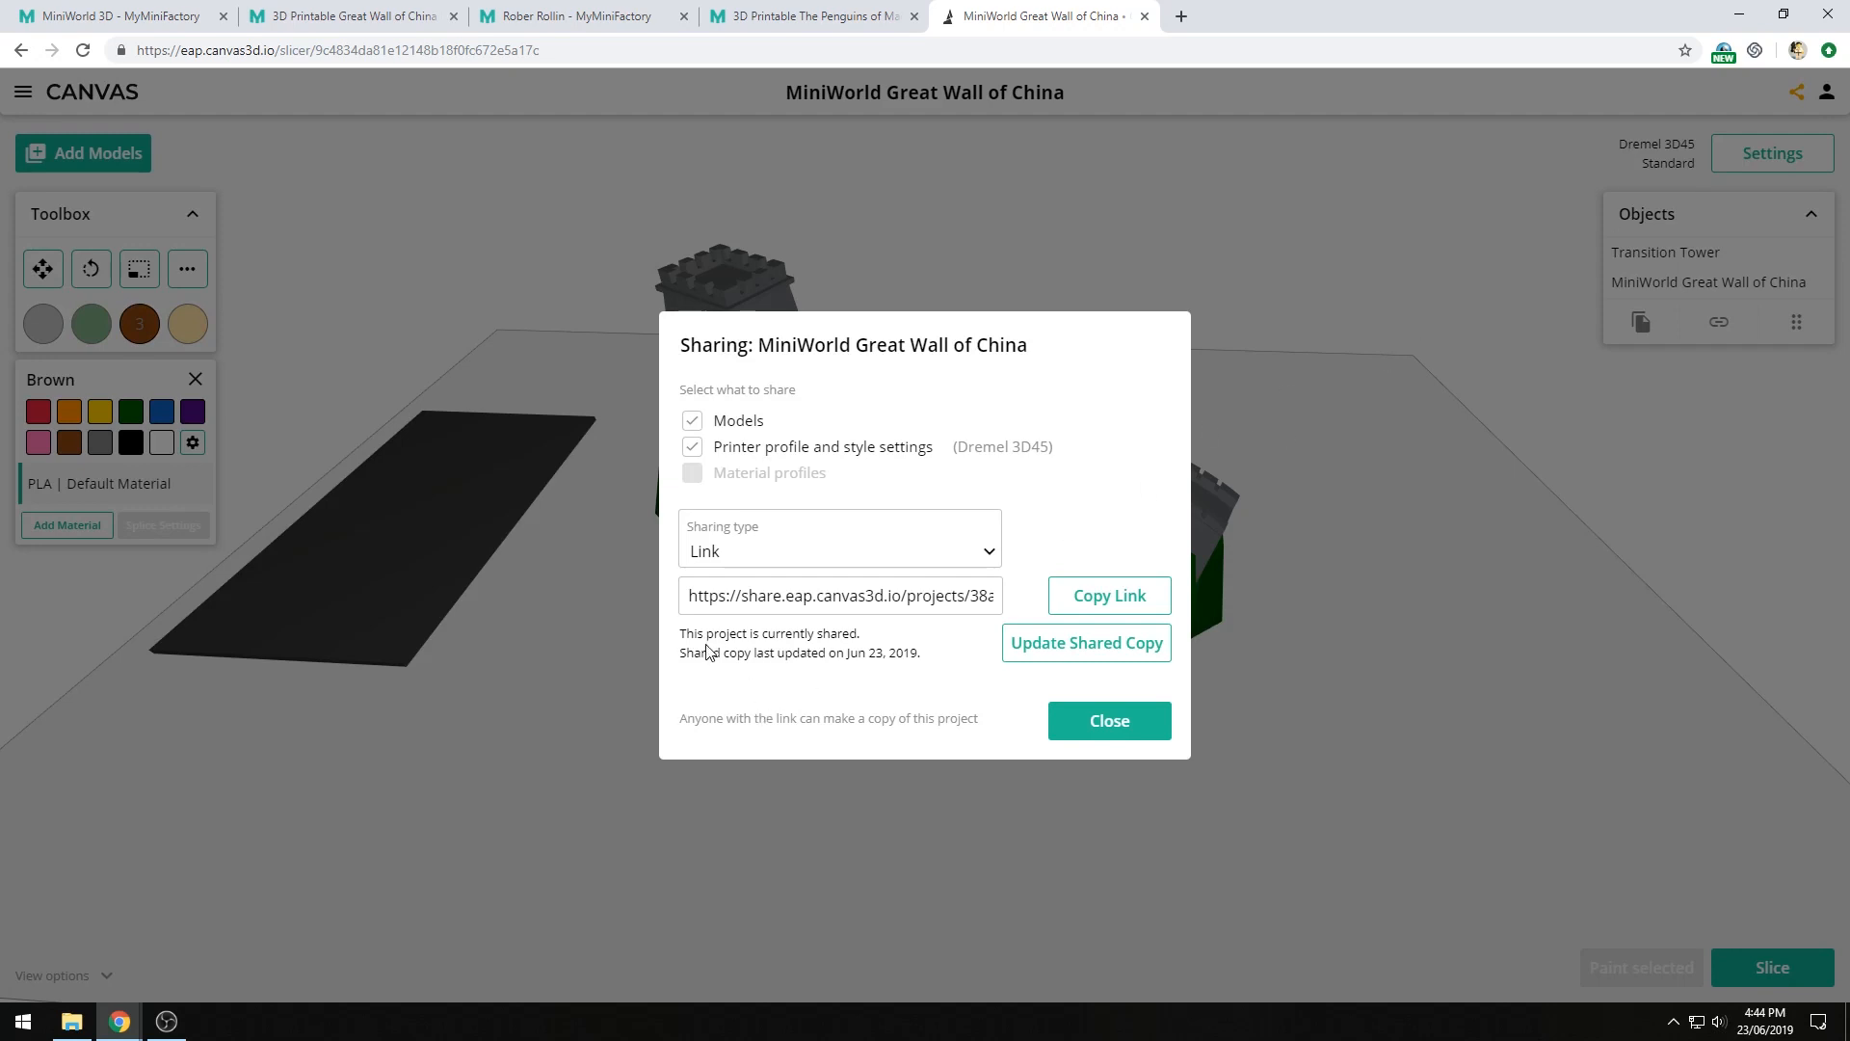
{"action": "mouse_move", "coordinate": [890, 671]}
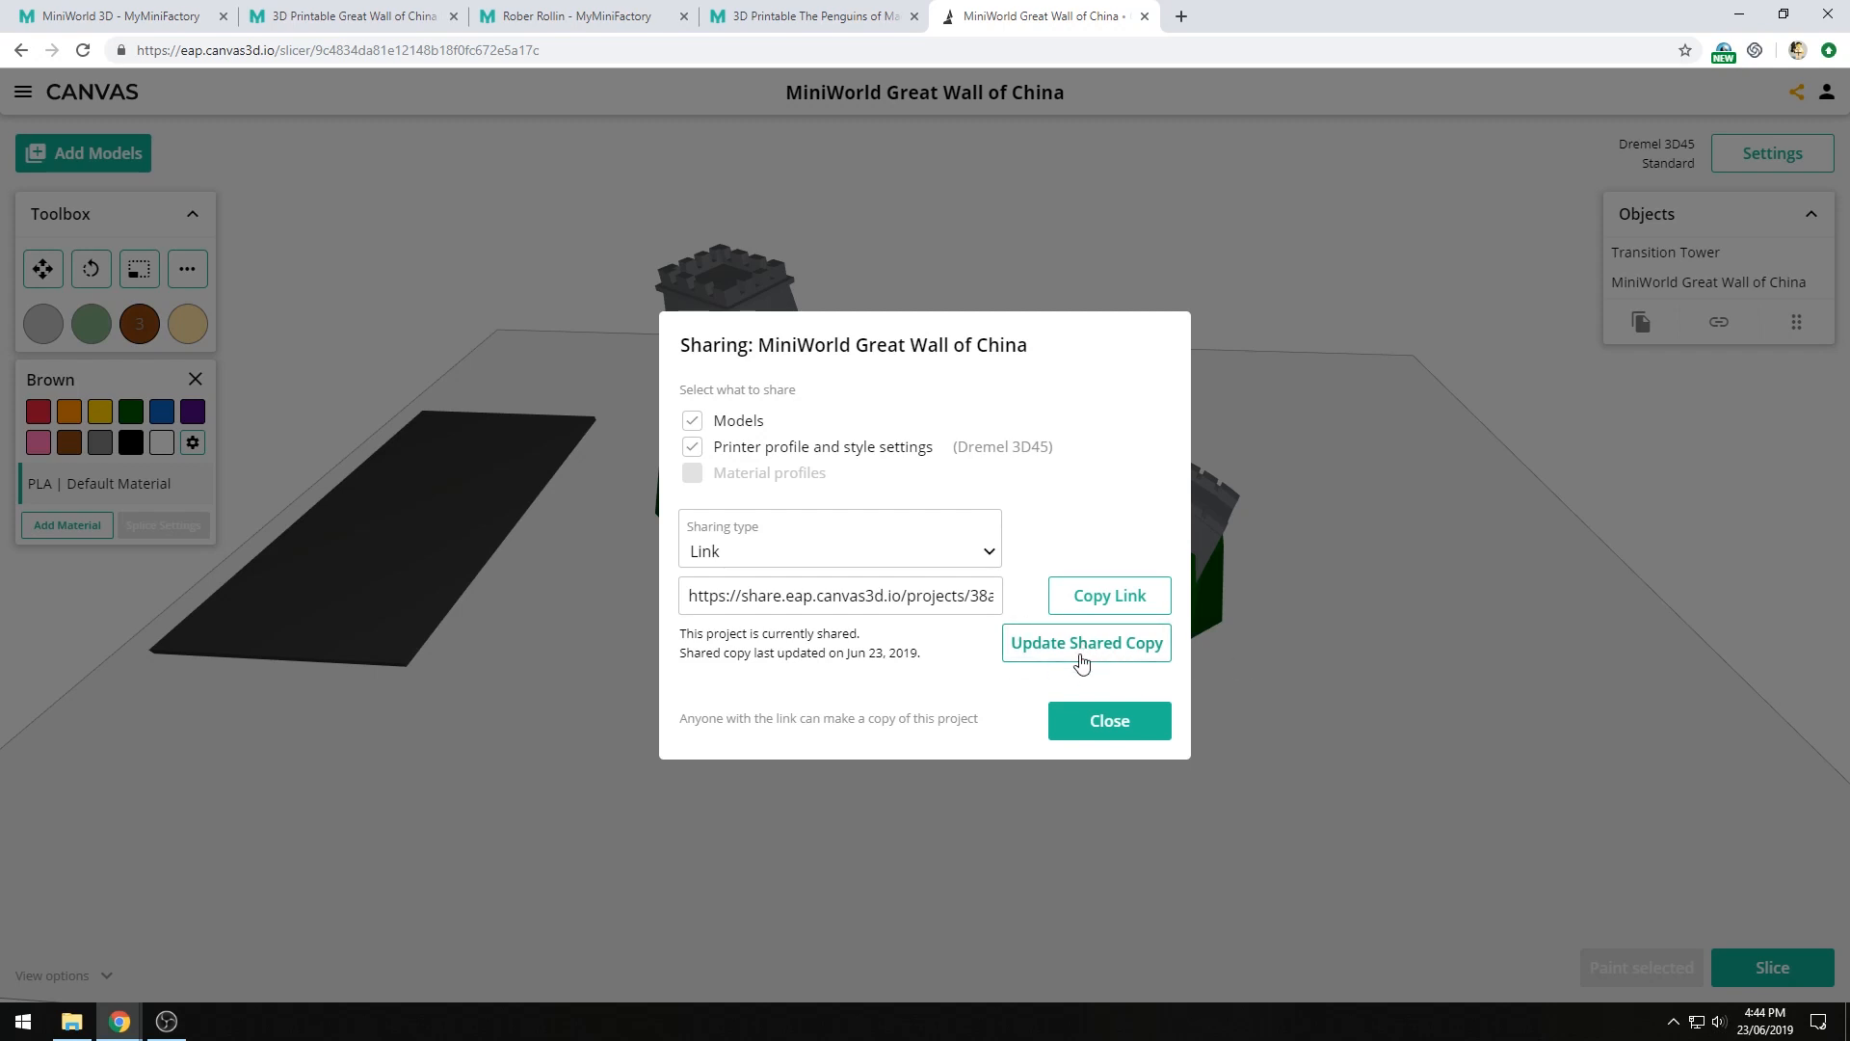
{"action": "left_click", "coordinate": [1087, 644]}
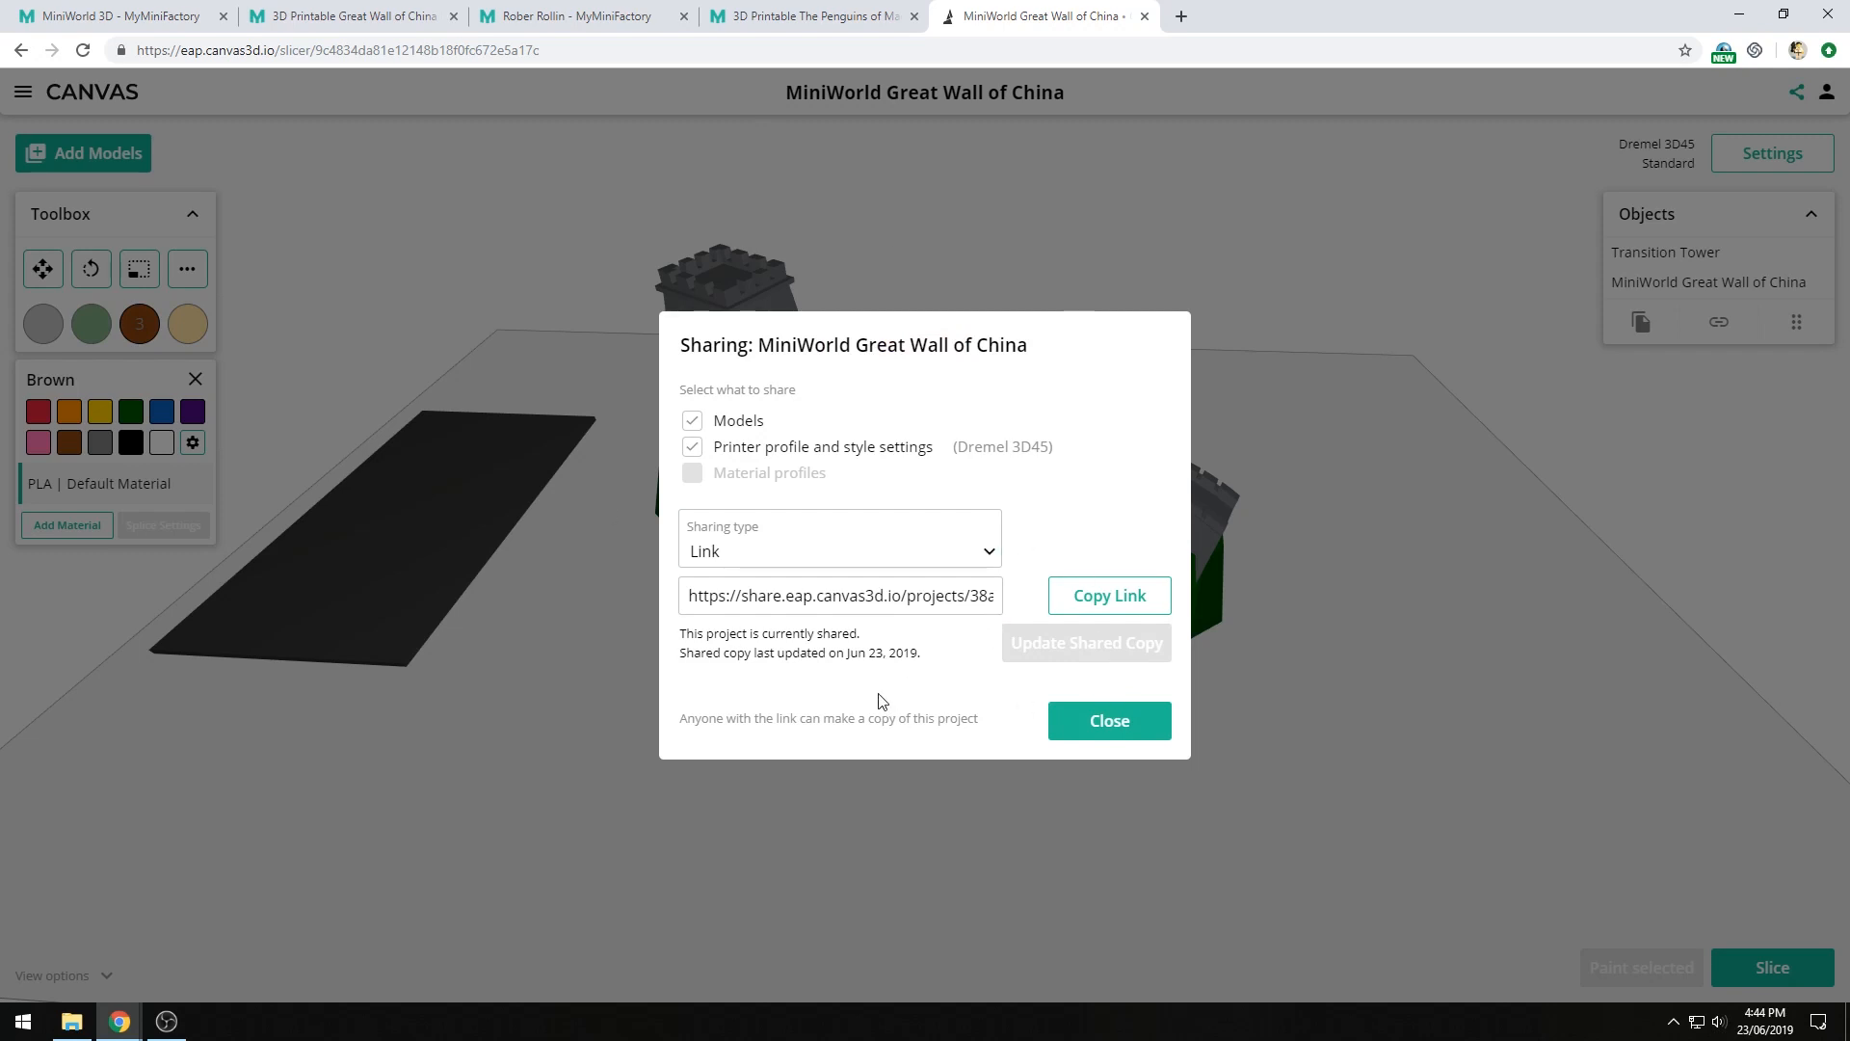
{"action": "left_click", "coordinate": [1111, 721]}
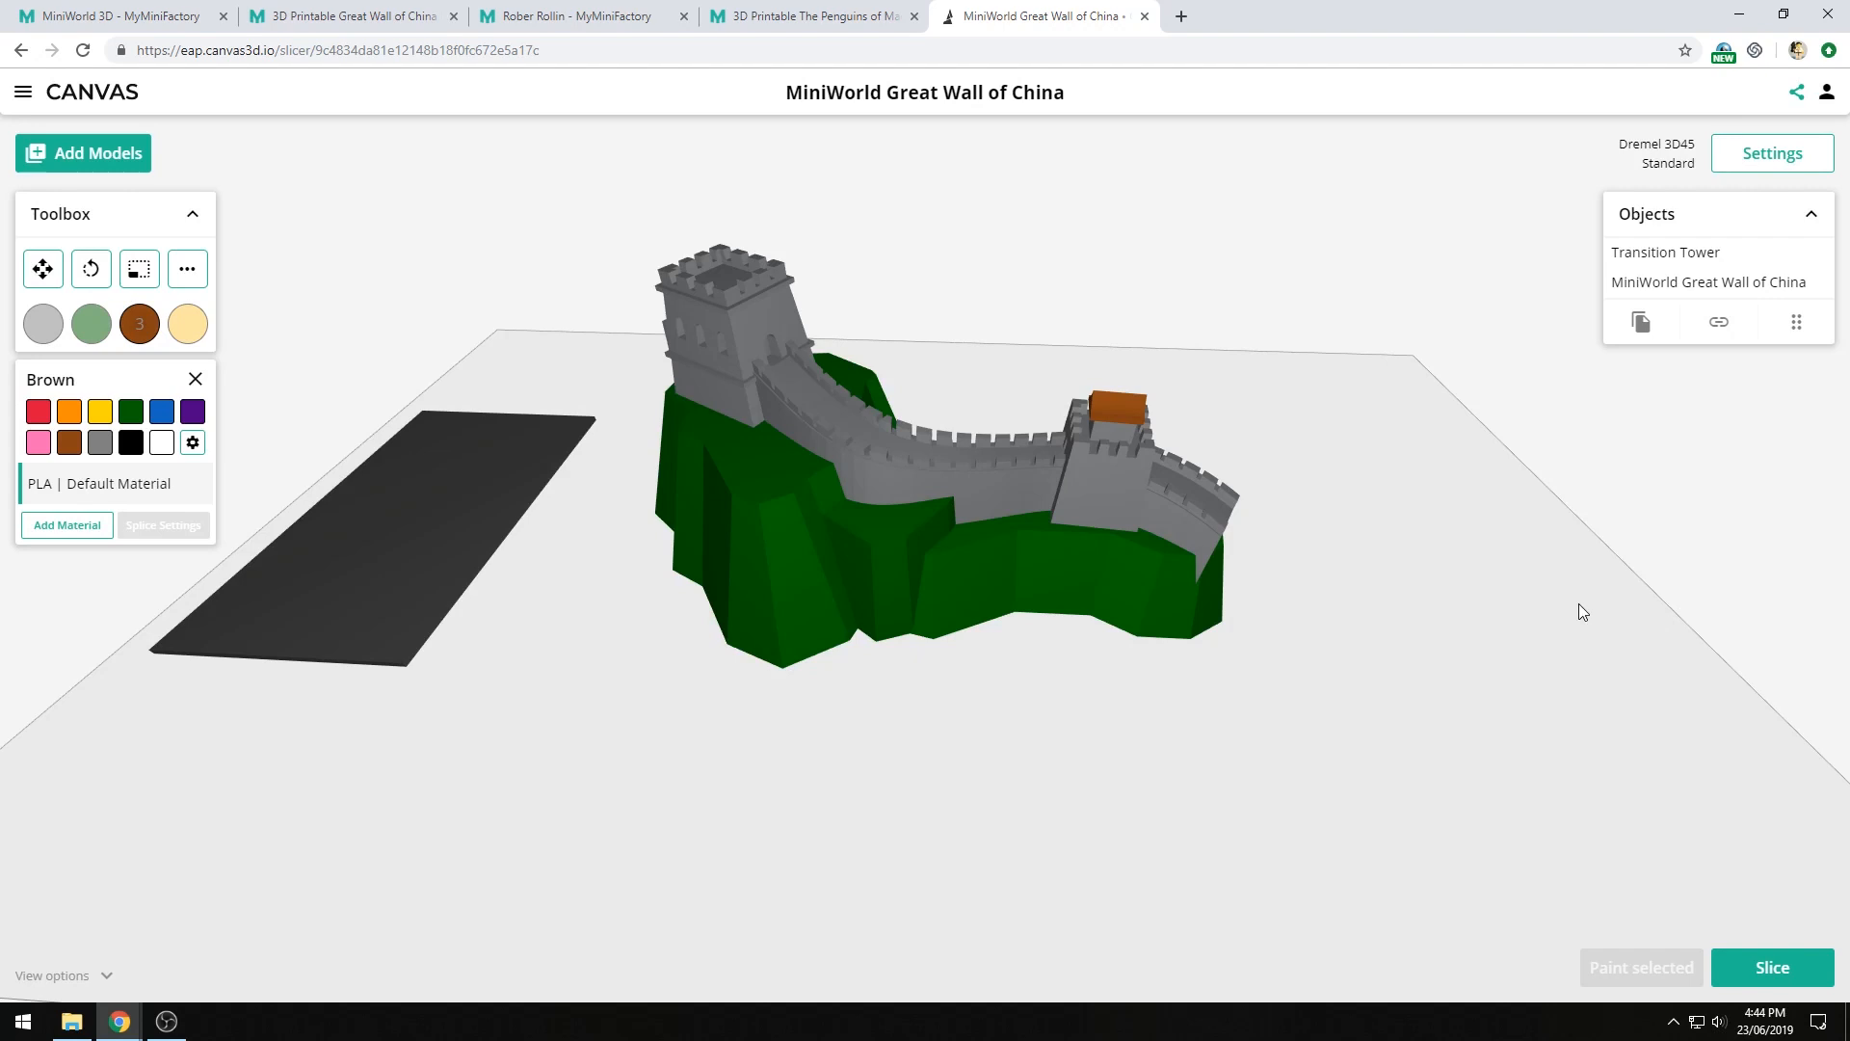
{"action": "mouse_move", "coordinate": [1562, 633]}
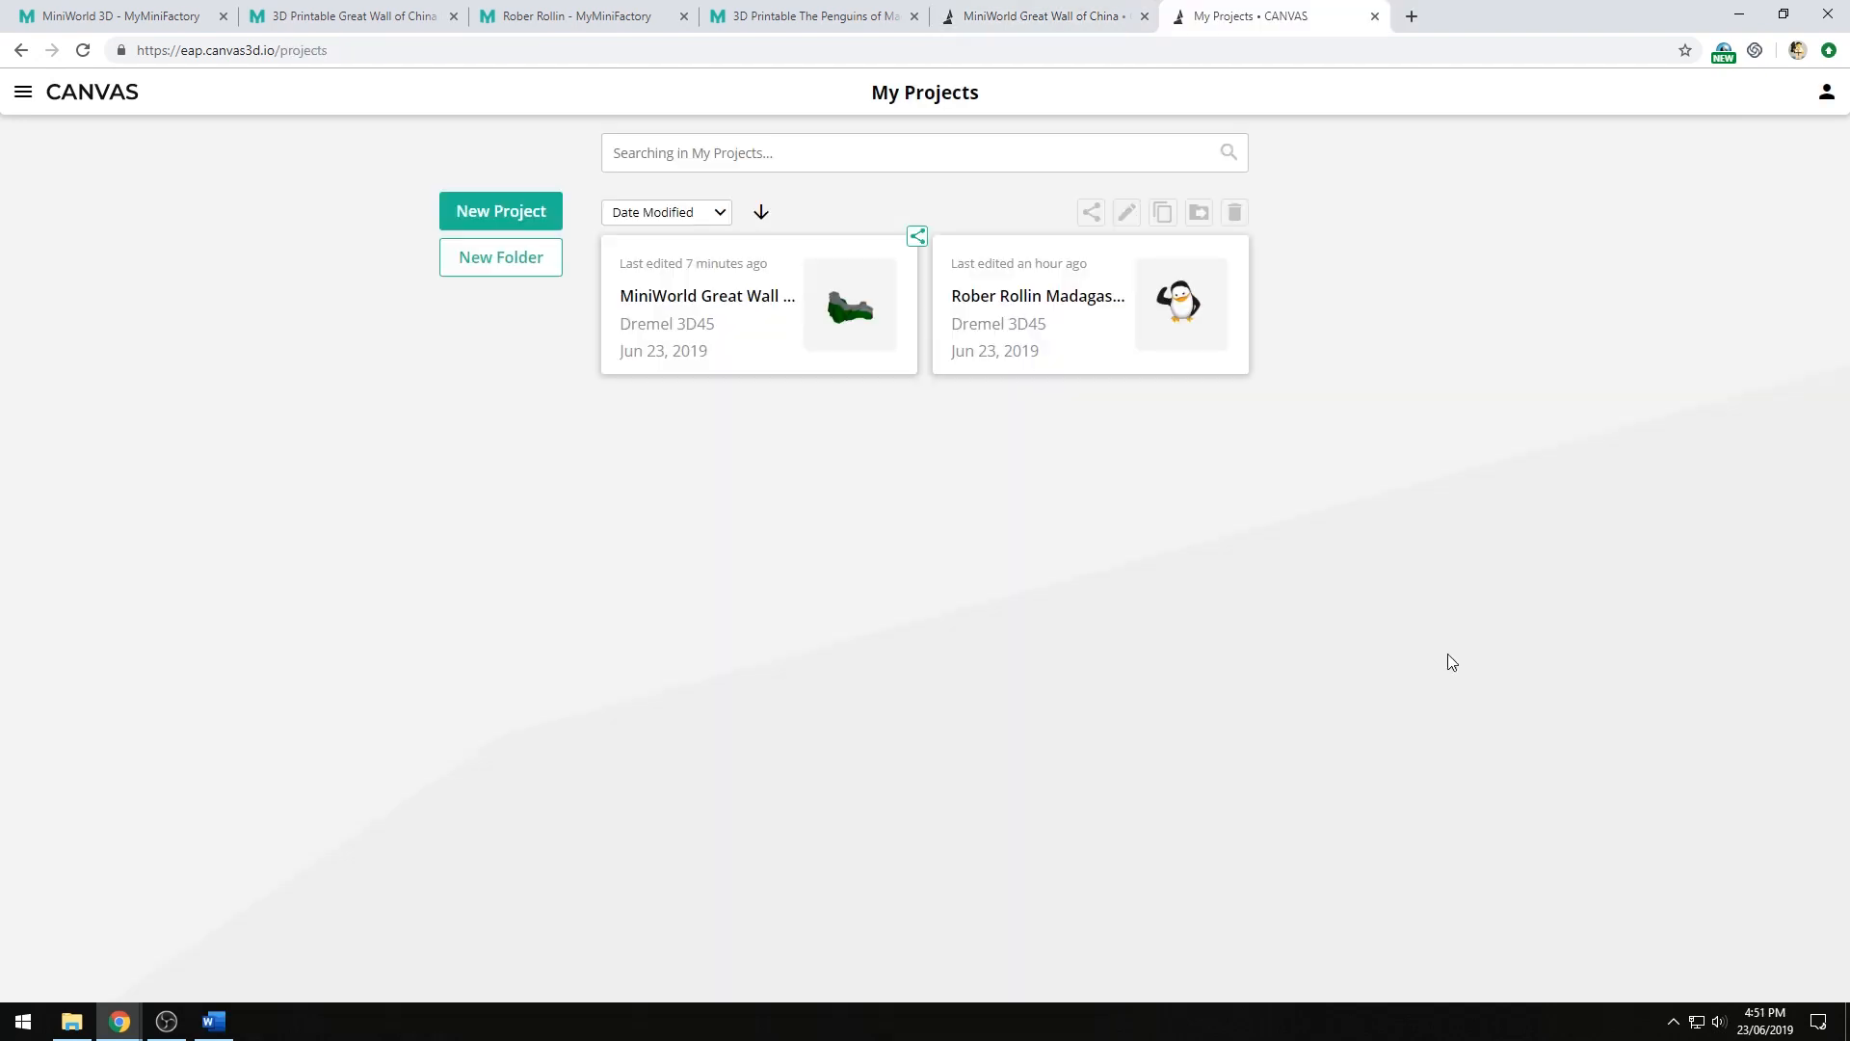
- Load derek's shared Toronto Raptors Logo link and proceed to its import options
{"action": "left_click", "coordinate": [513, 50]}
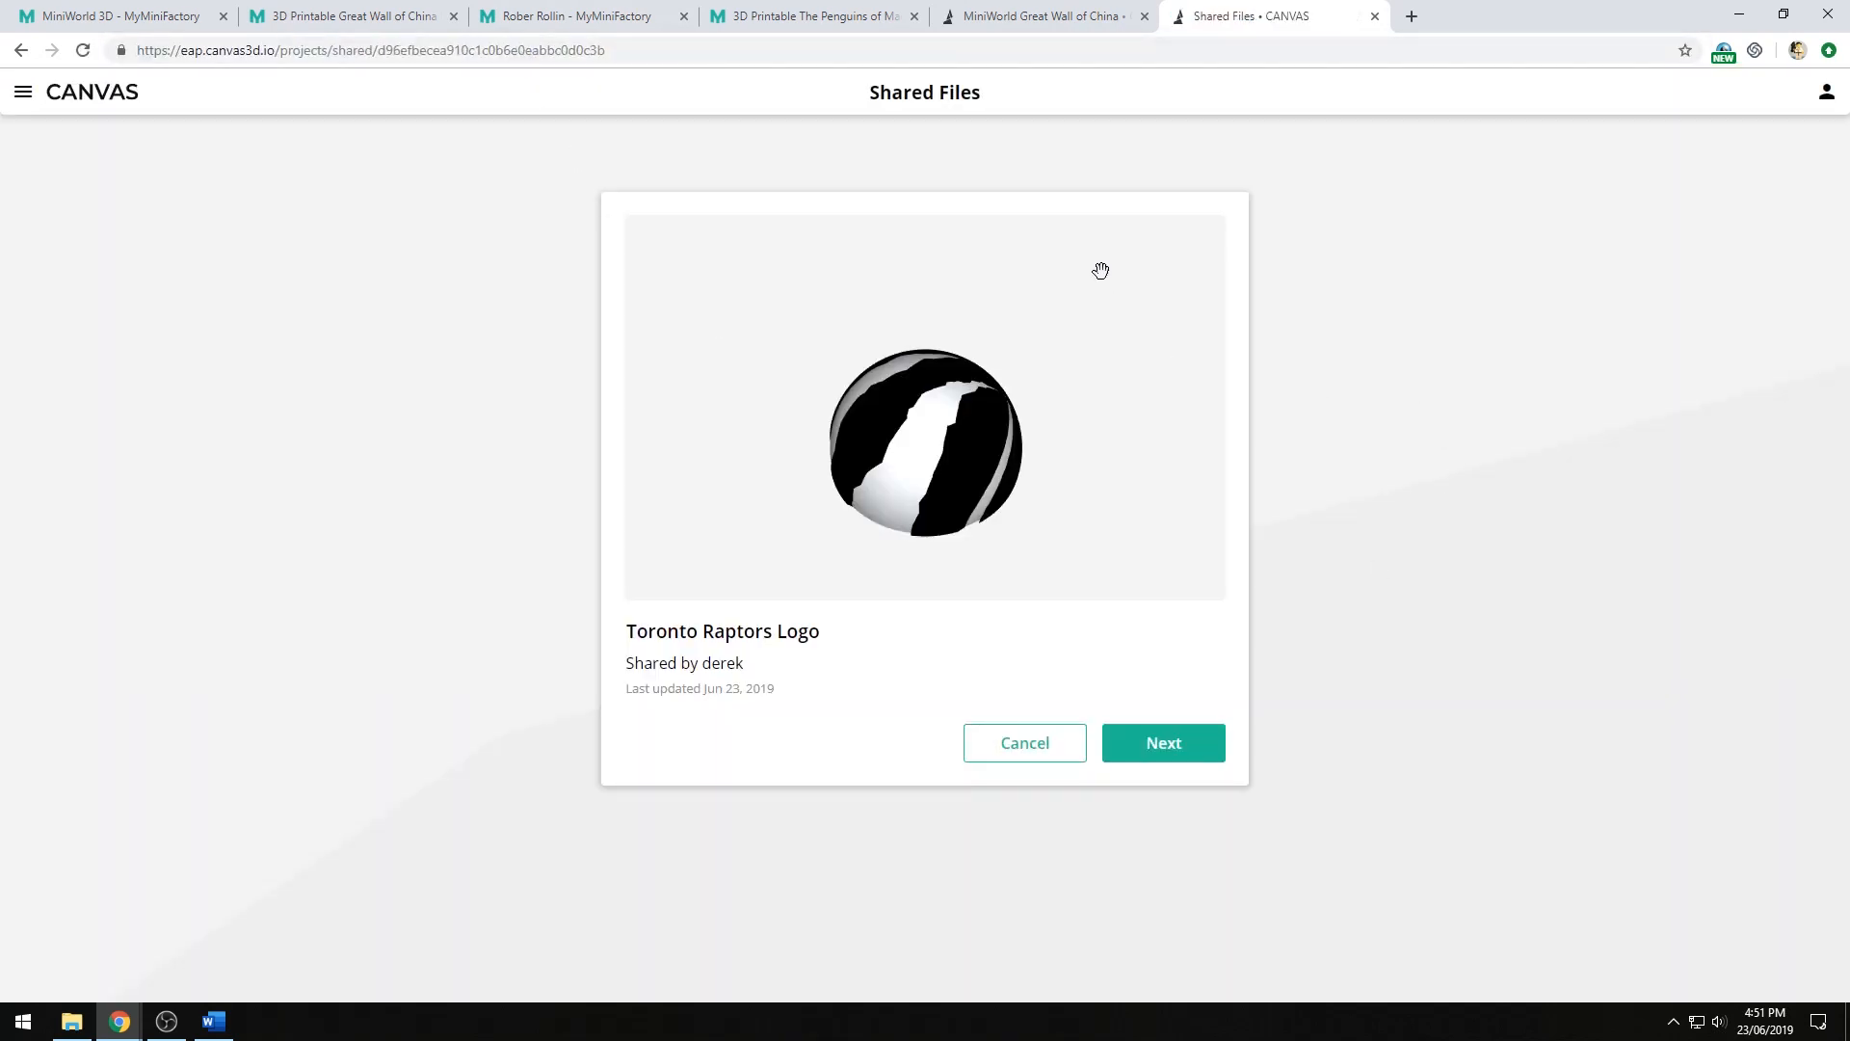
{"action": "mouse_move", "coordinate": [1441, 652]}
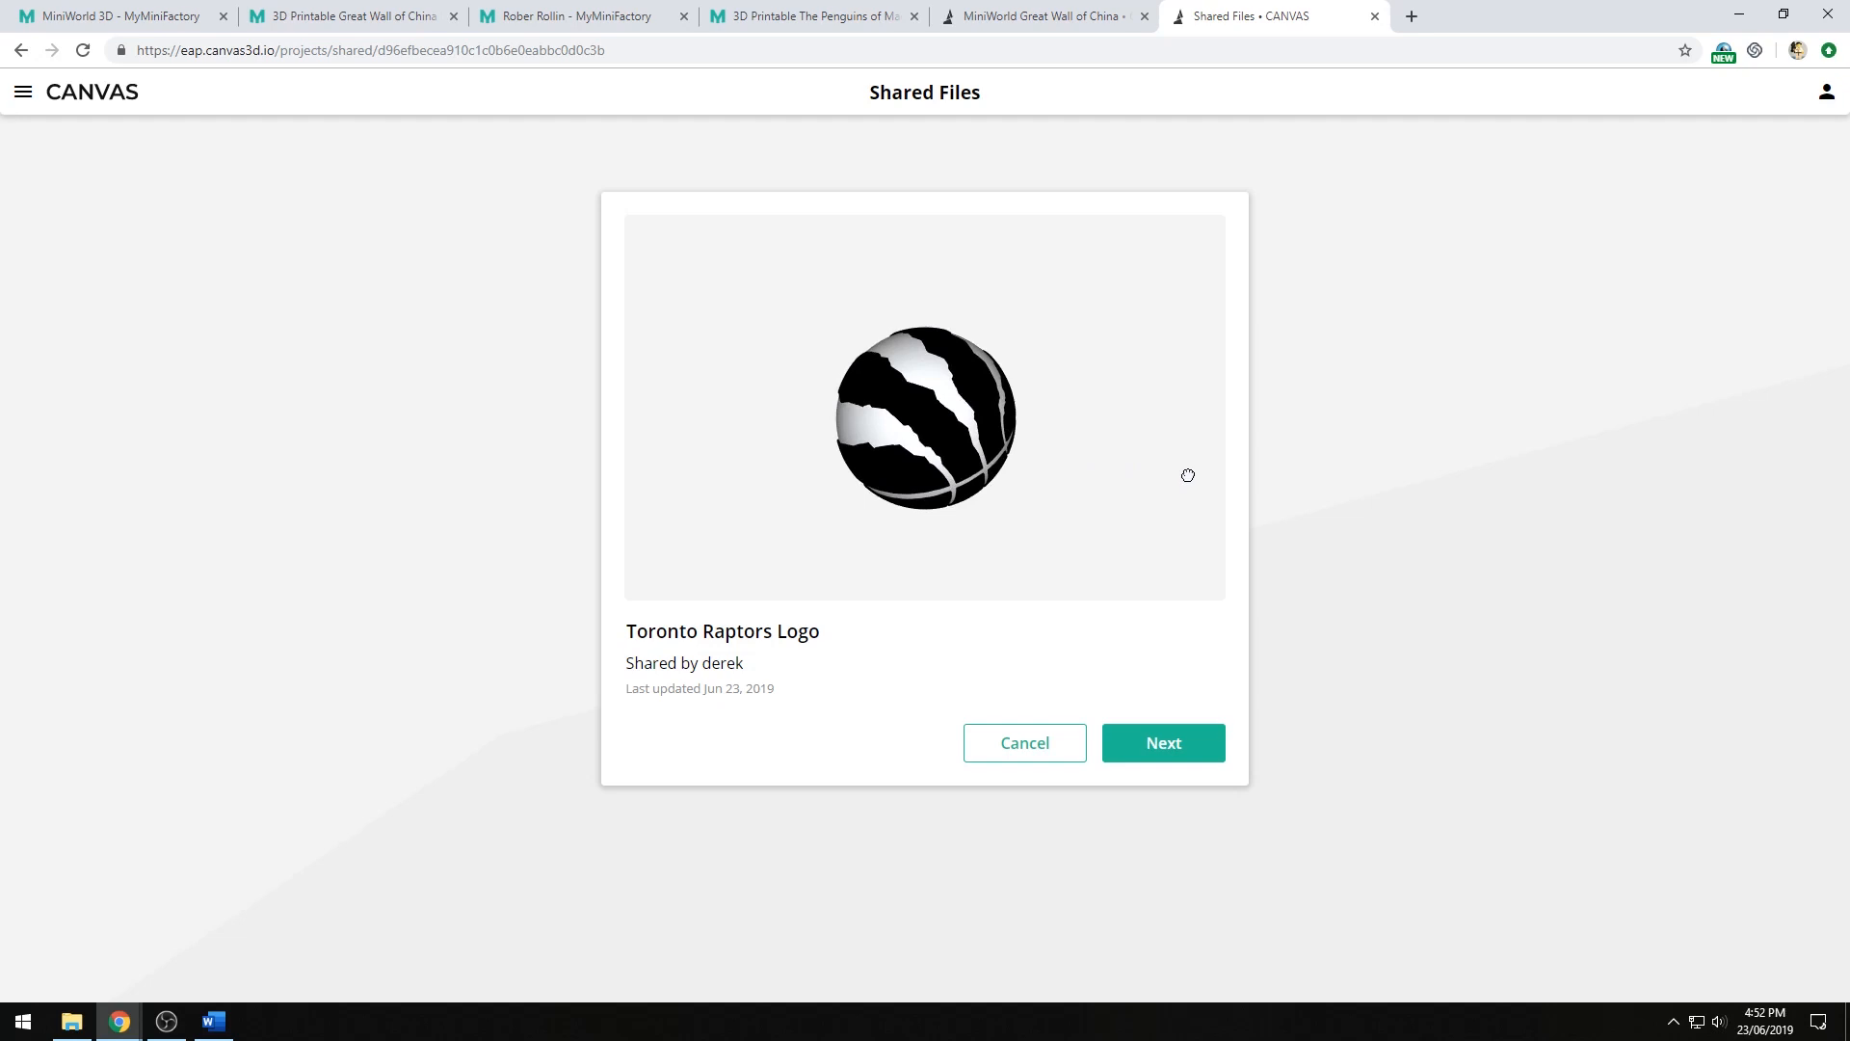
{"action": "mouse_move", "coordinate": [1180, 477]}
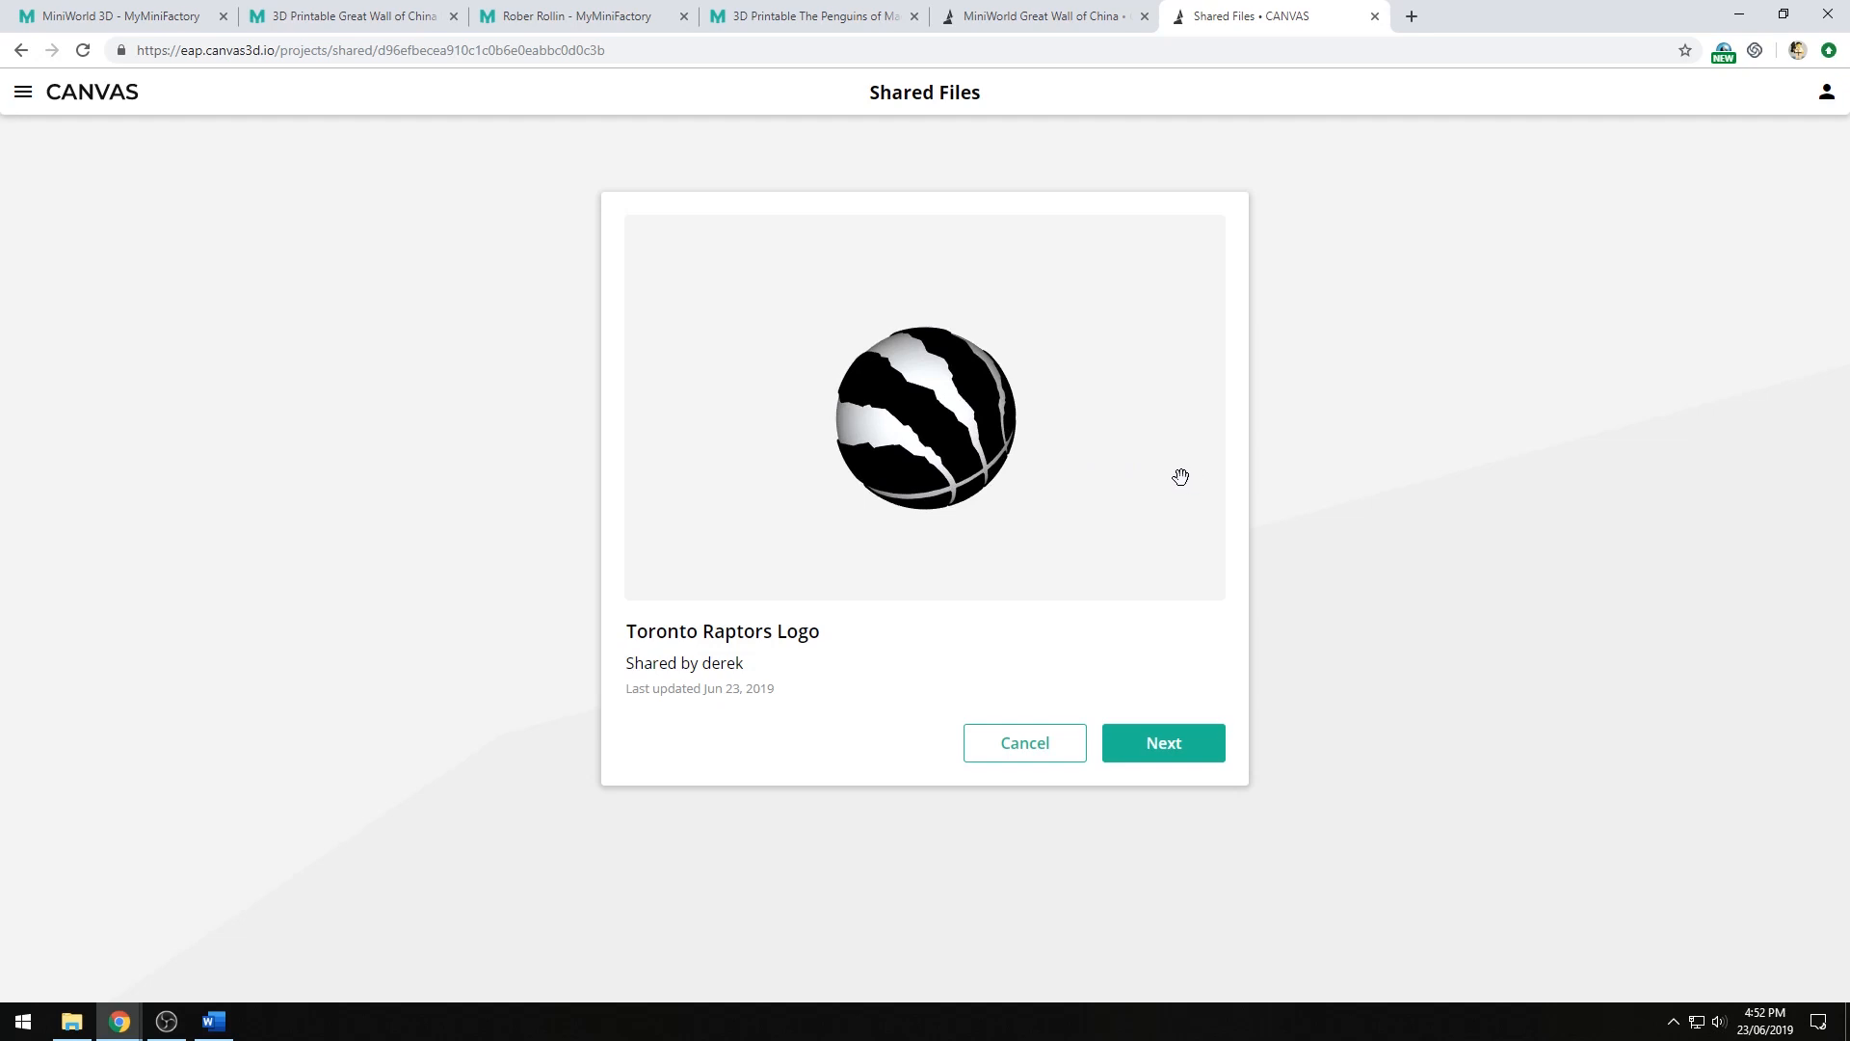
{"action": "left_click", "coordinate": [1165, 744]}
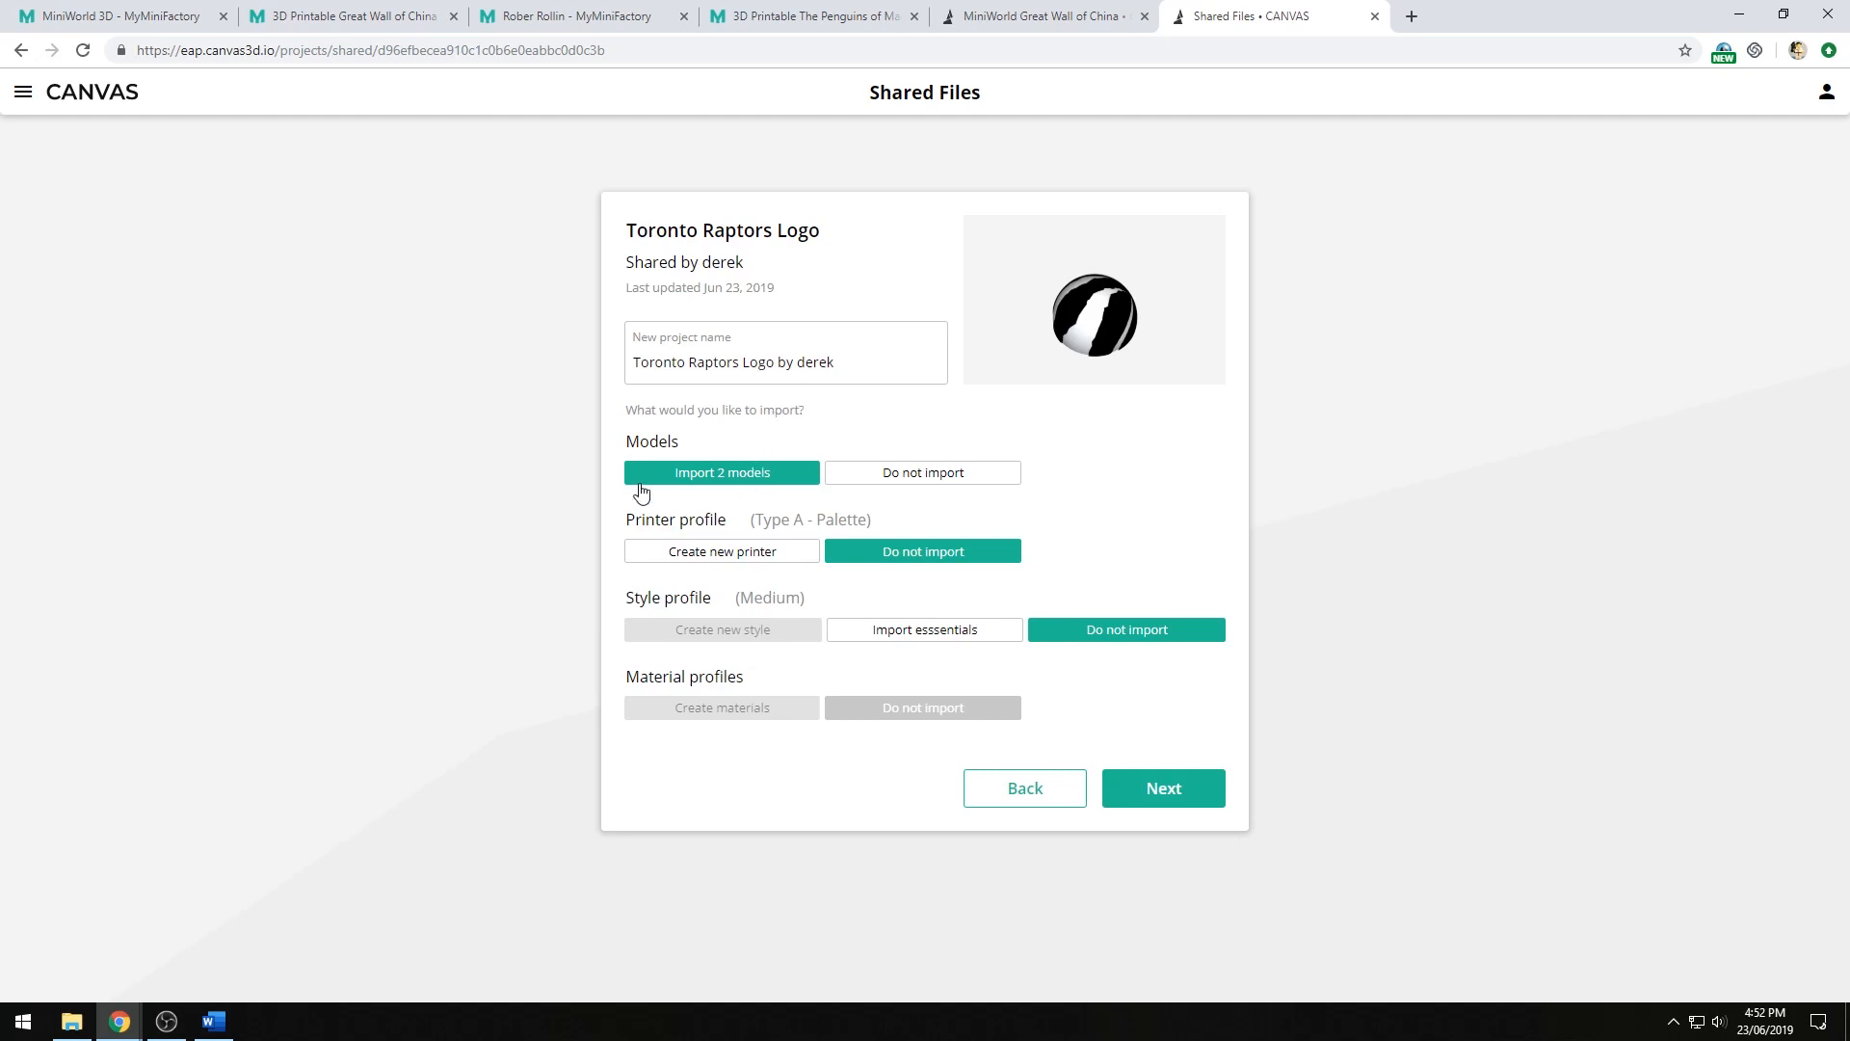
{"action": "mouse_move", "coordinate": [832, 431]}
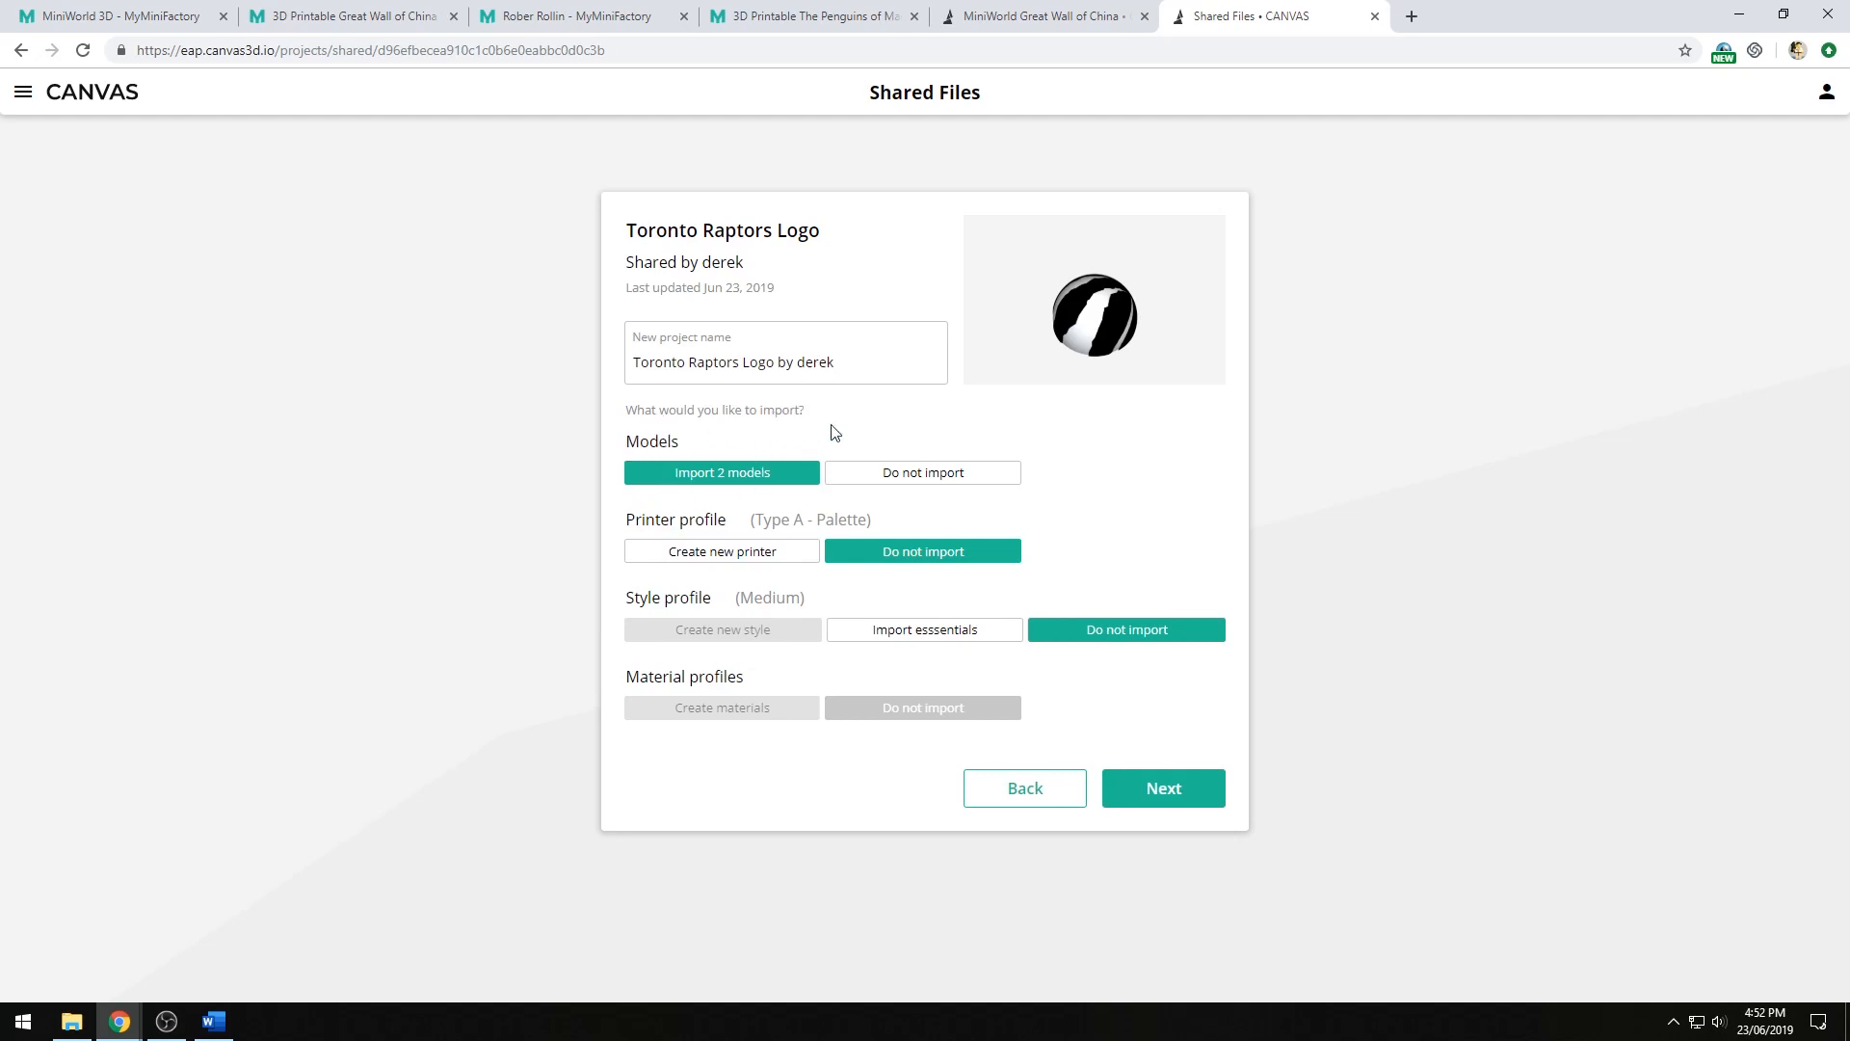
{"action": "mouse_move", "coordinate": [649, 607]}
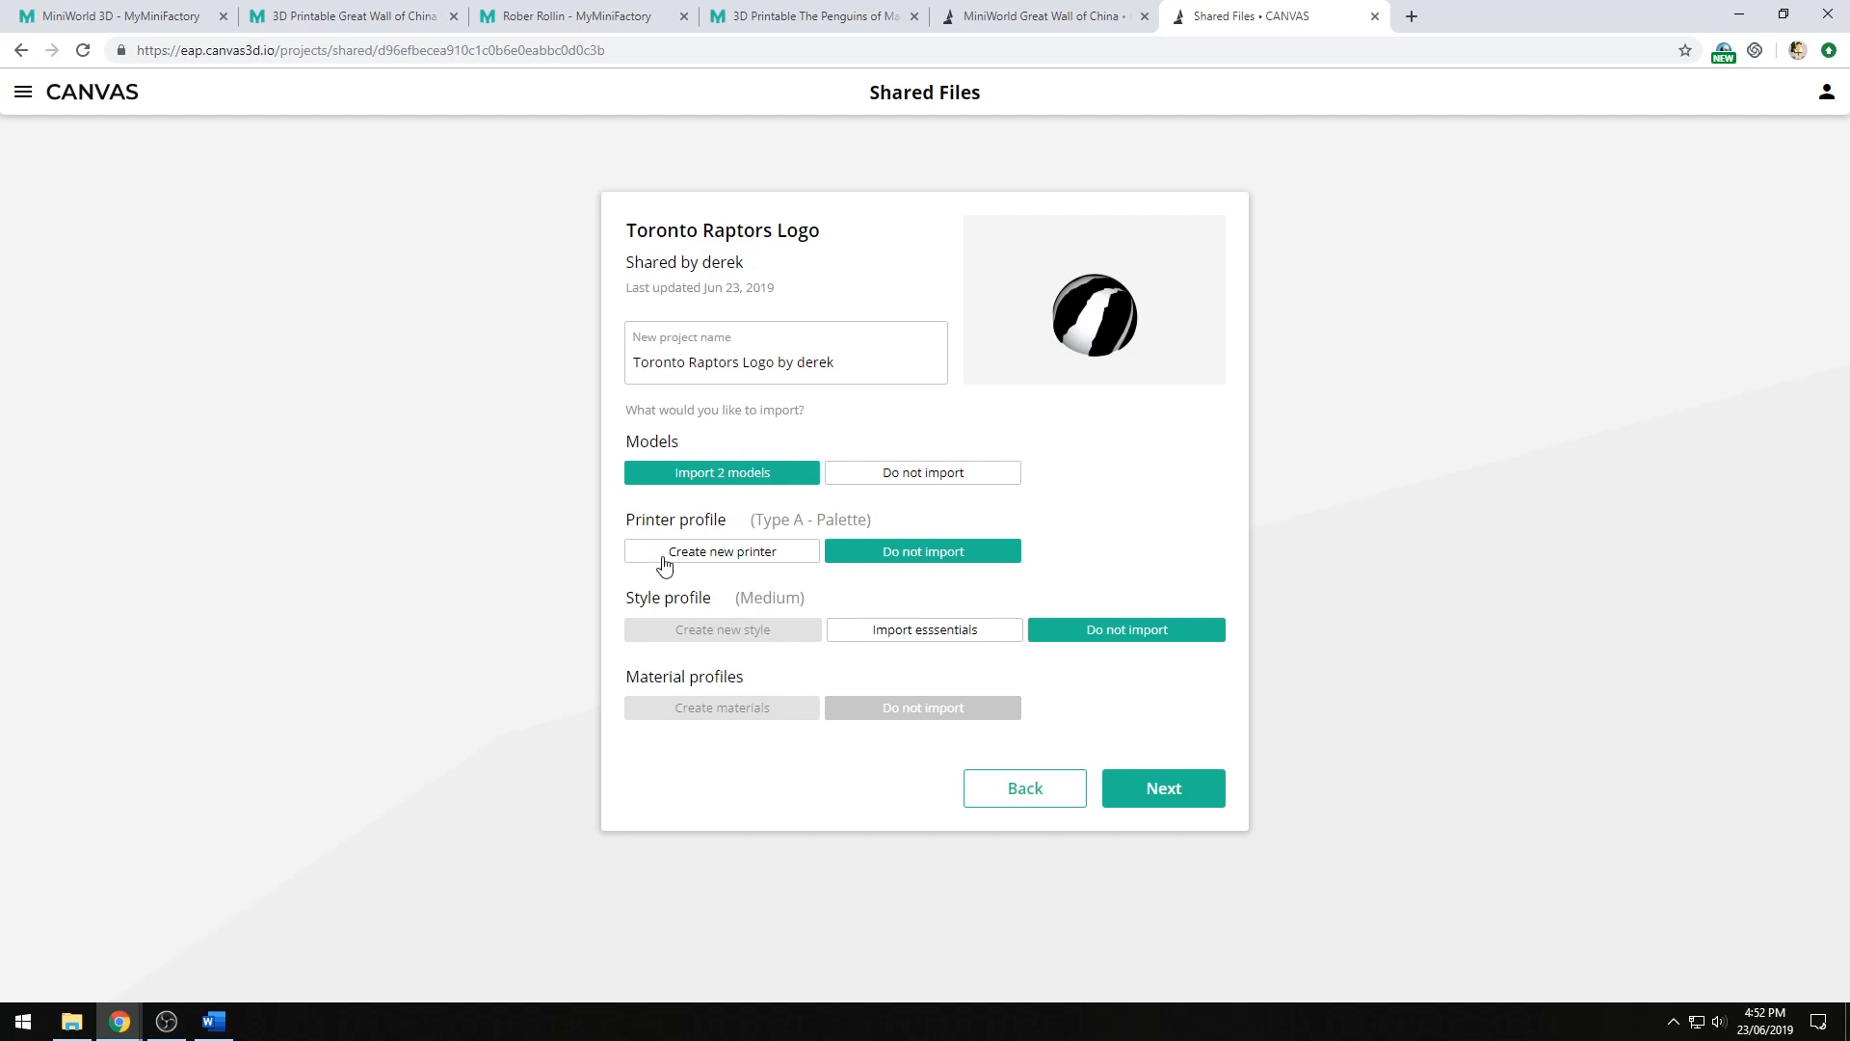
- Keep the 2 models, set Printer and Style profile to Do not import, and continue
{"action": "left_click", "coordinate": [721, 551]}
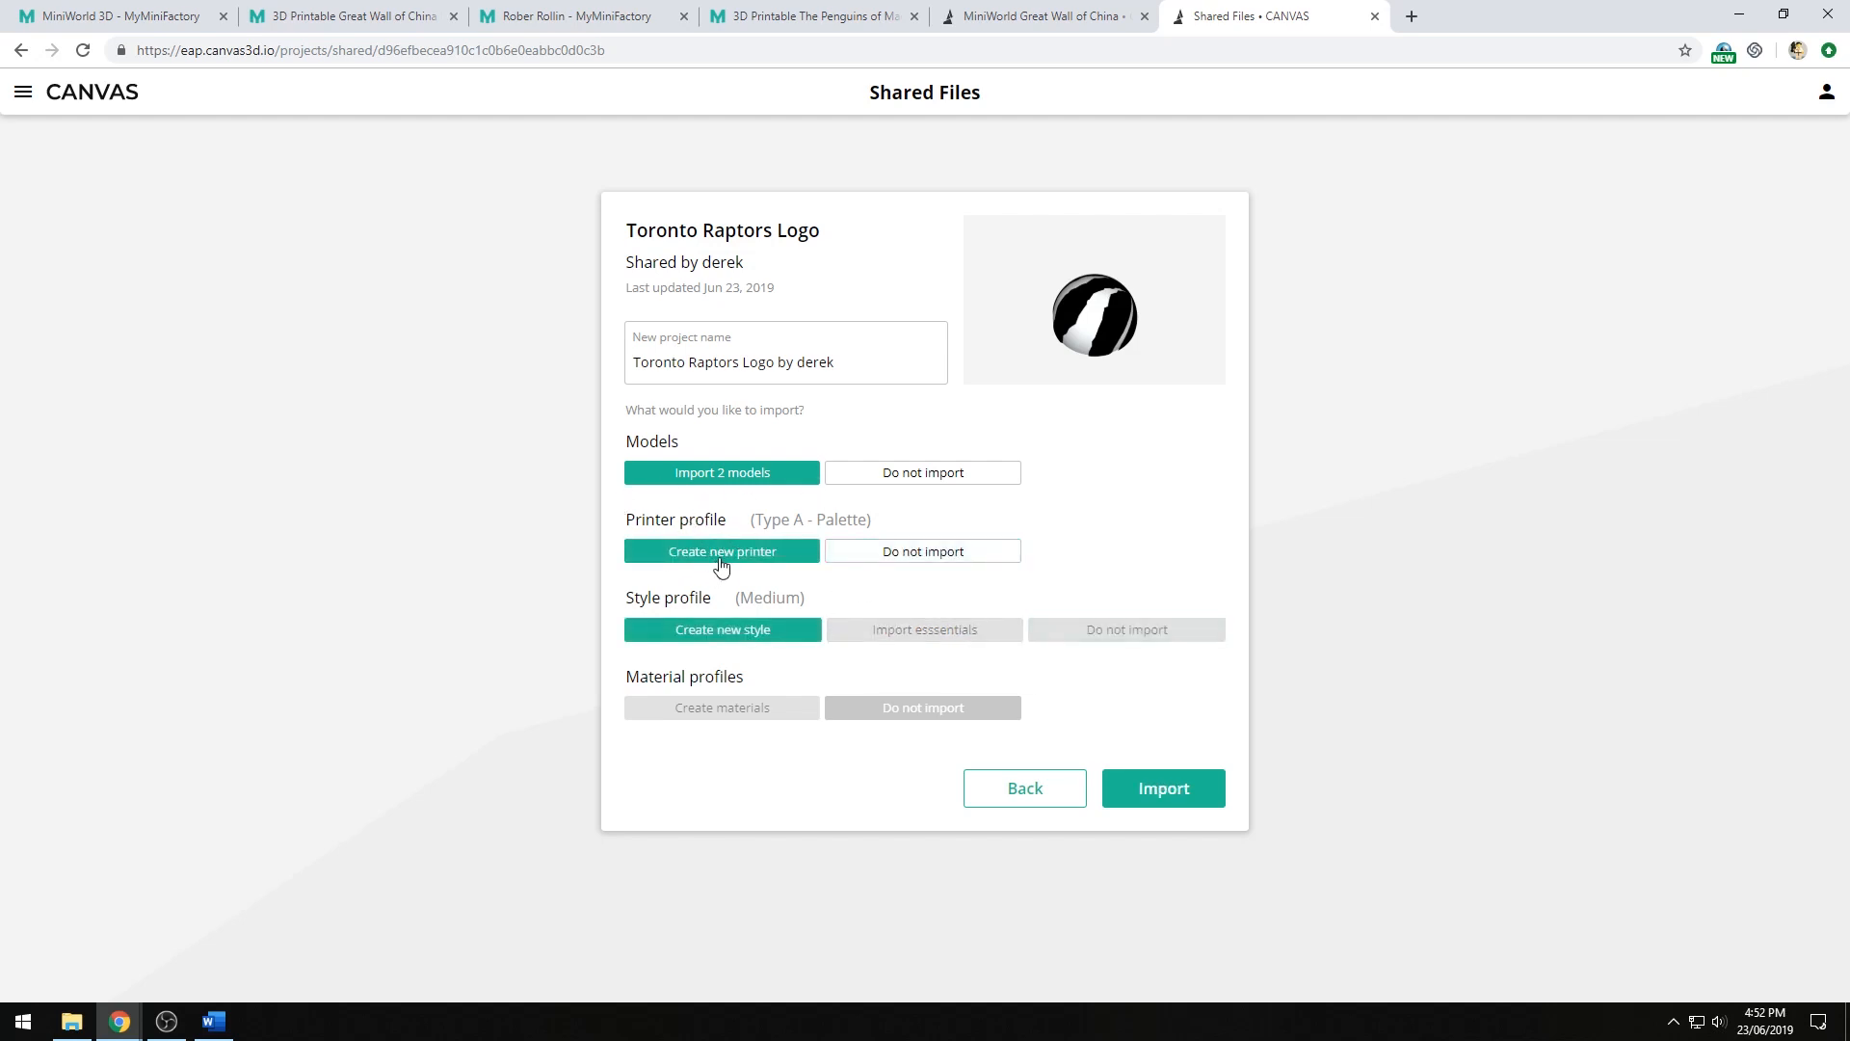
{"action": "mouse_move", "coordinate": [926, 609]}
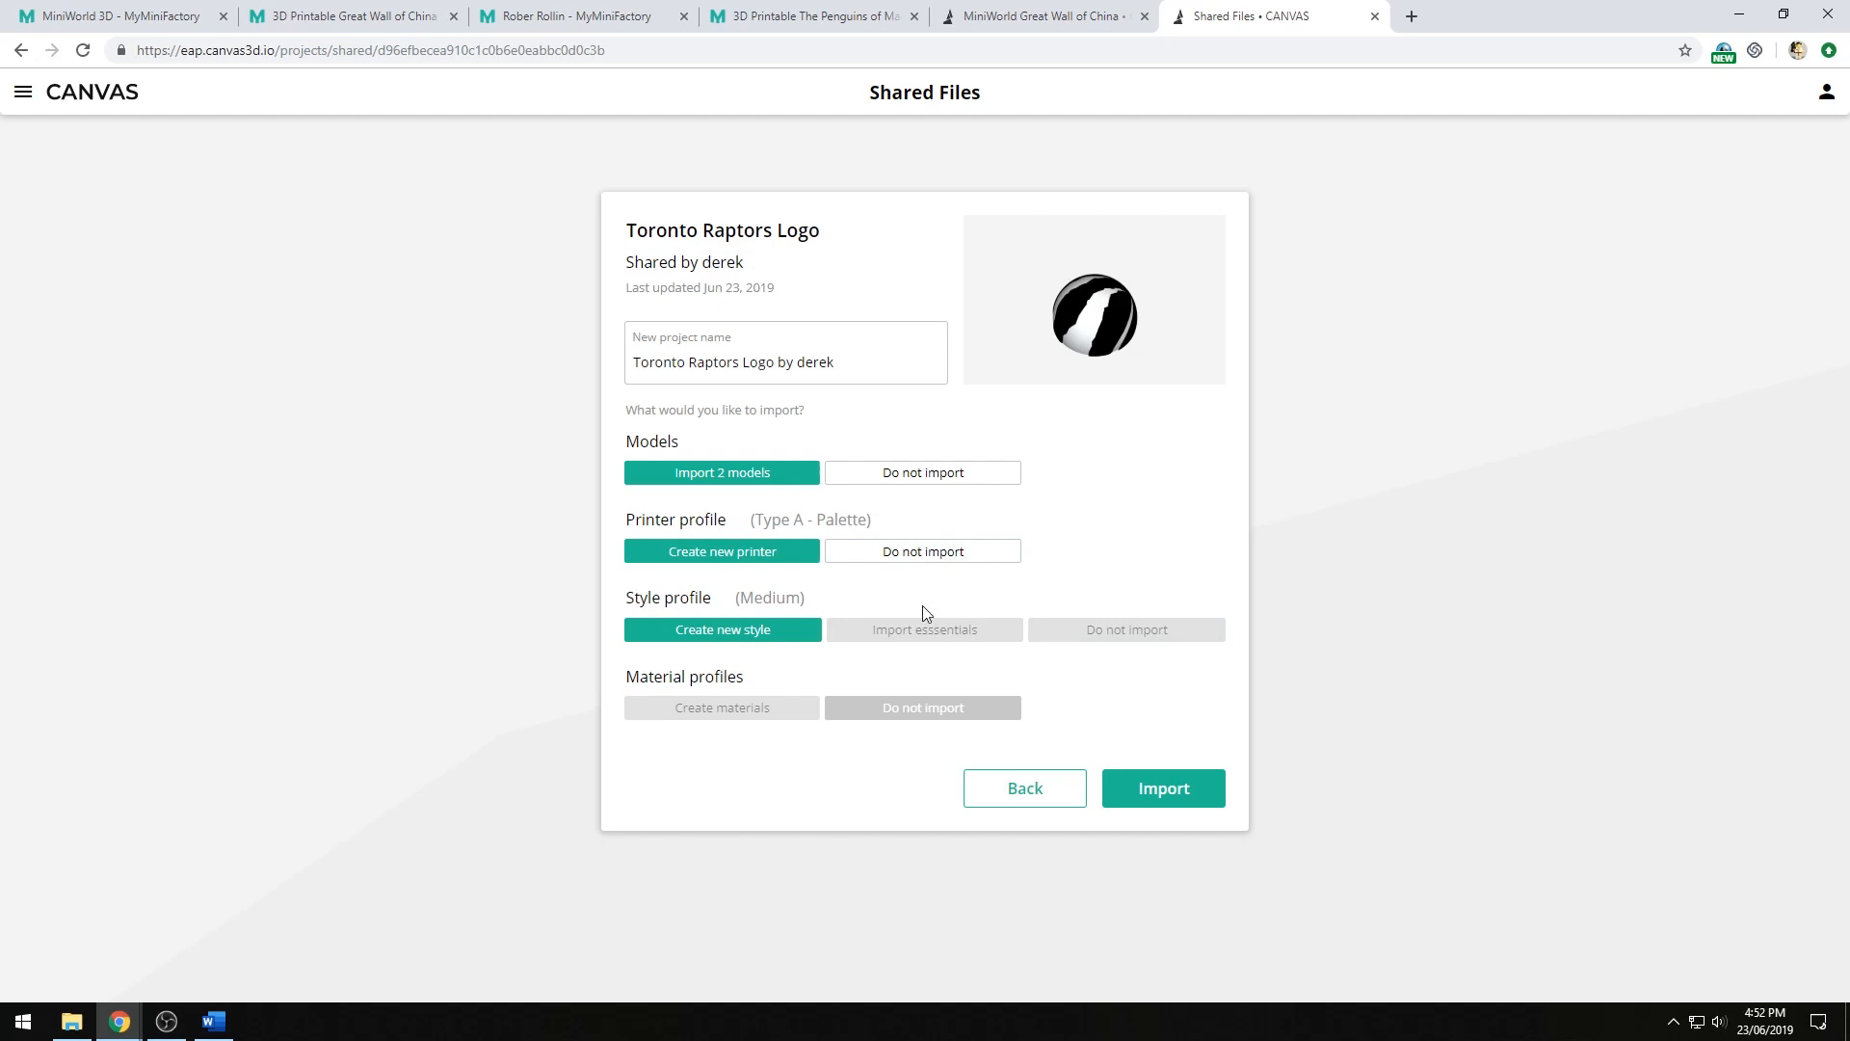
{"action": "mouse_move", "coordinate": [889, 569]}
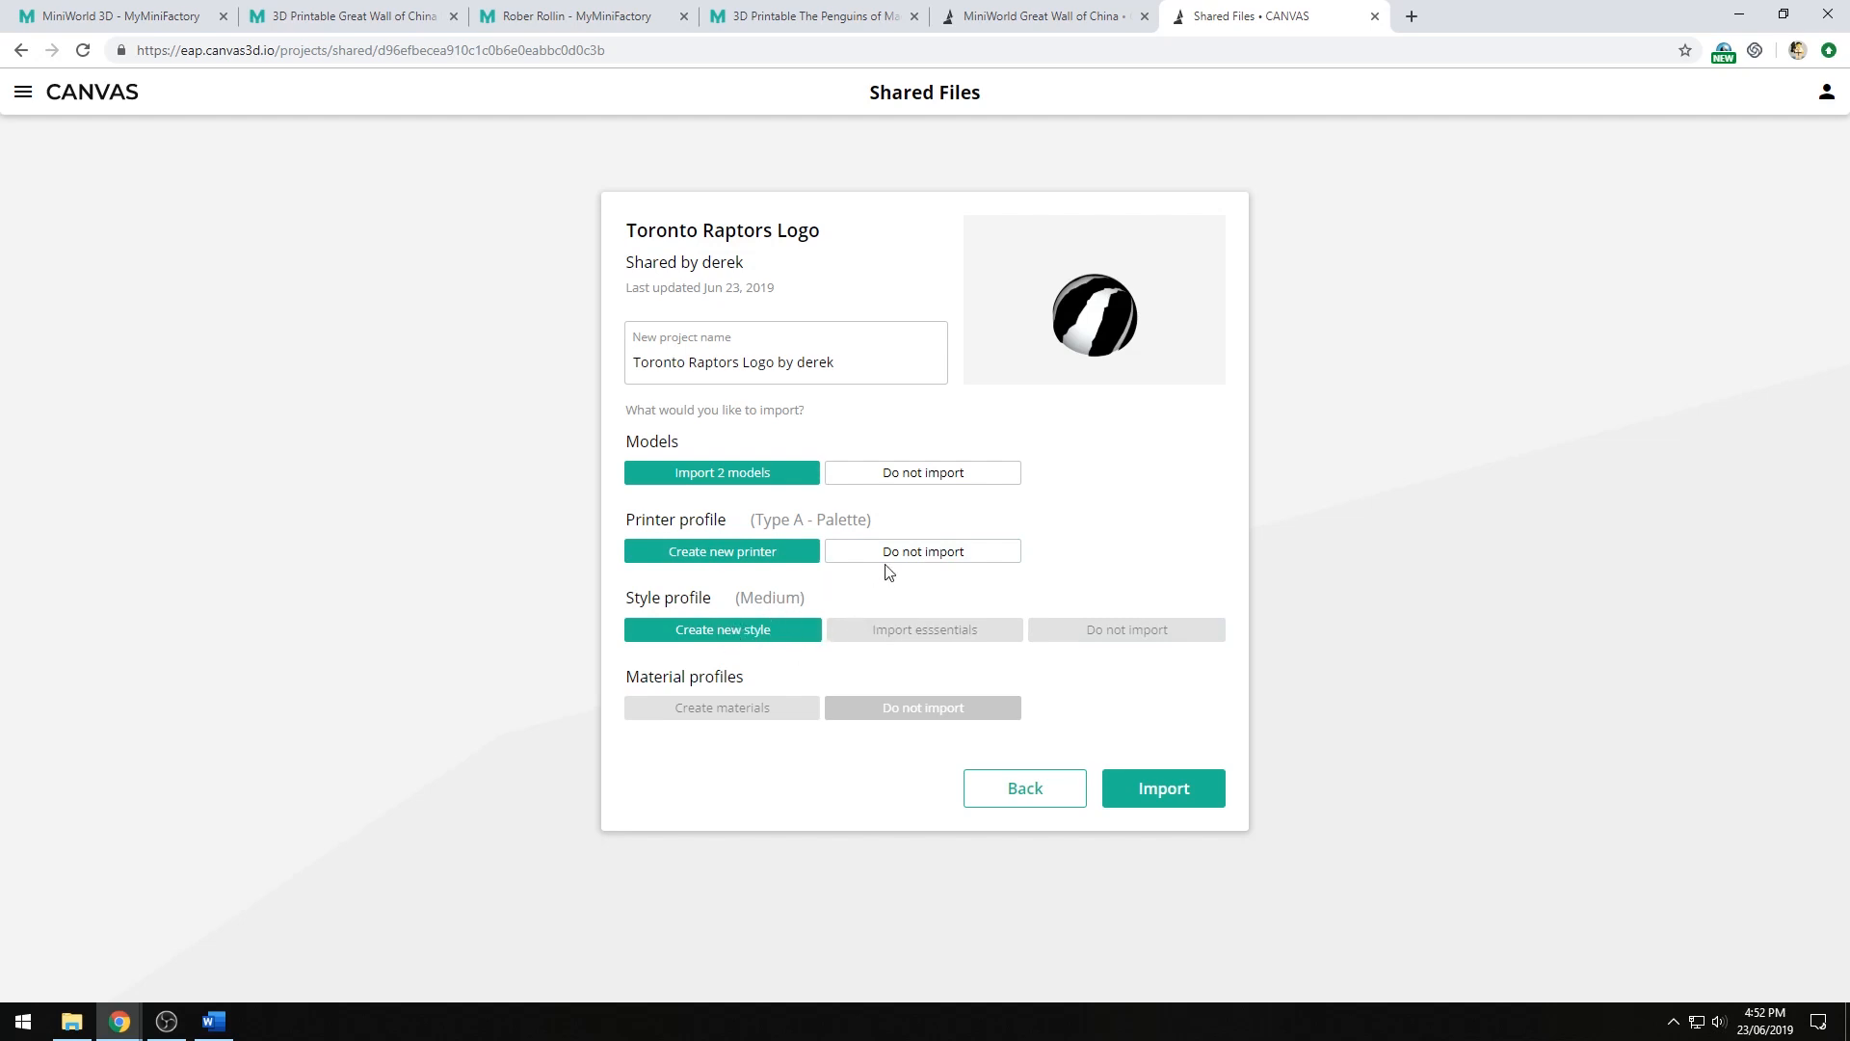
{"action": "left_click", "coordinate": [921, 551]}
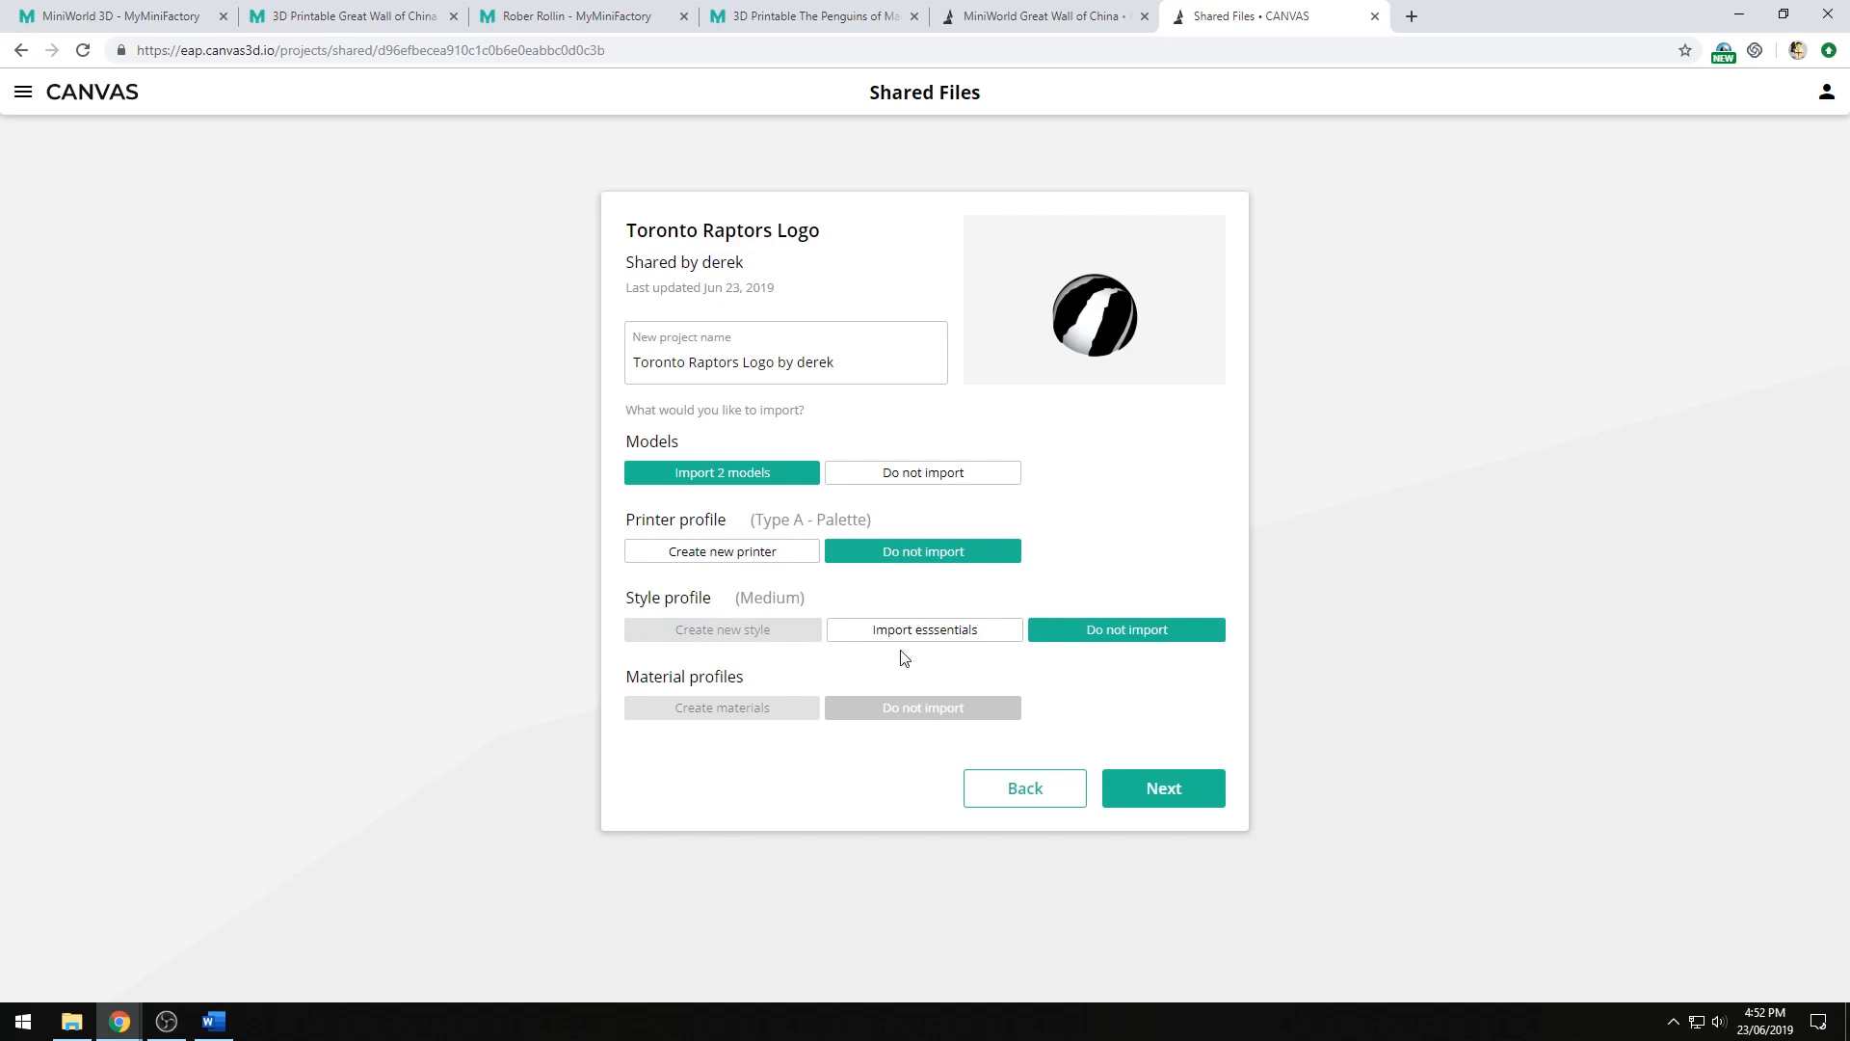
{"action": "left_click", "coordinate": [923, 628]}
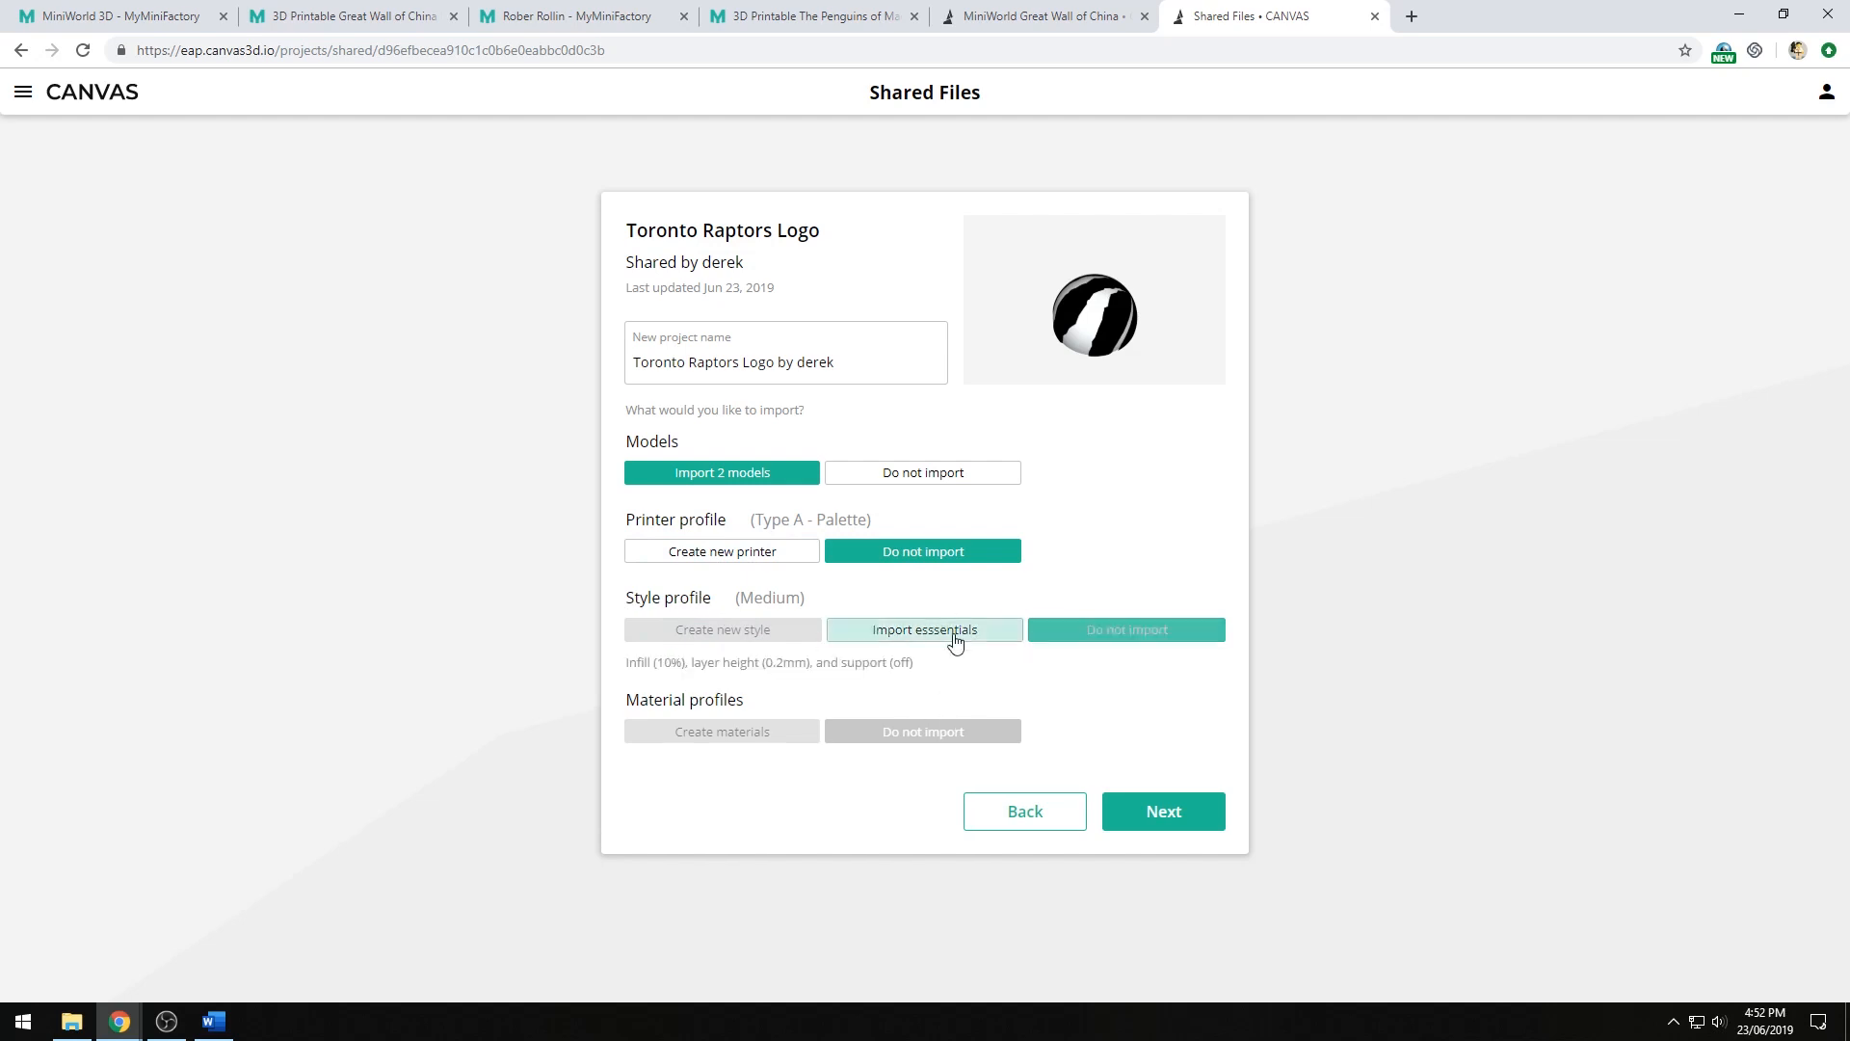
{"action": "left_click", "coordinate": [925, 629]}
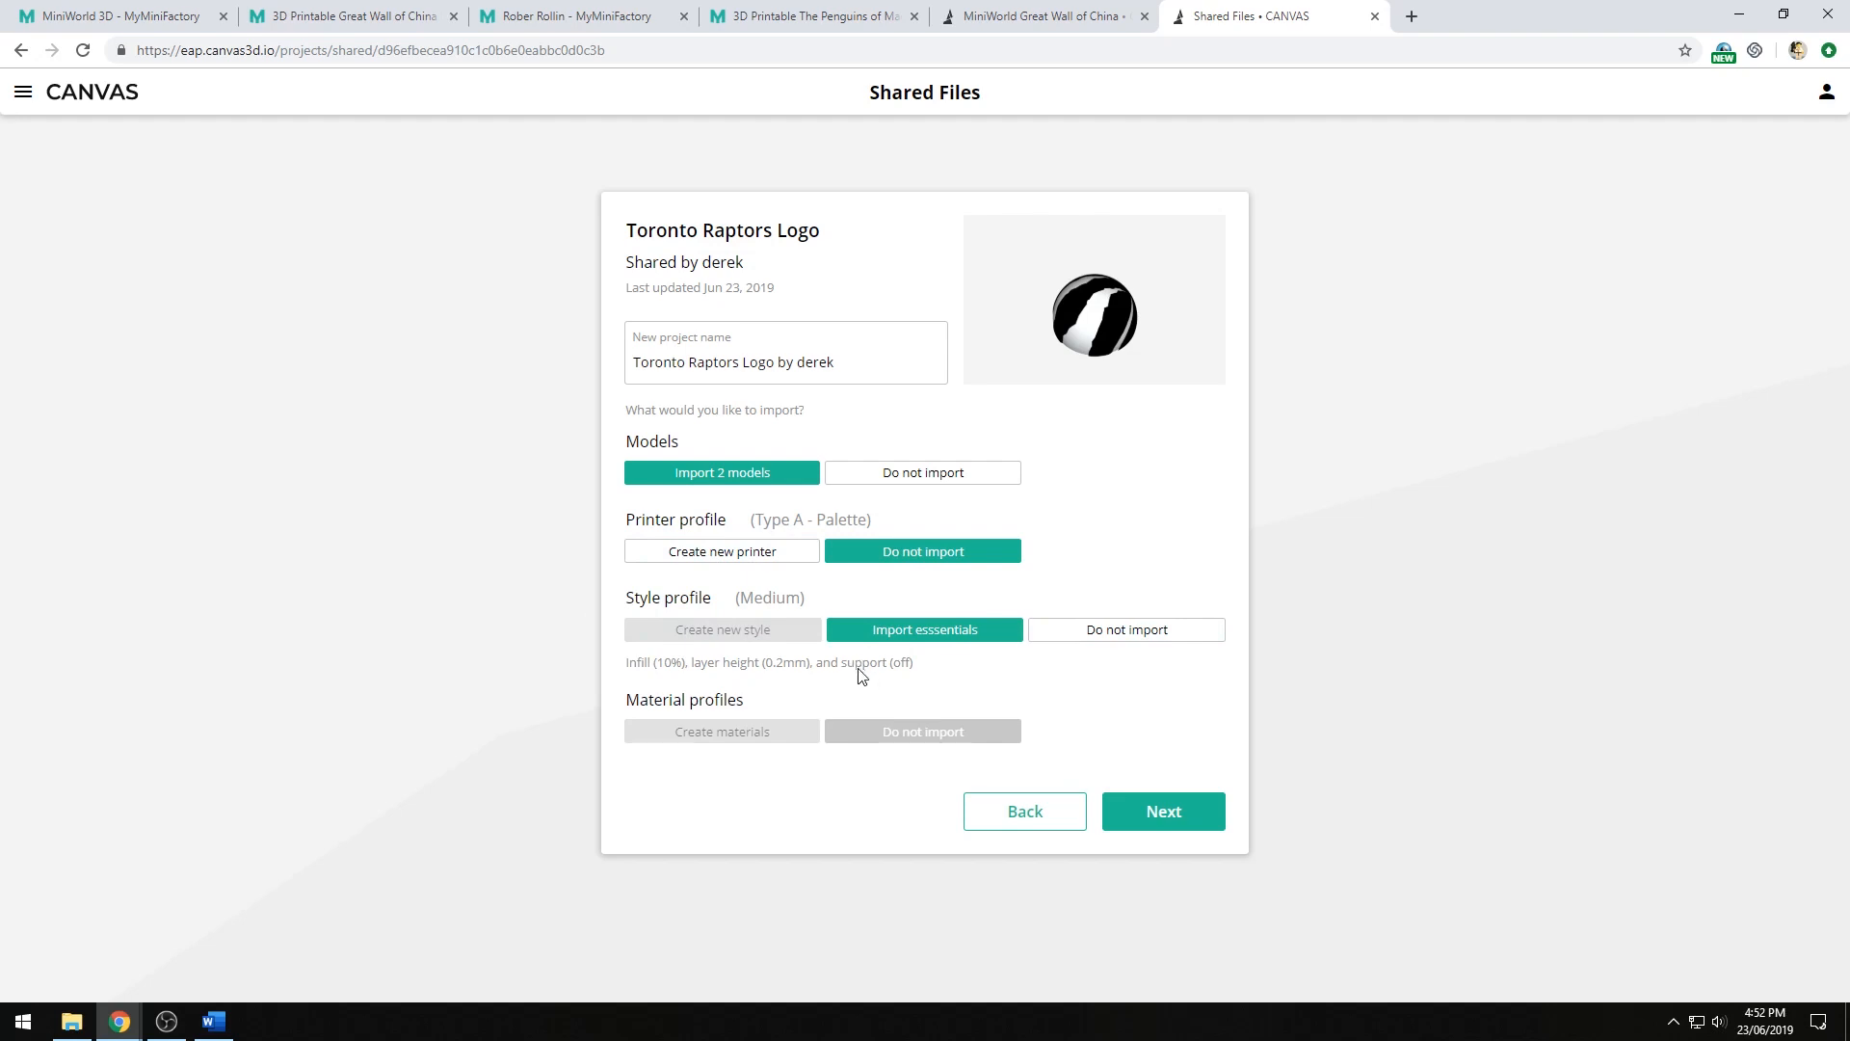
{"action": "left_click", "coordinate": [1126, 628]}
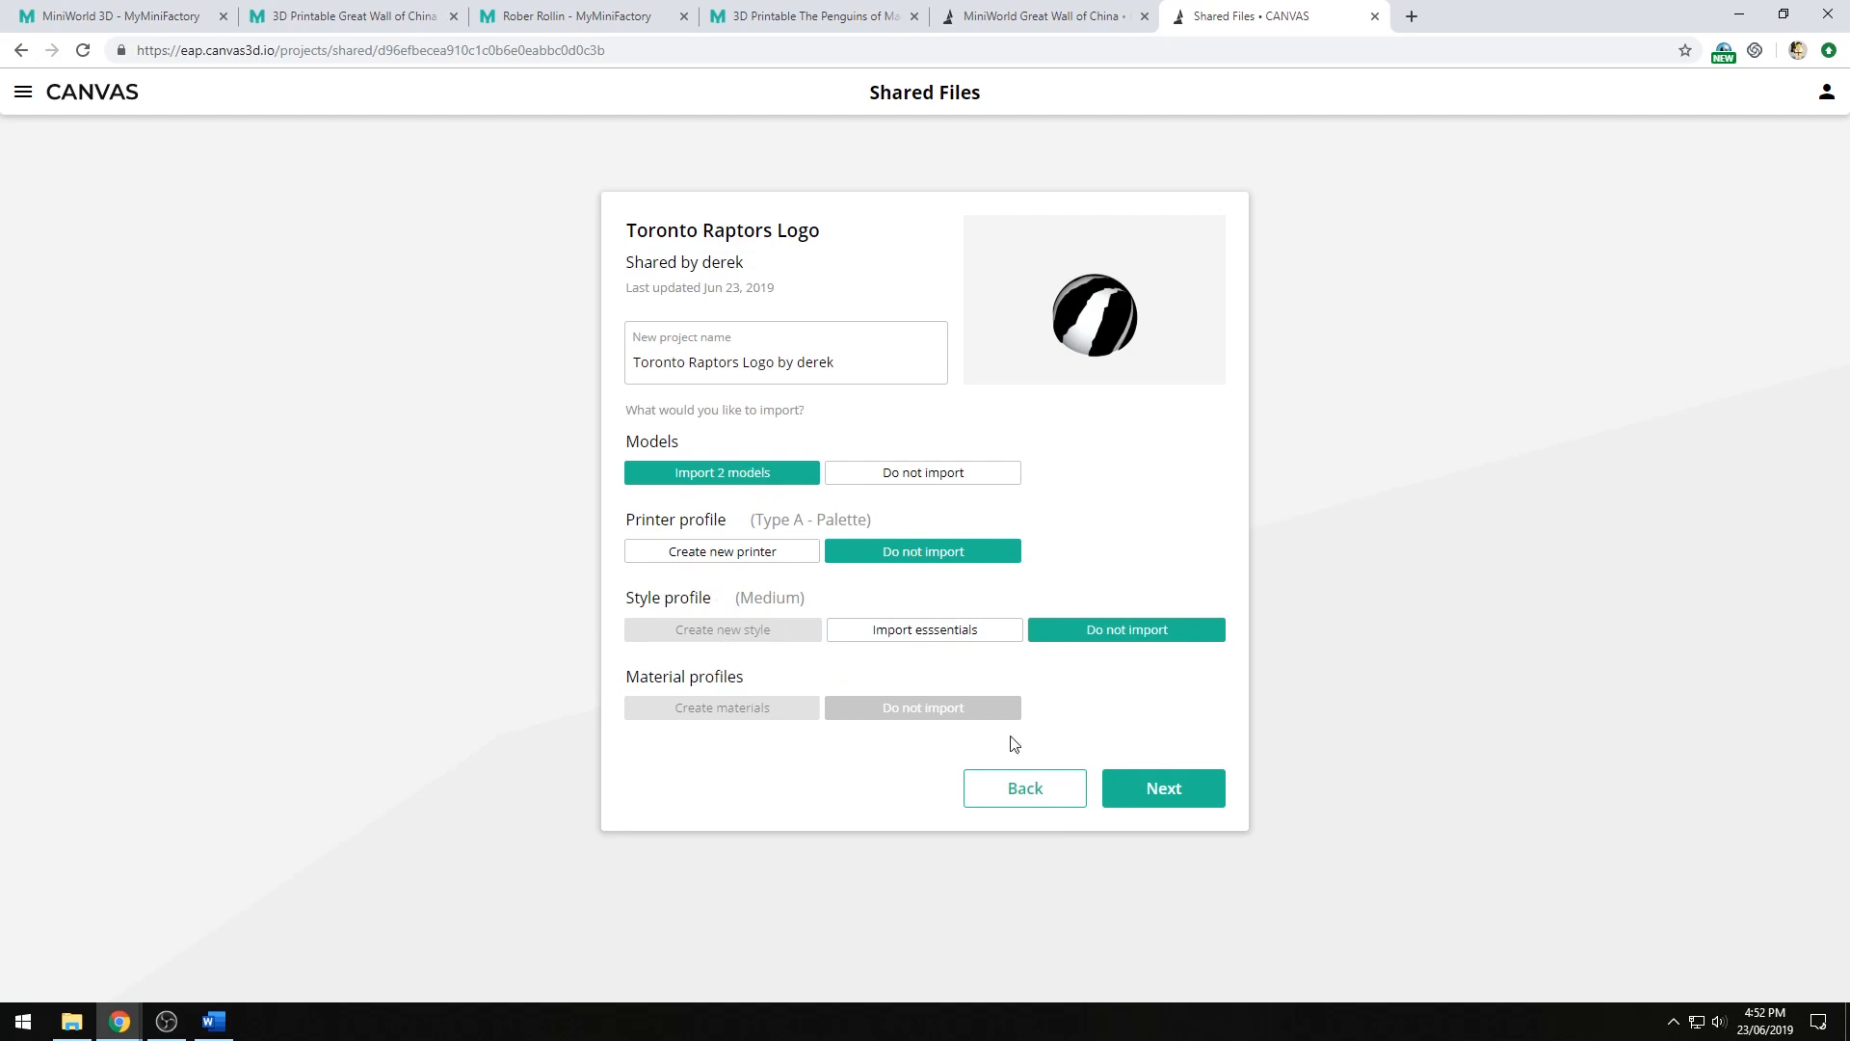
{"action": "left_click", "coordinate": [1164, 786]}
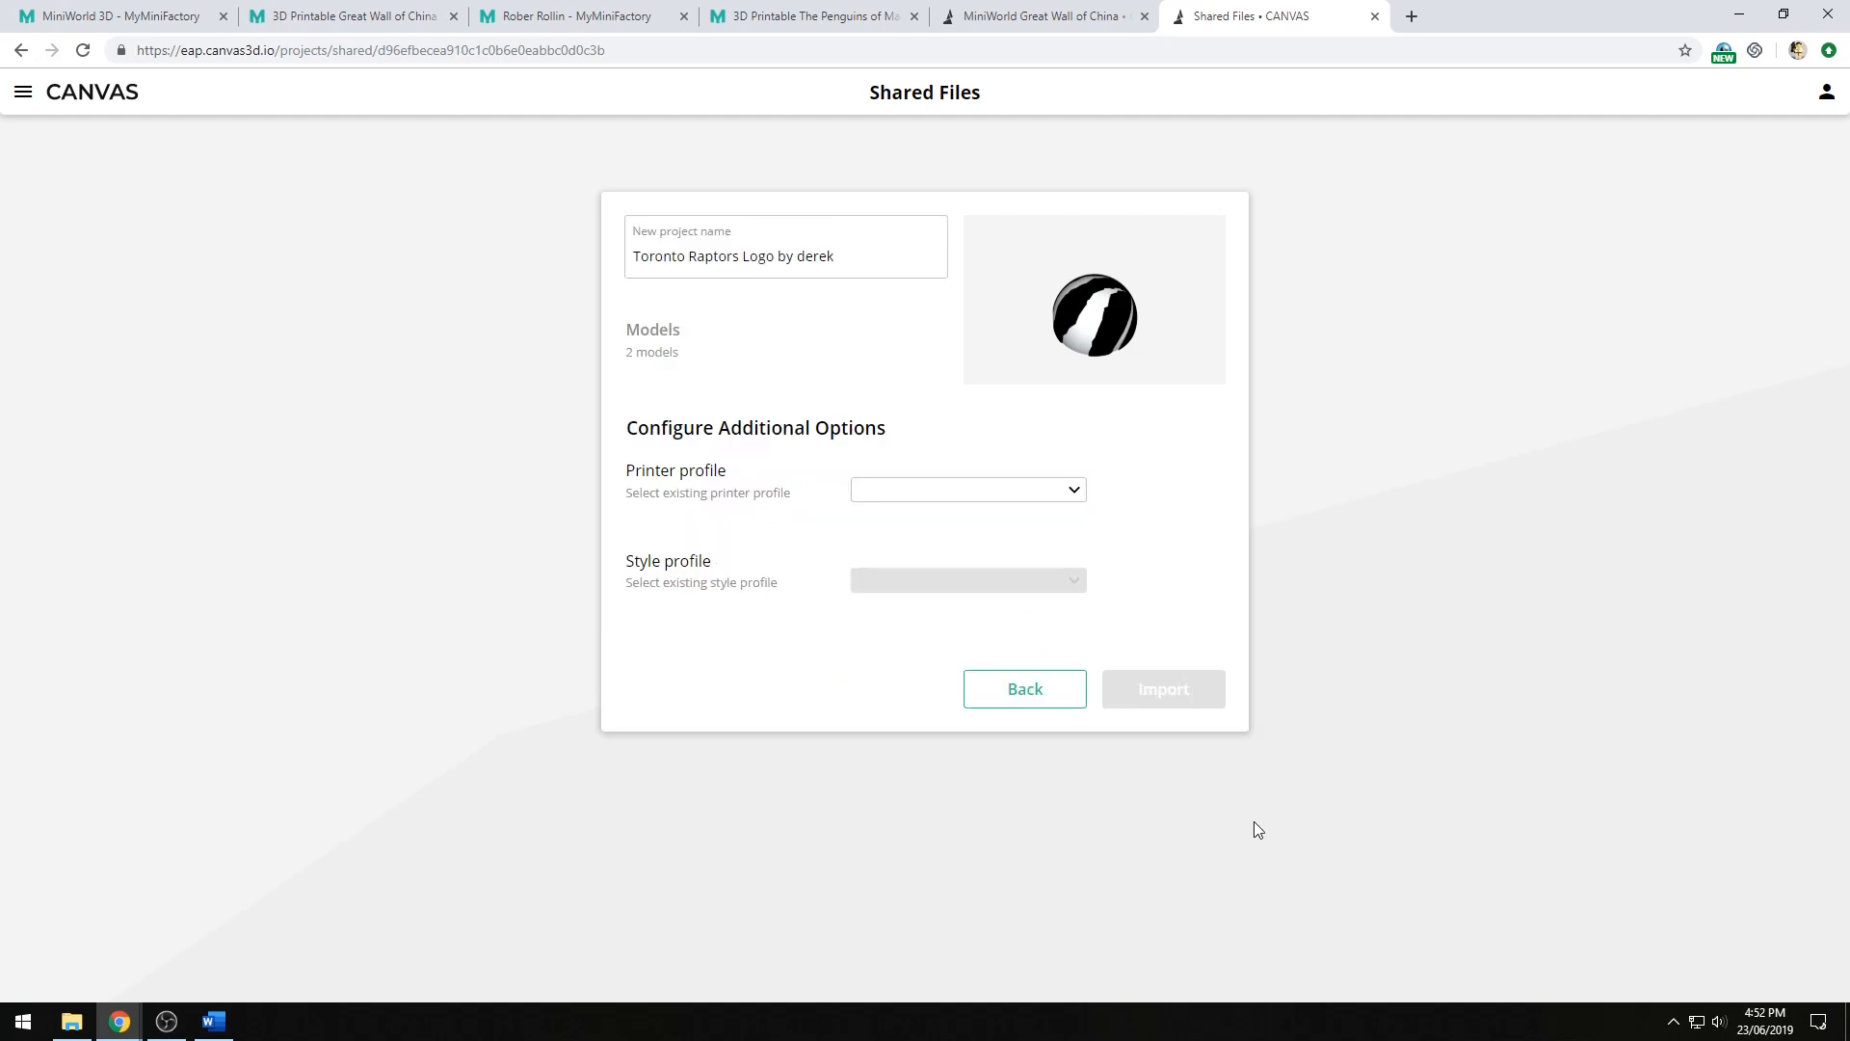
{"action": "mouse_move", "coordinate": [644, 210]}
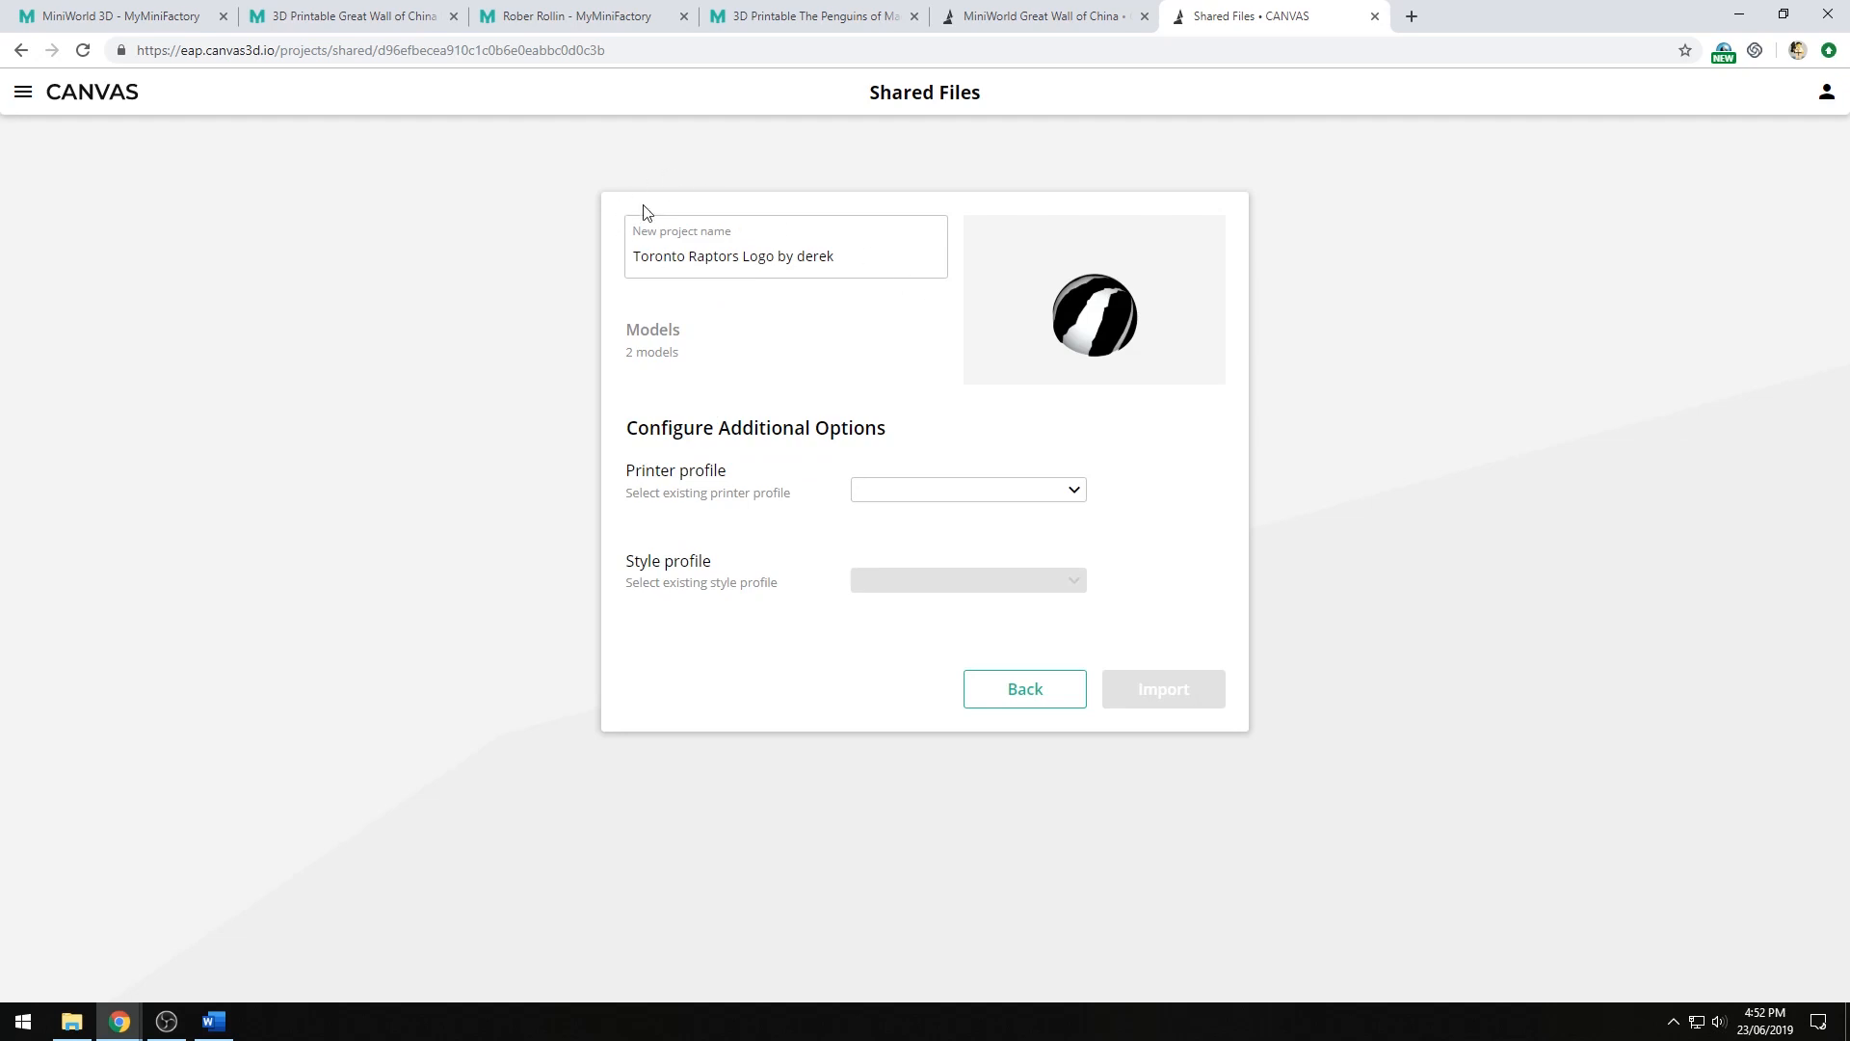
- Choose the Dremel 3D45 printer with Standard style and import as a new copy
{"action": "left_click", "coordinate": [968, 489]}
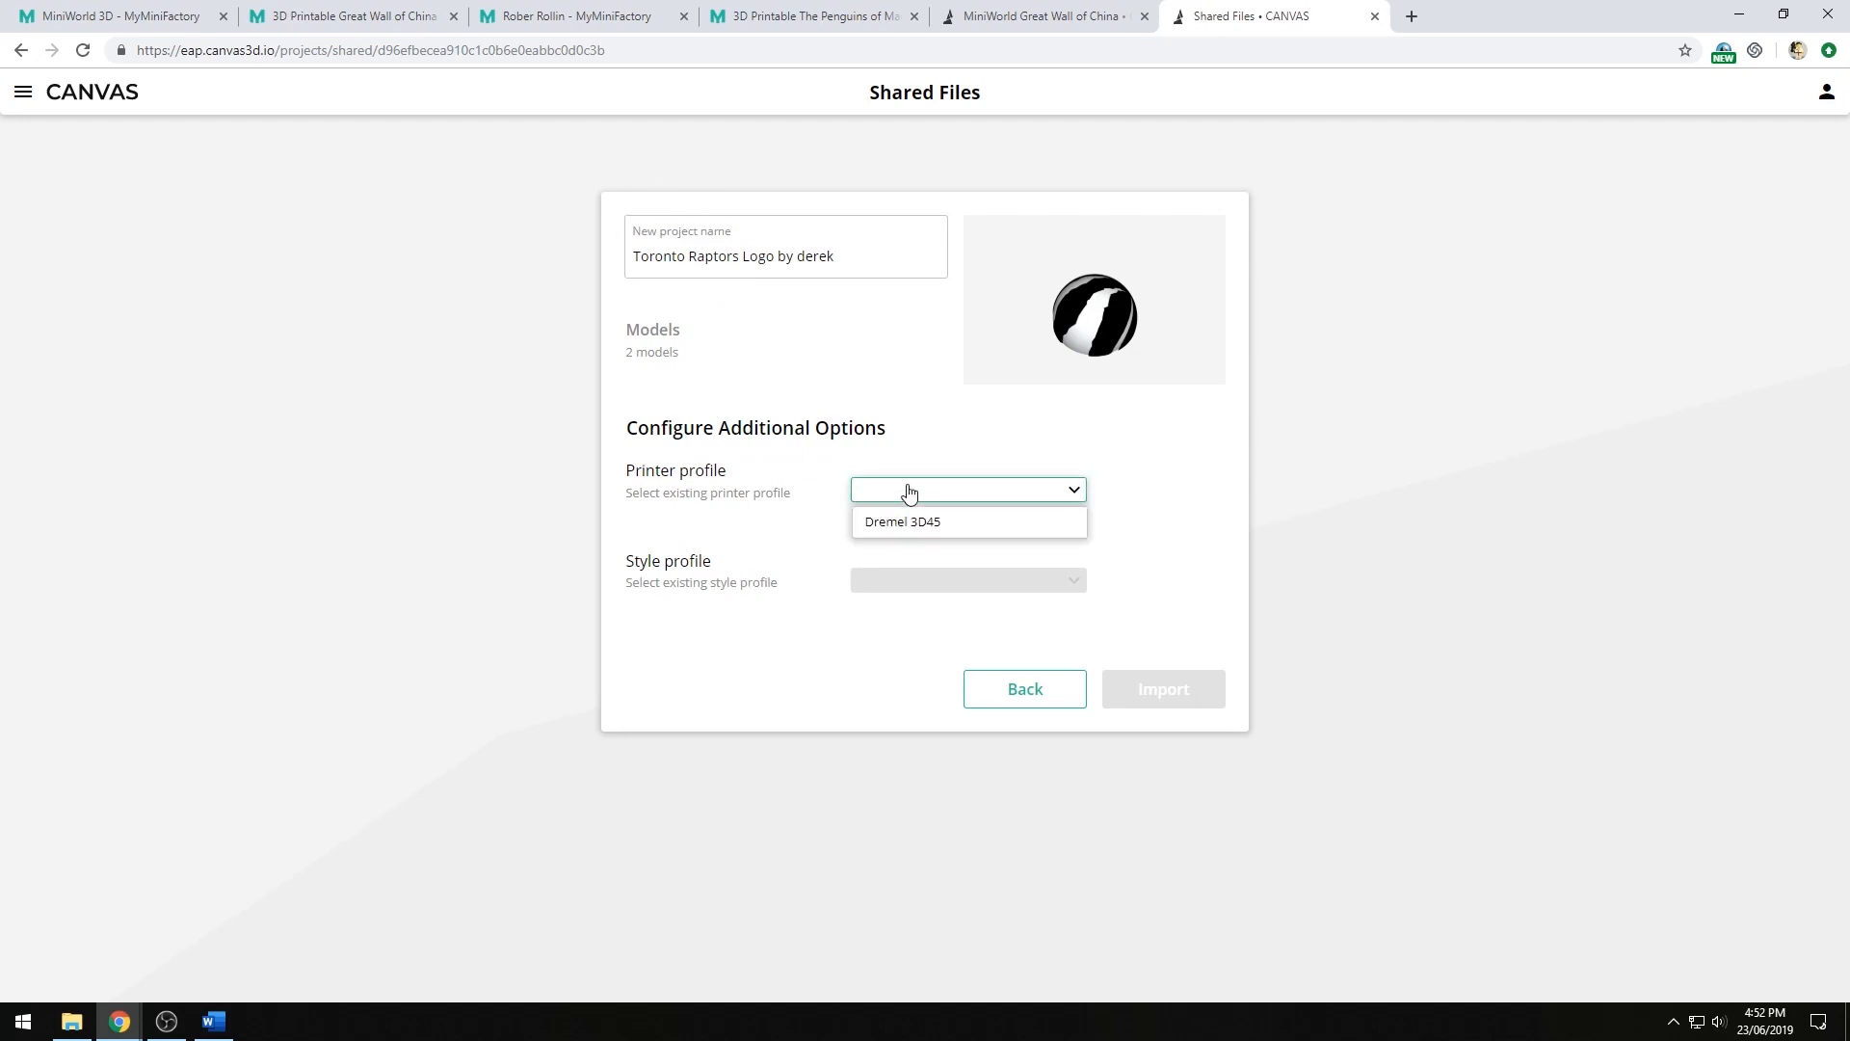
{"action": "left_click", "coordinate": [902, 521]}
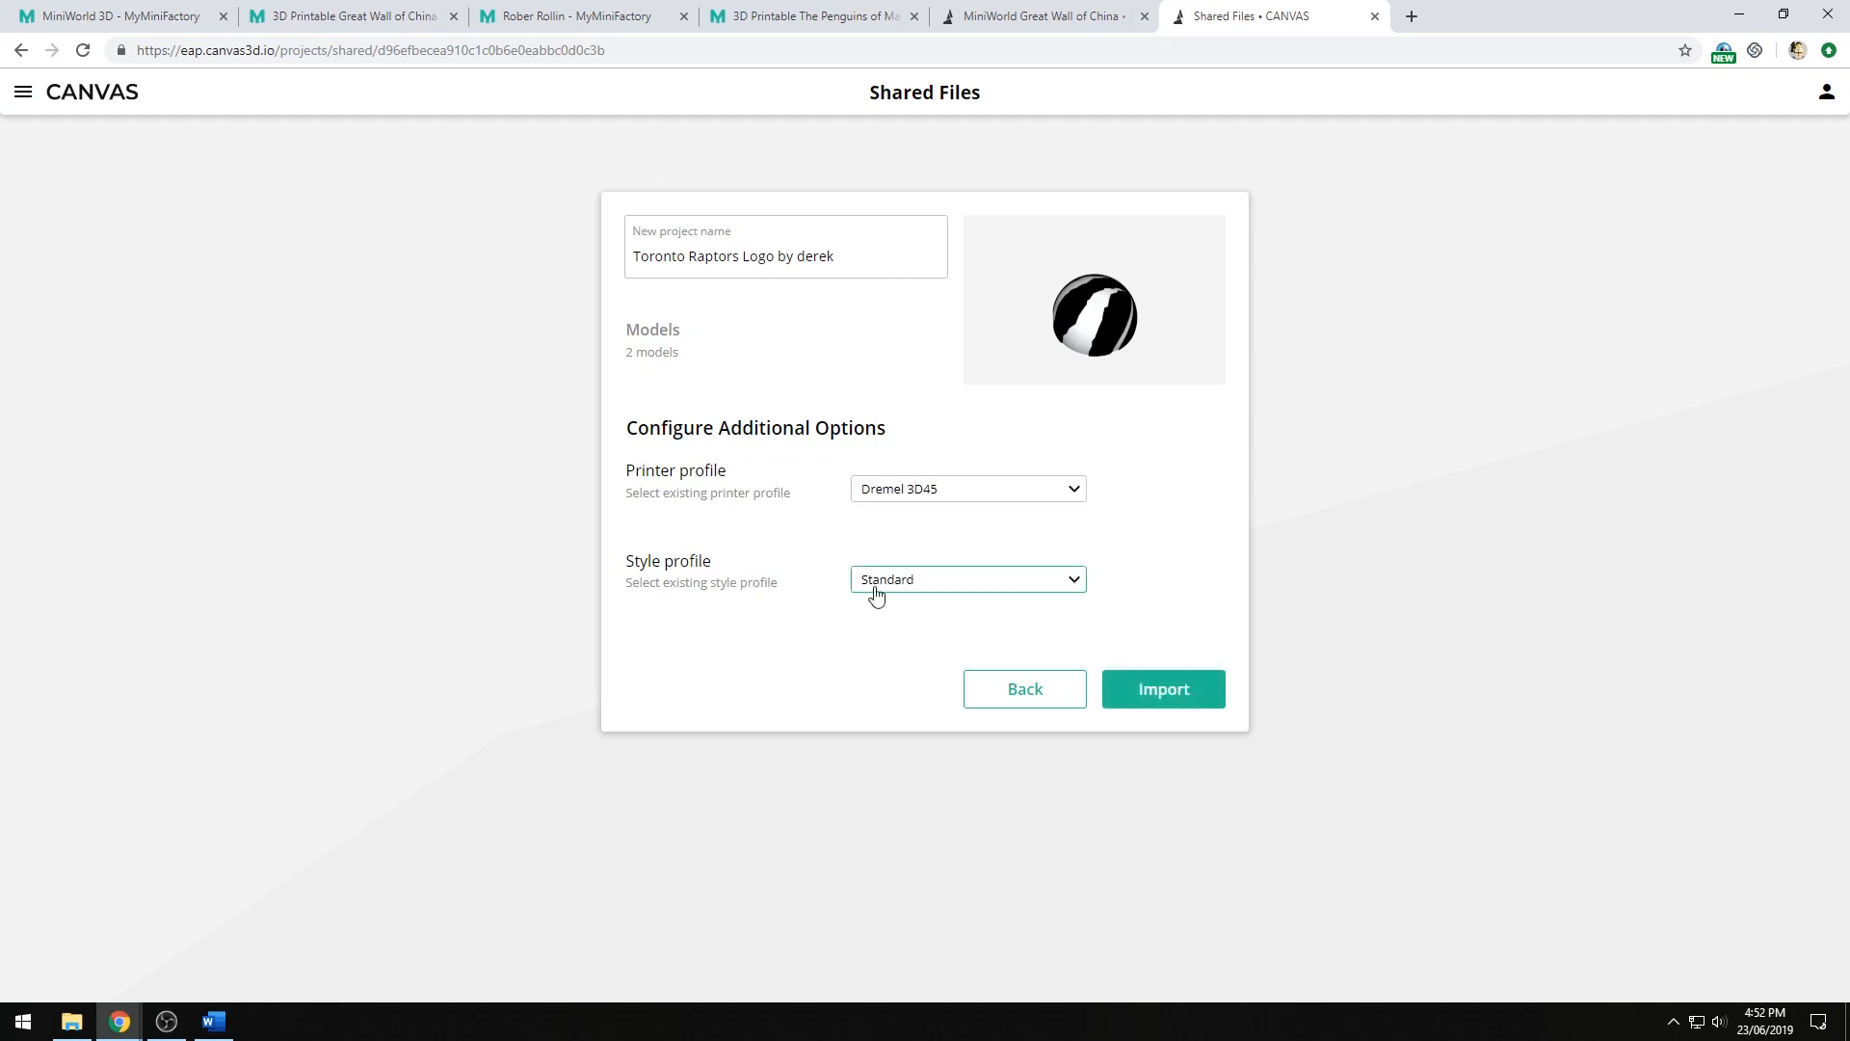
{"action": "mouse_move", "coordinate": [1418, 739]}
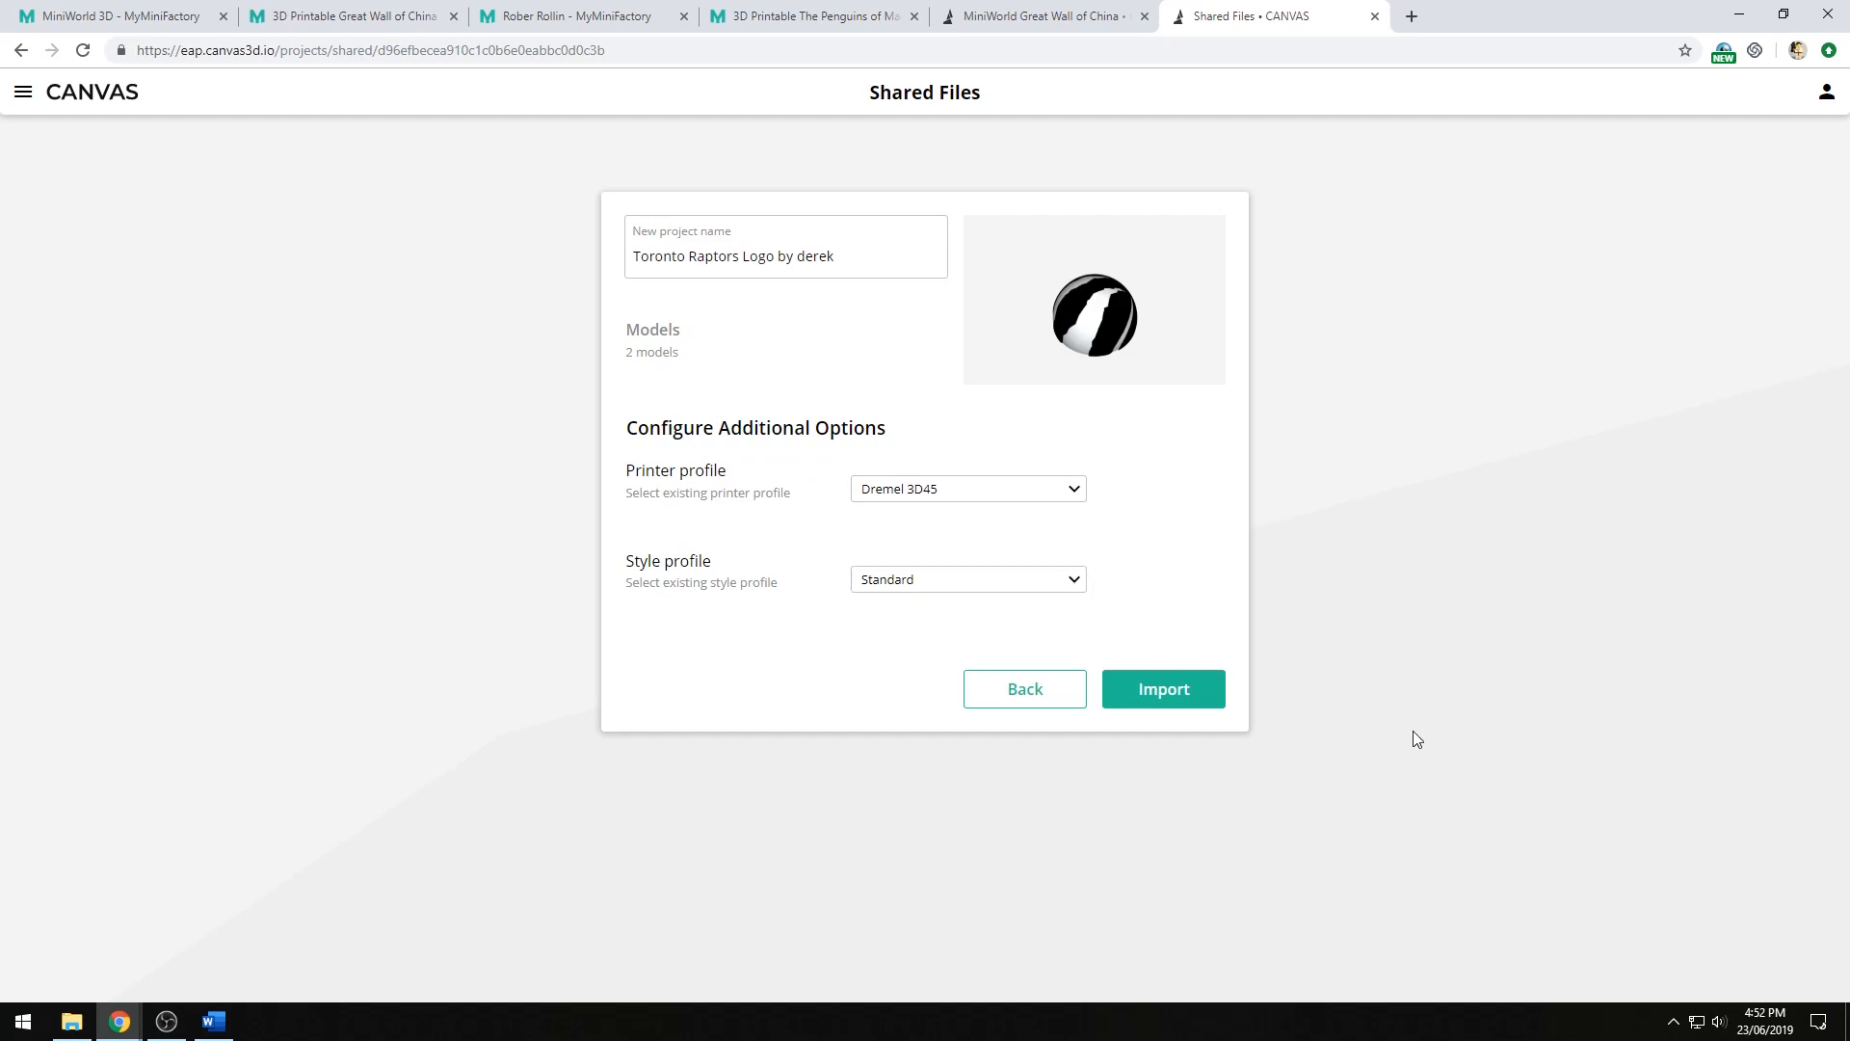
{"action": "left_click", "coordinate": [1164, 688]}
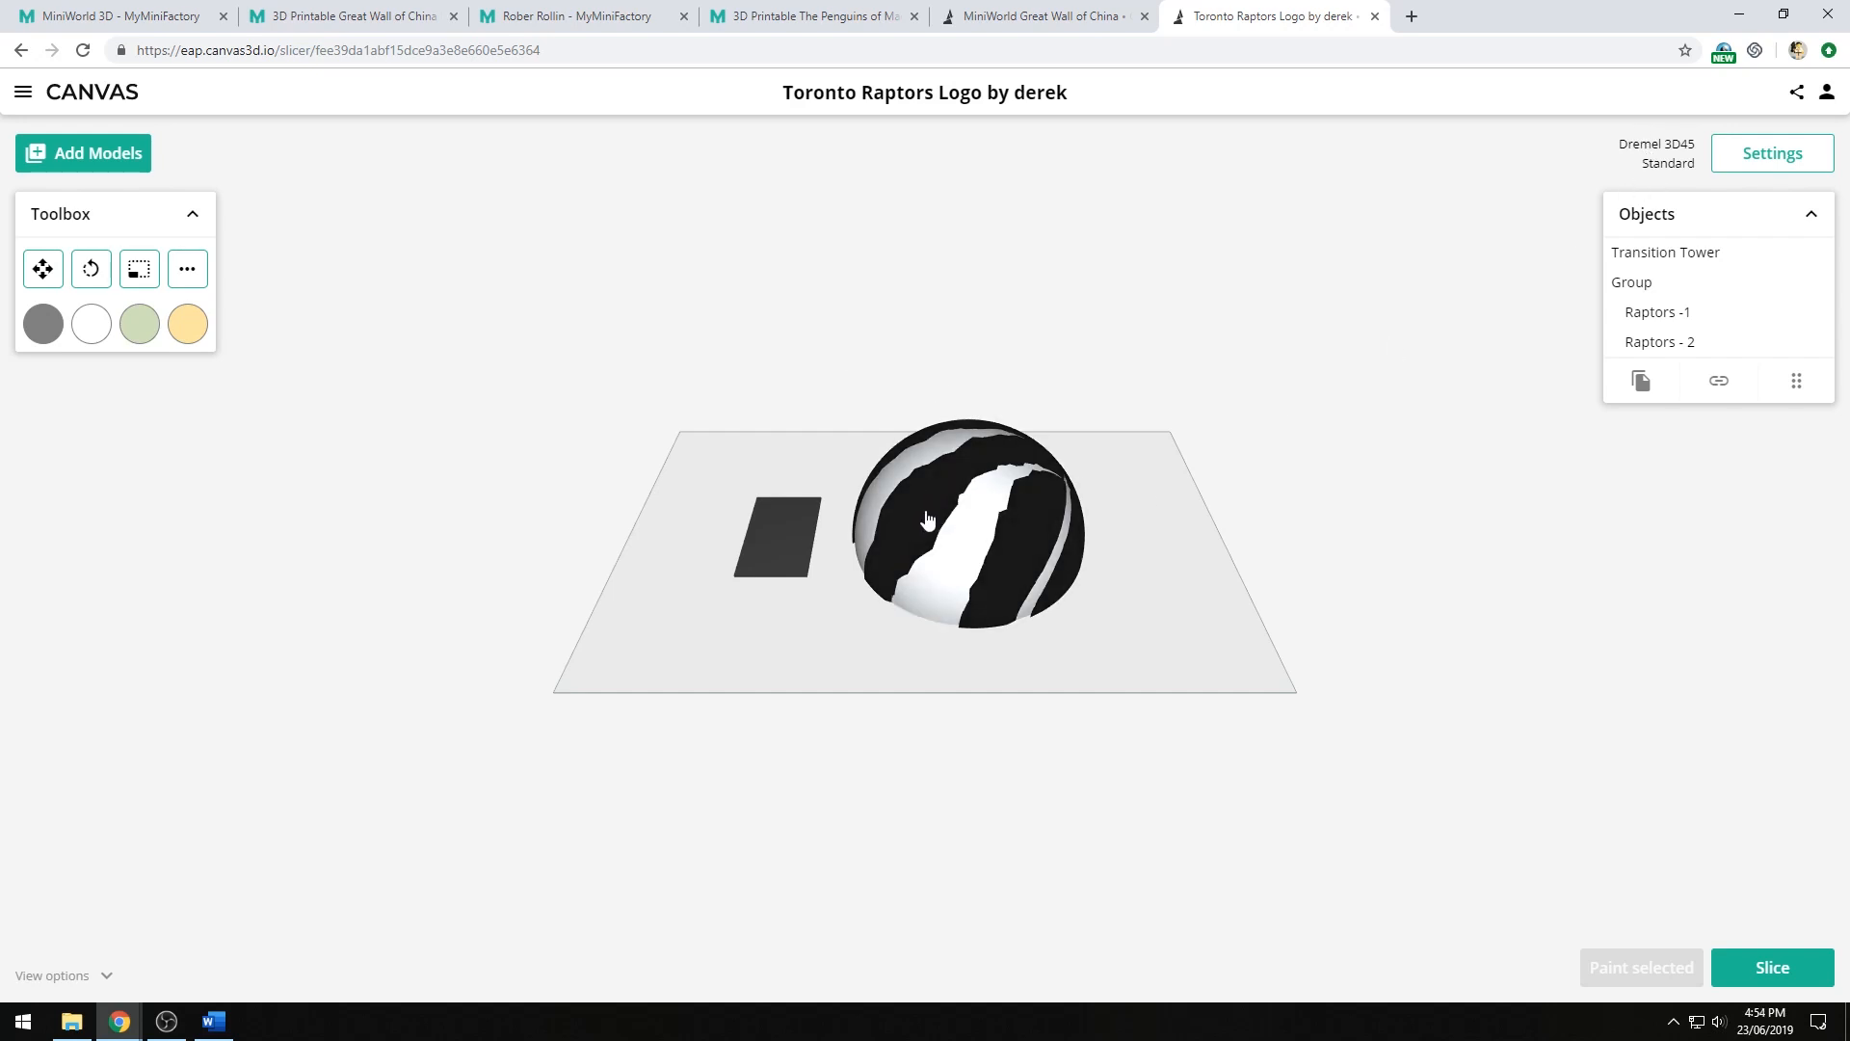
{"action": "mouse_move", "coordinate": [1296, 555]}
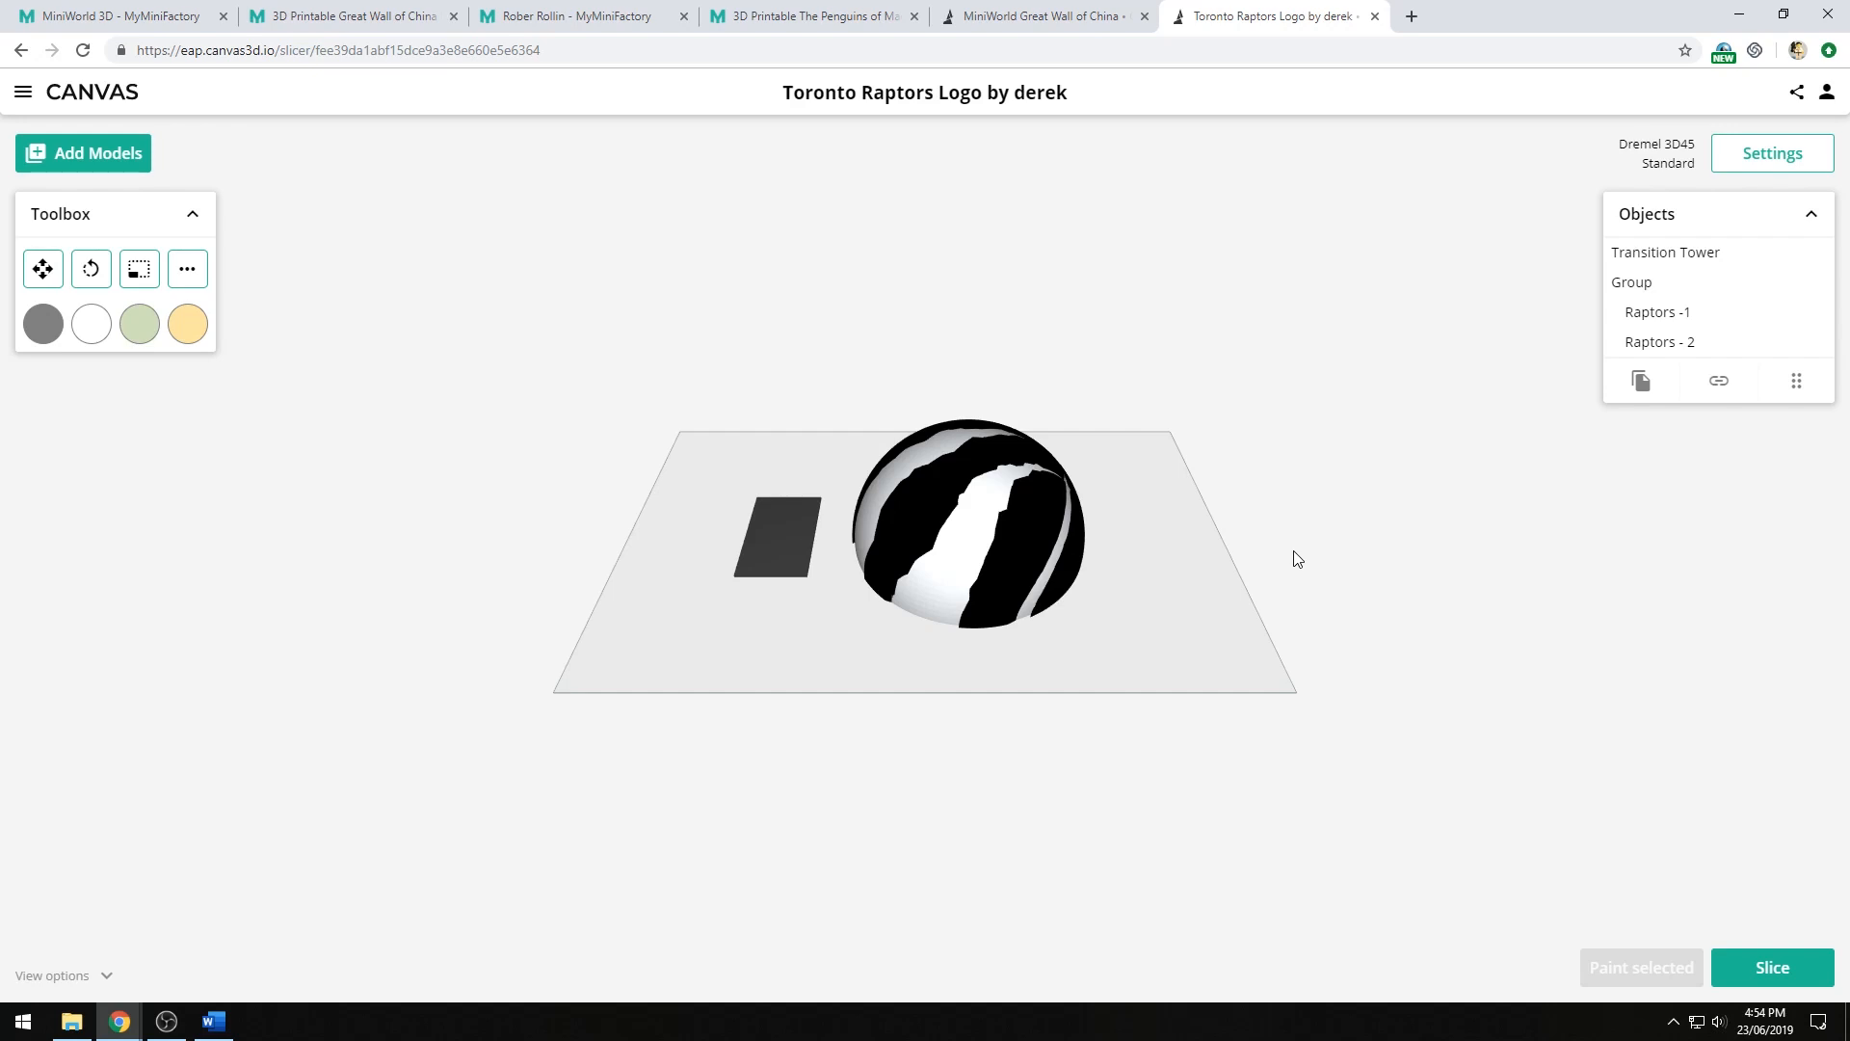
{"action": "mouse_move", "coordinate": [567, 524]}
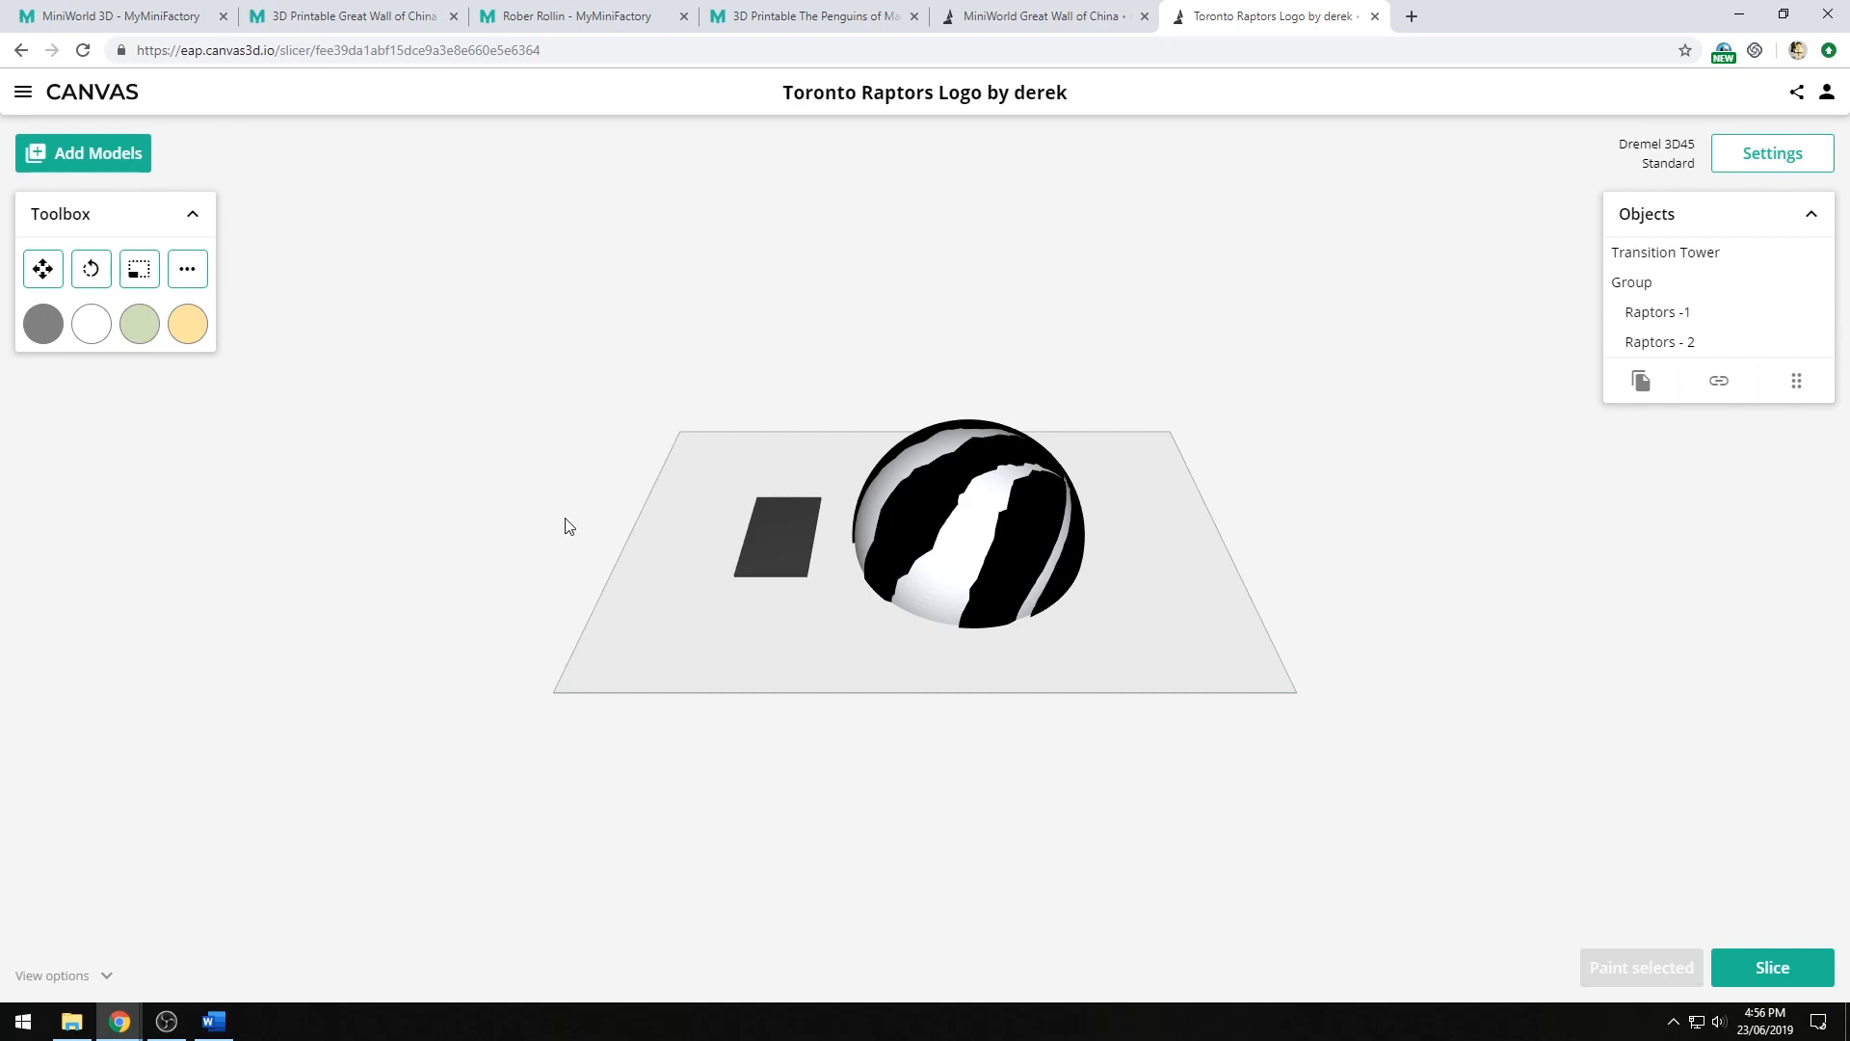